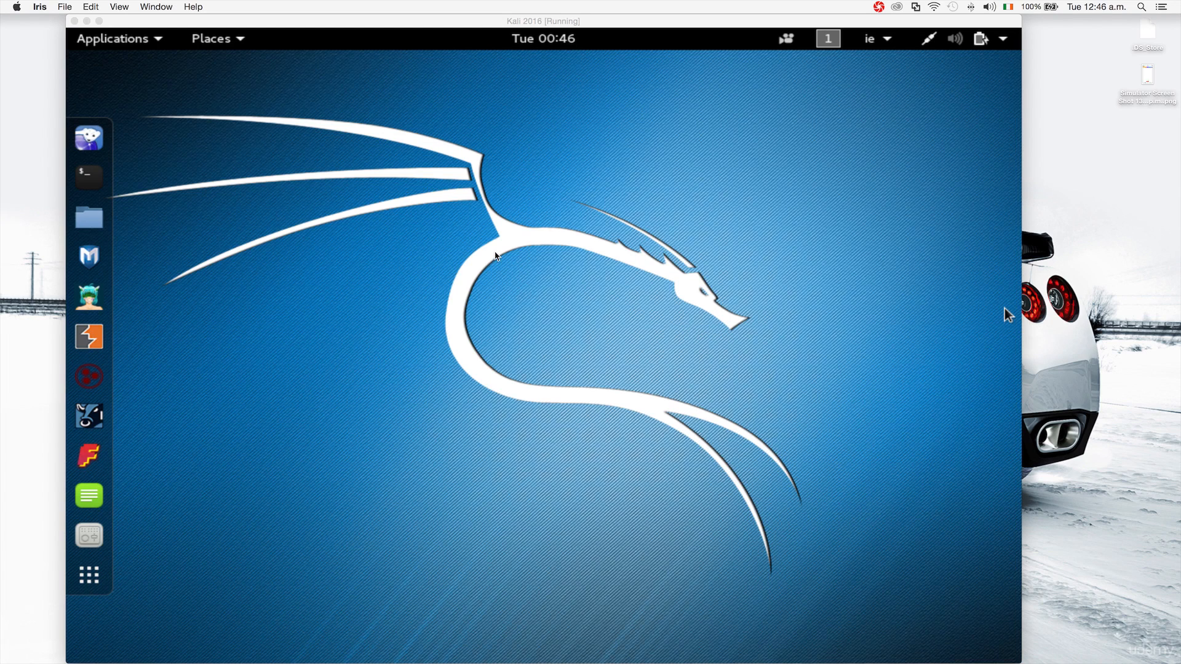
mouse_move(465, 240)
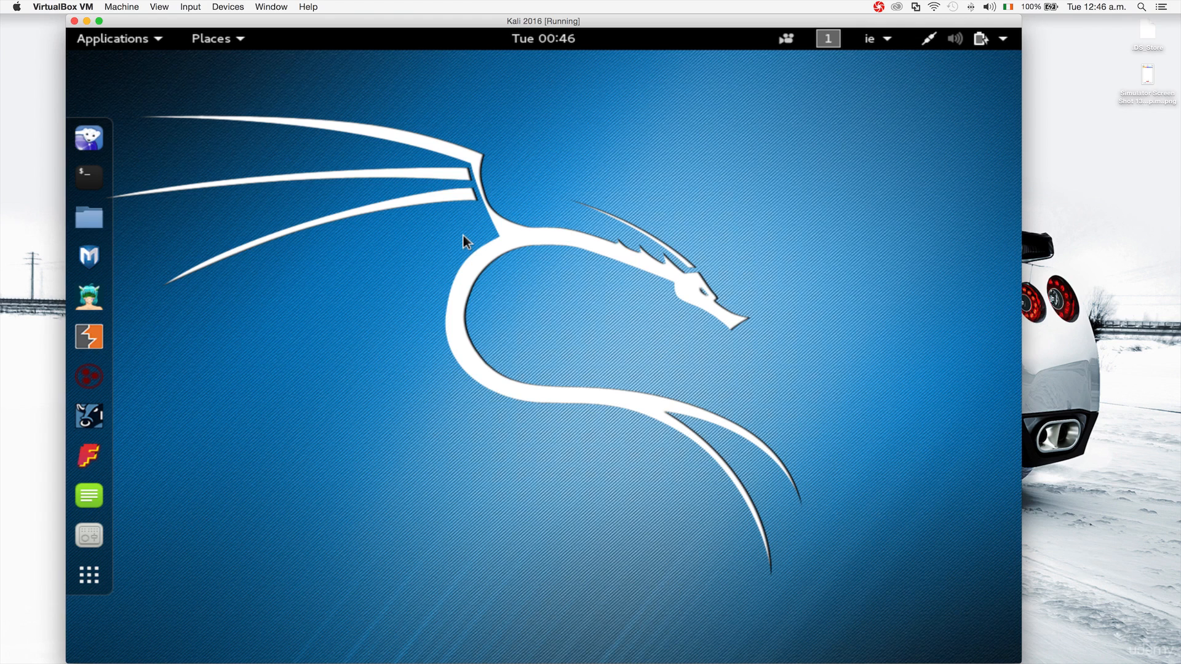
mouse_move(508, 83)
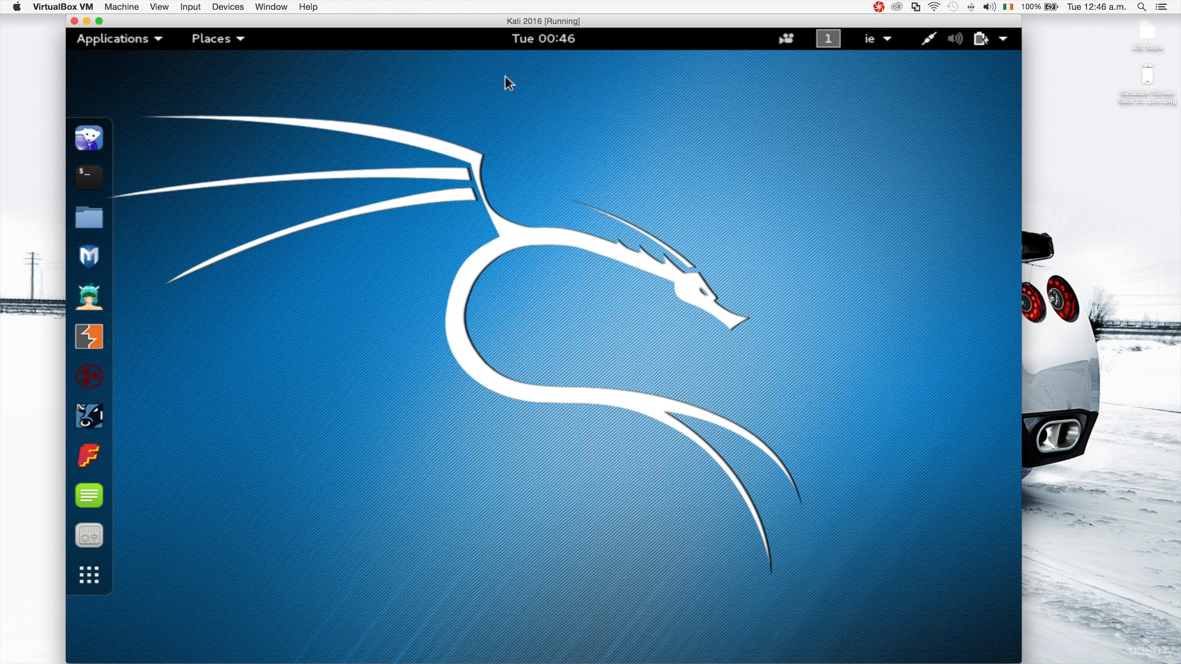
mouse_move(507, 45)
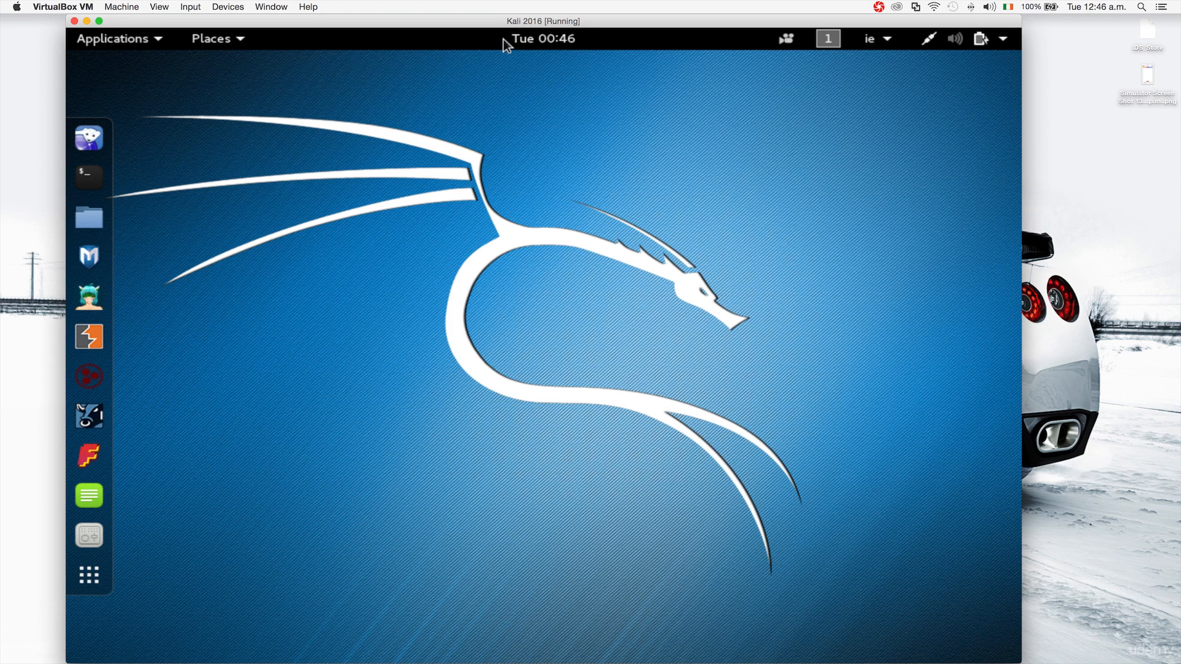
mouse_move(137, 44)
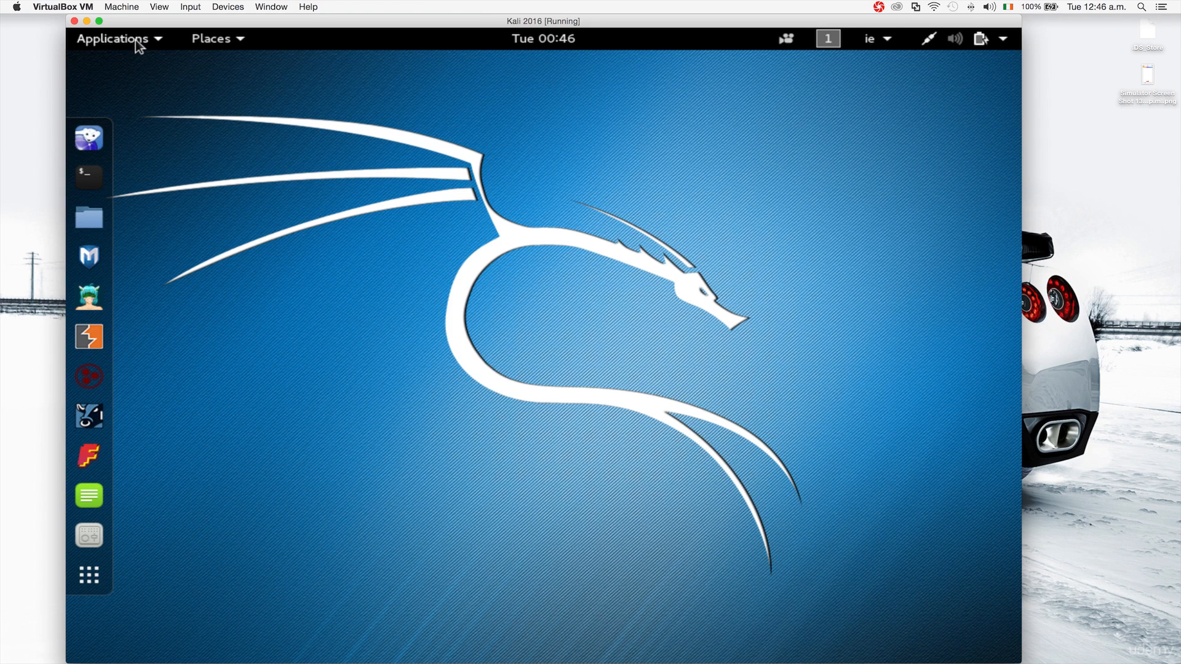
Look over the Applications categories, then show the Places list (Home, Desktop, Documents, Downloads, Computer...)
click(113, 38)
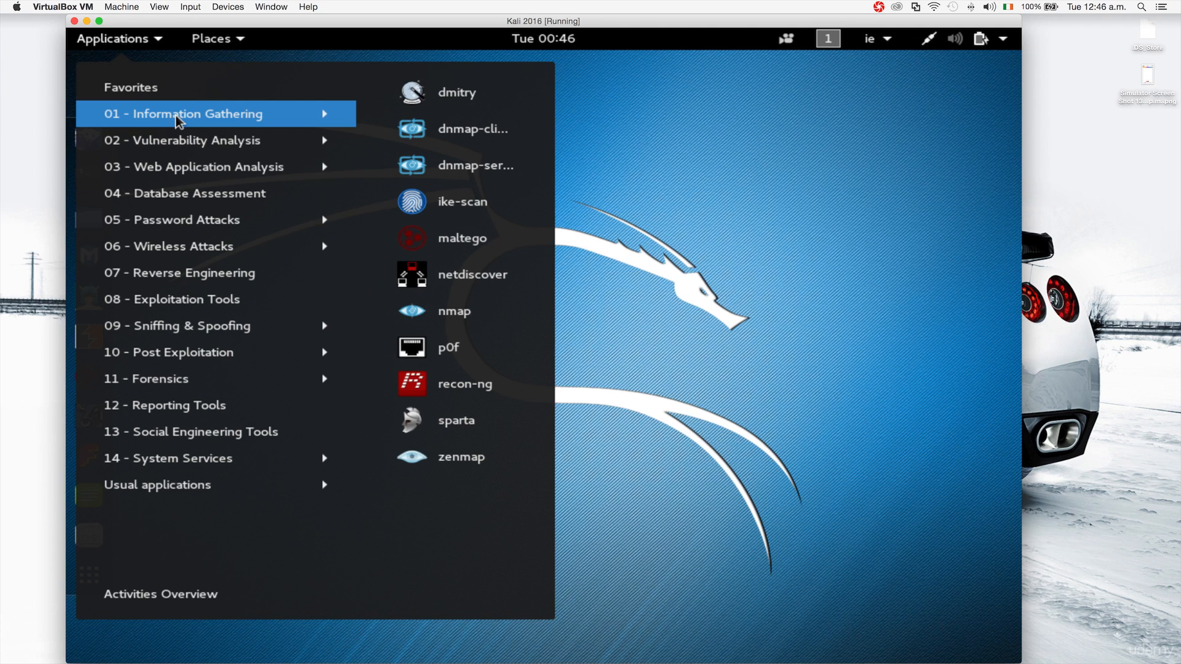
mouse_move(186, 131)
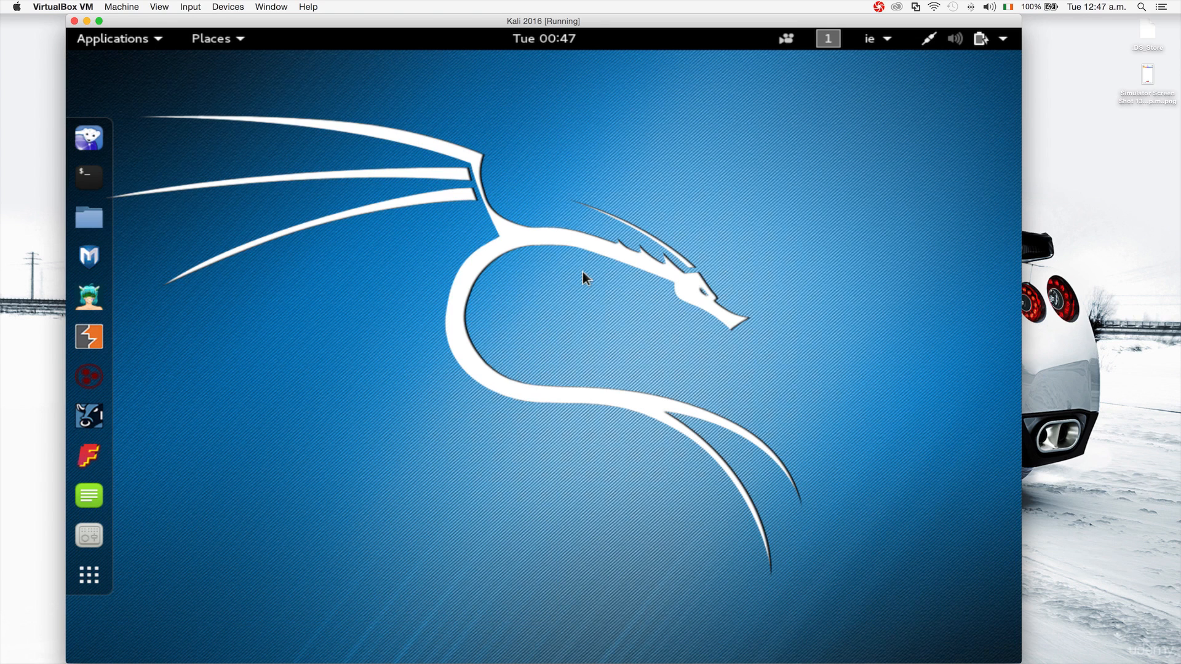
mouse_move(225, 53)
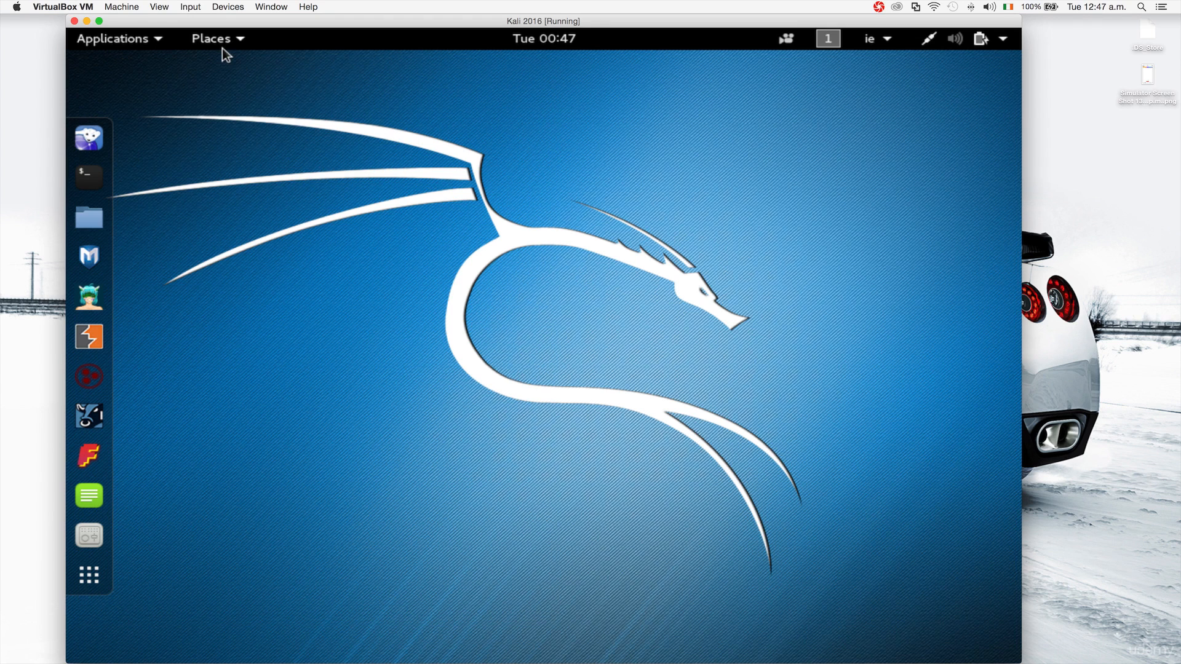
click(212, 38)
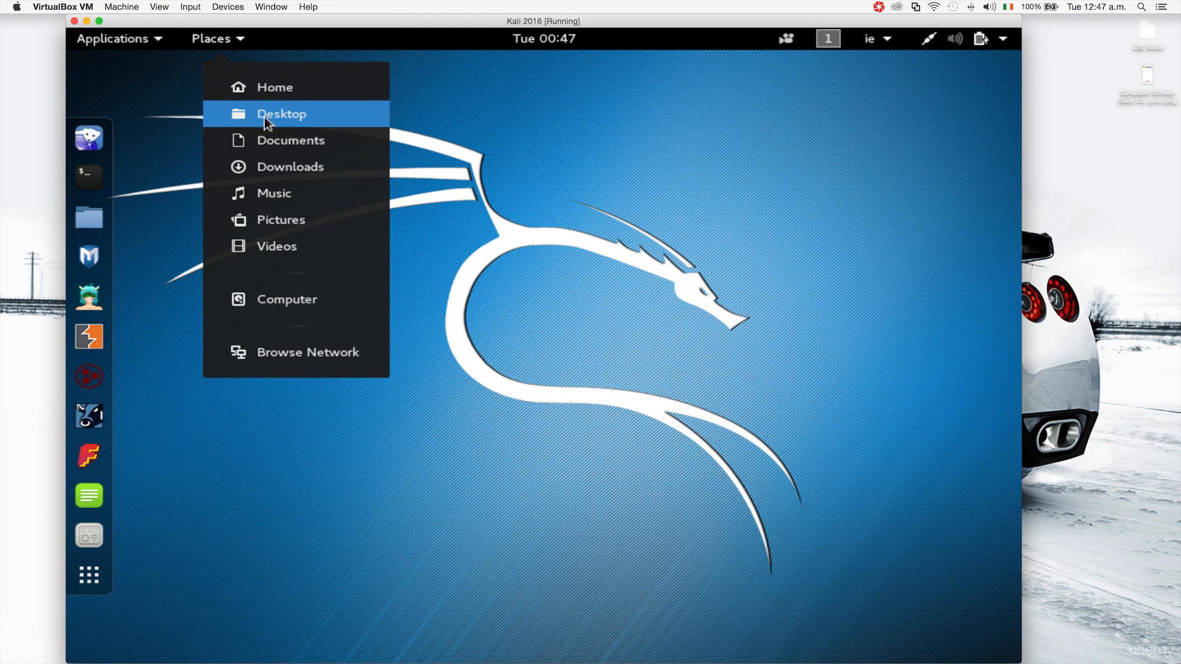
mouse_move(281, 219)
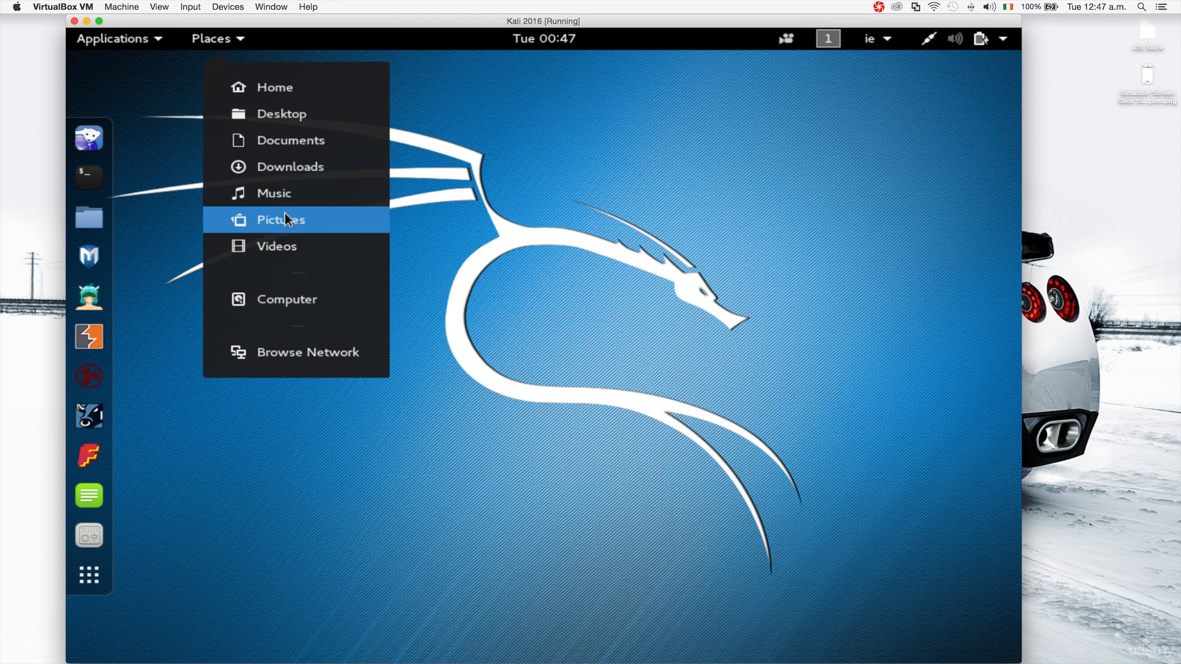
mouse_move(292, 250)
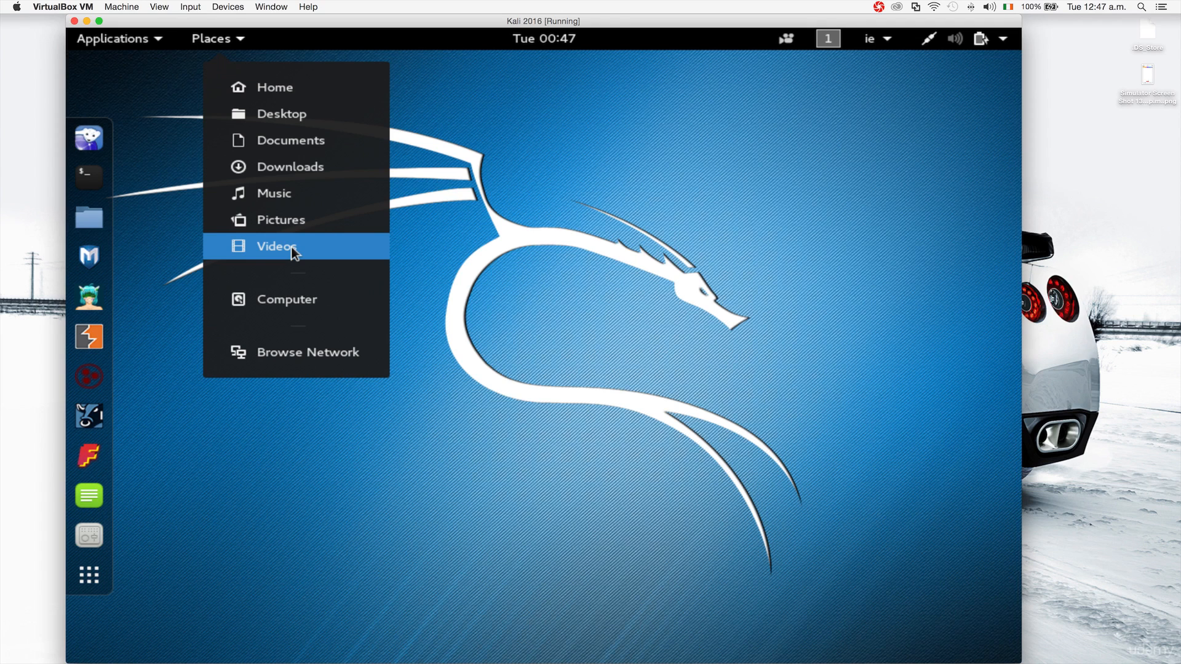
mouse_move(297, 304)
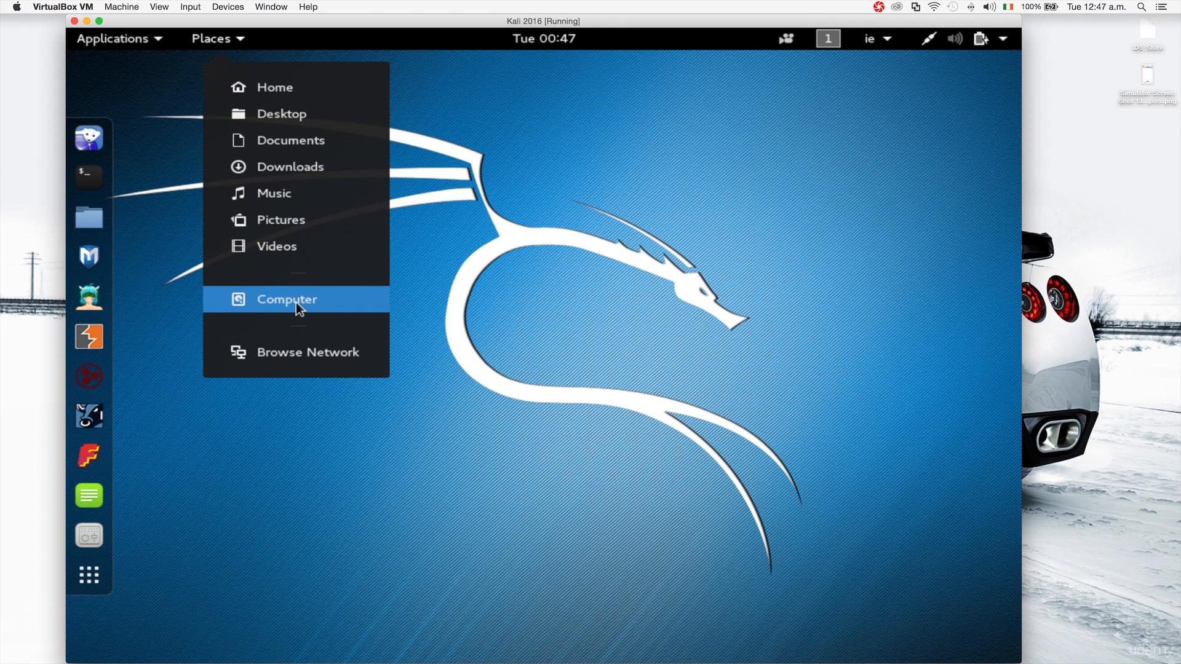
Browse the Computer root file system in Files, then switch to the Home folder
click(287, 299)
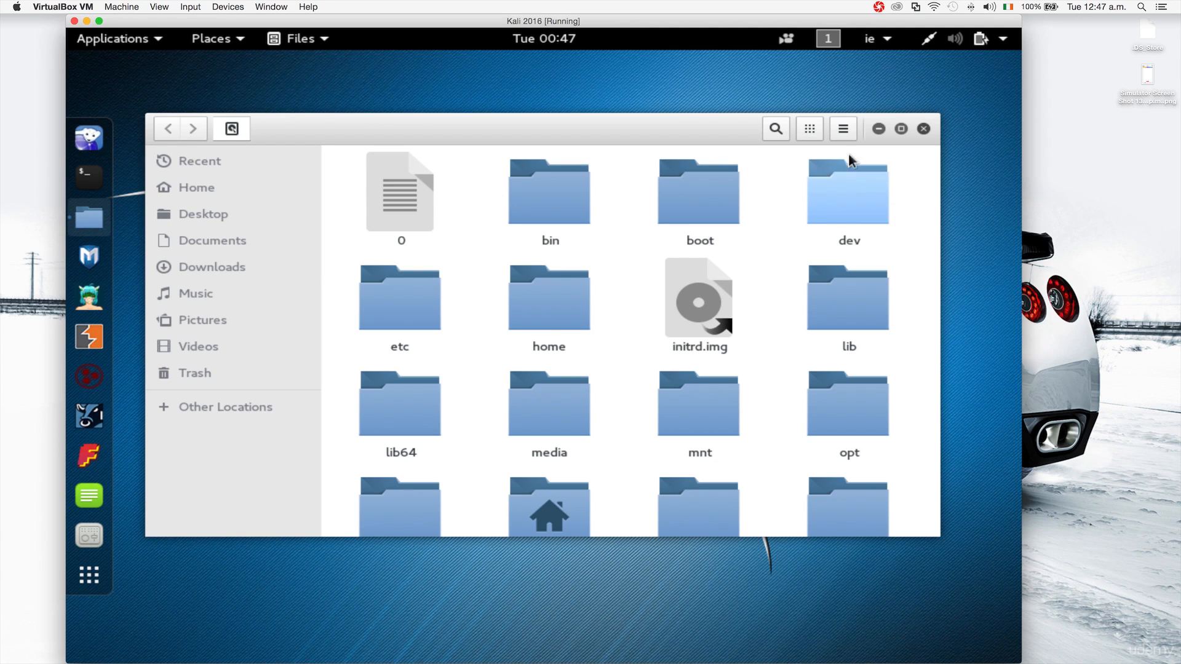
mouse_move(888, 181)
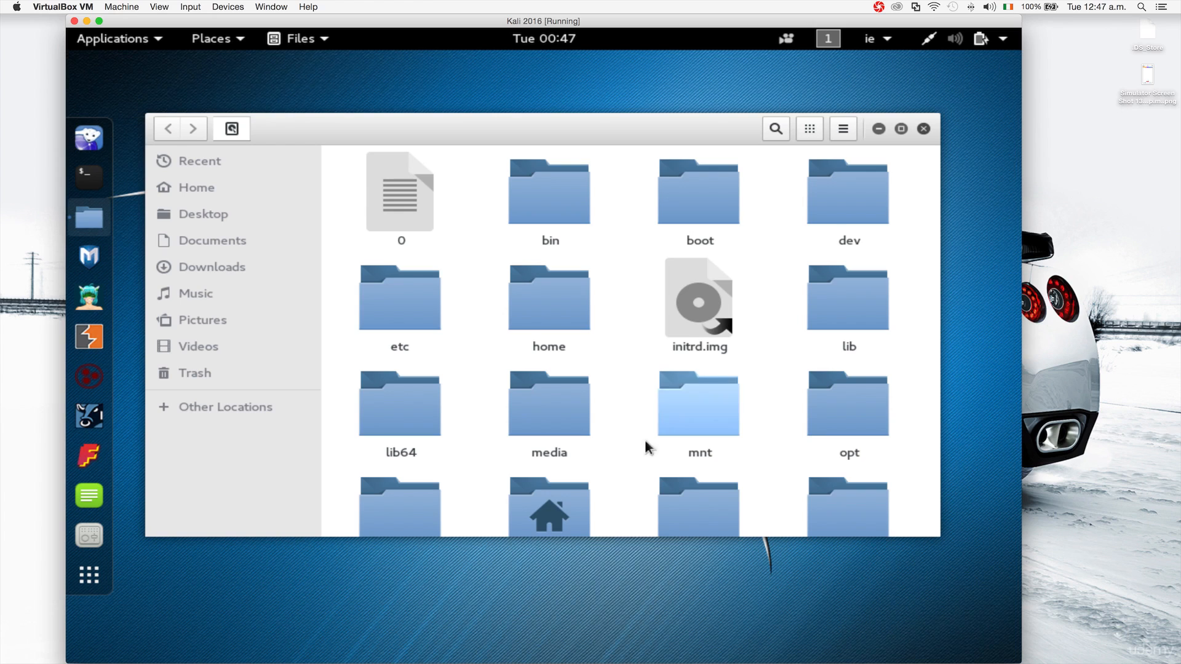
click(198, 187)
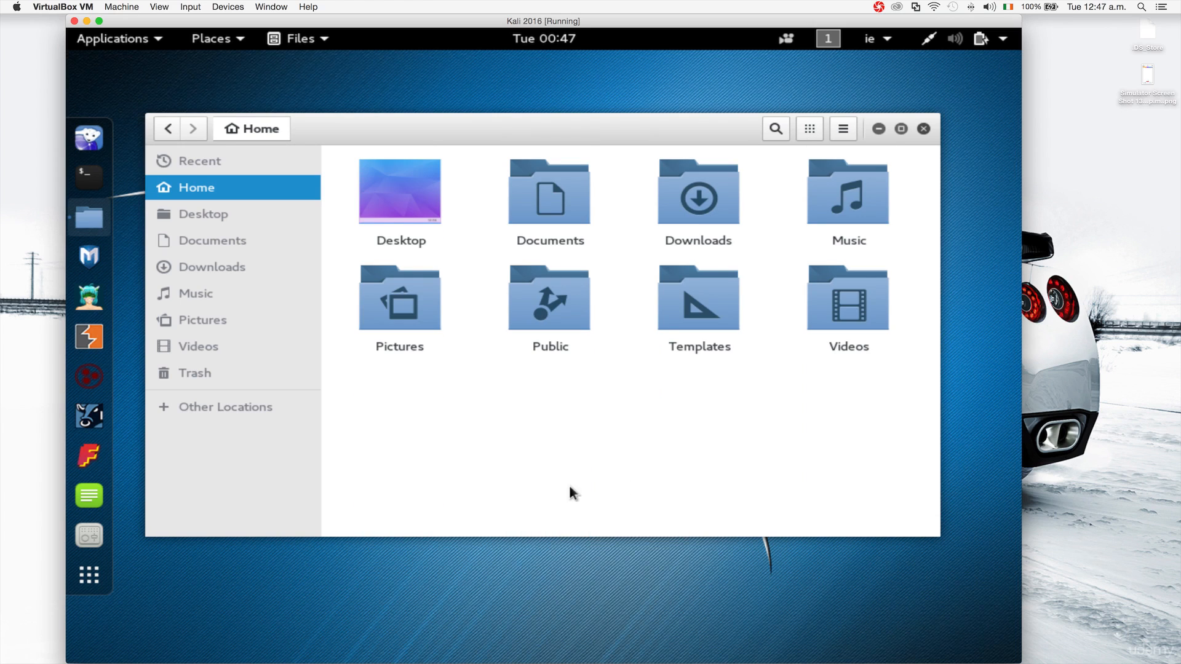
mouse_move(905, 146)
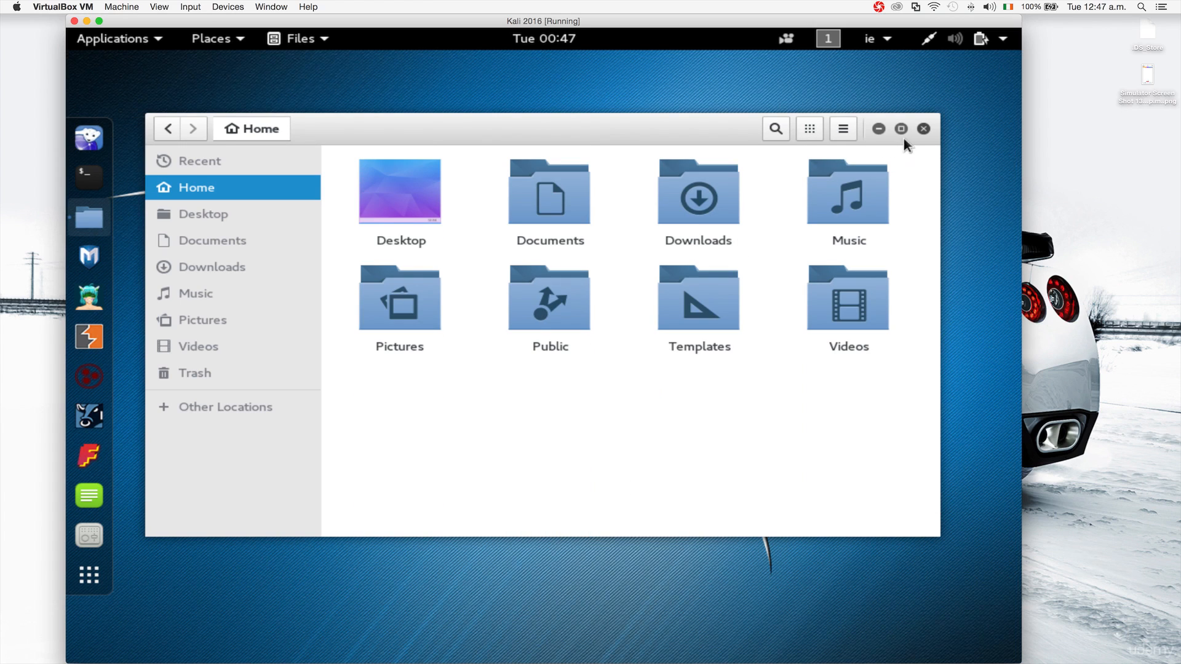
Close Files and reopen the Home folder from the Places menu
click(924, 128)
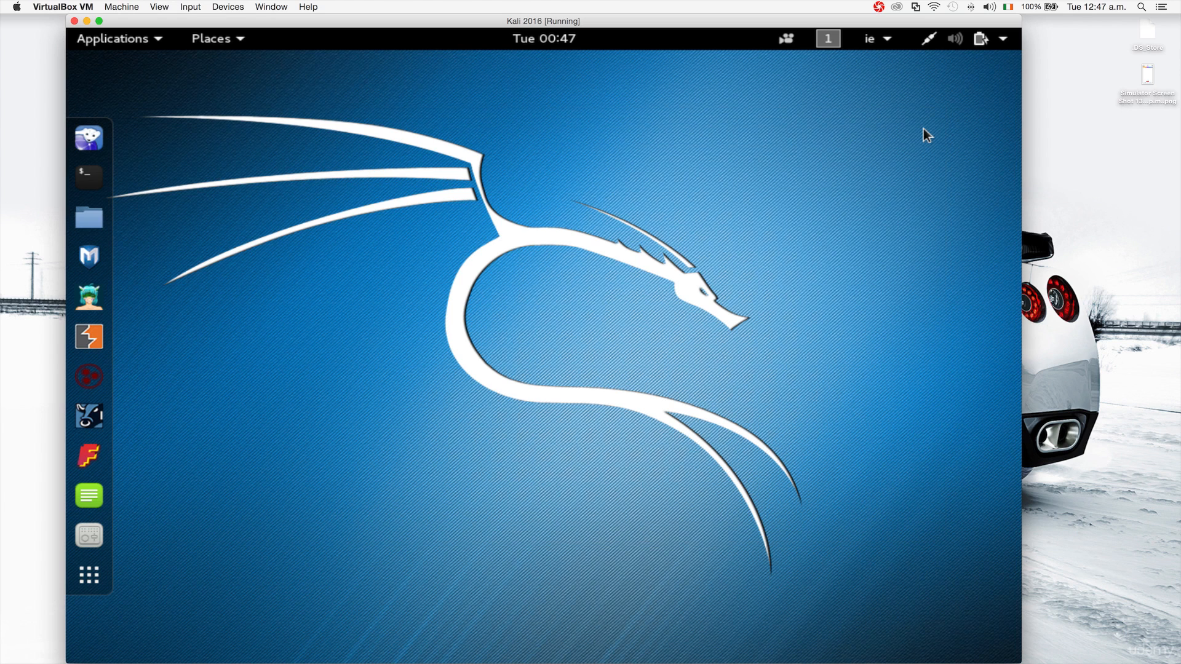
mouse_move(214, 63)
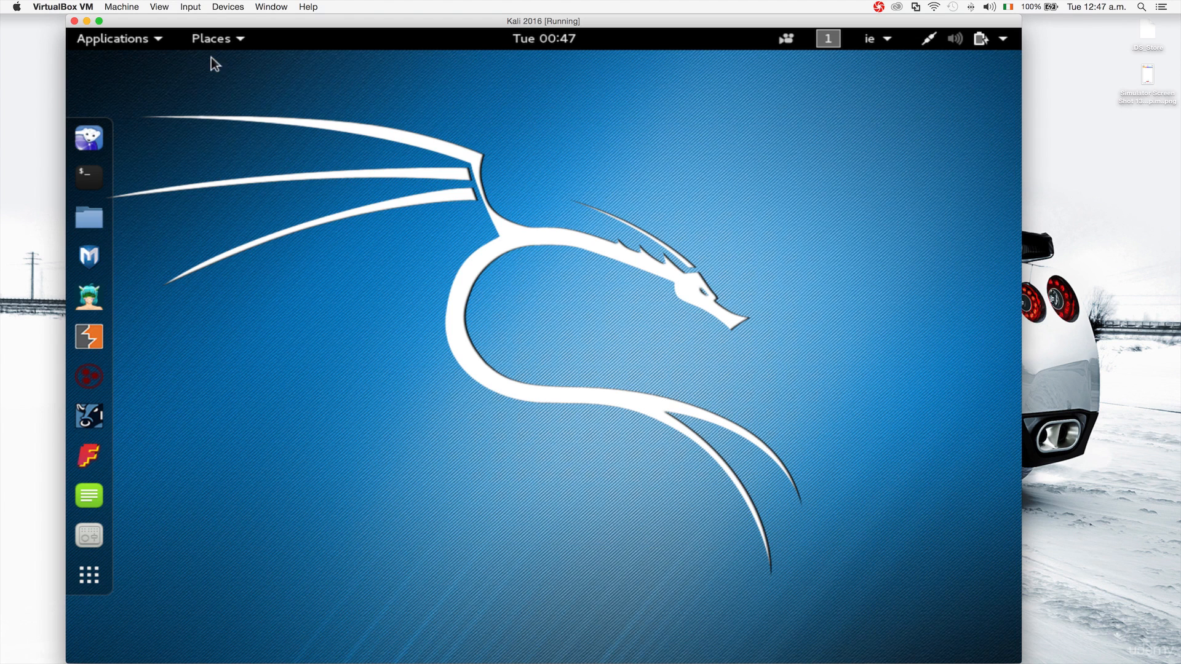
click(212, 38)
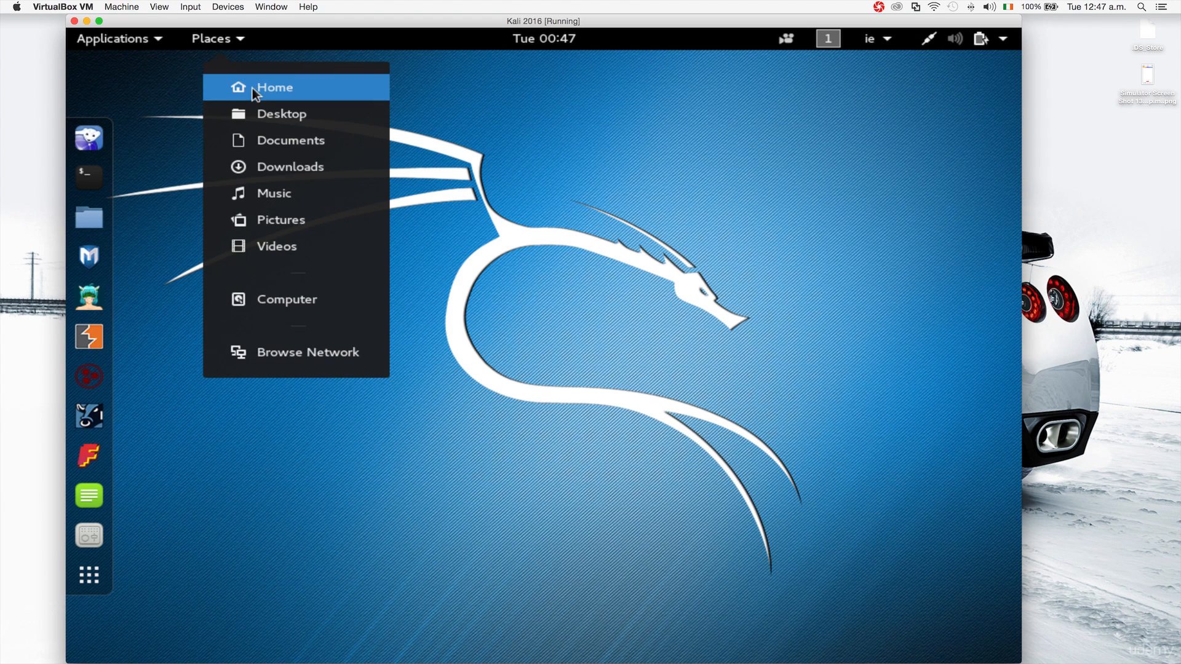
click(275, 86)
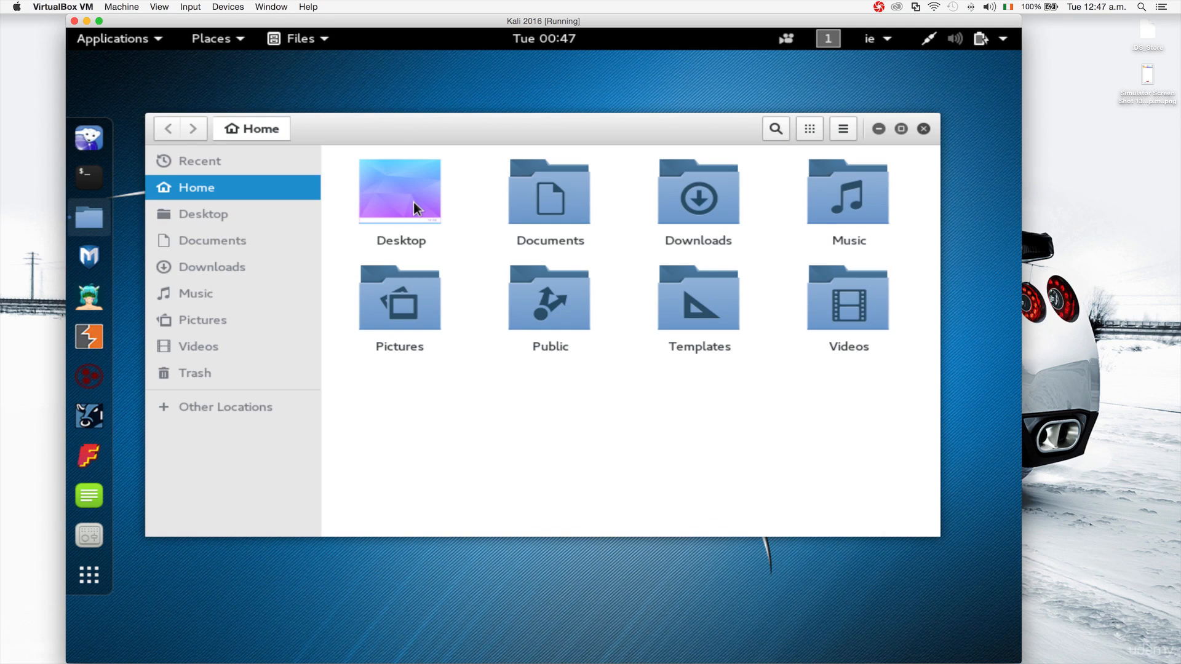
mouse_move(549, 192)
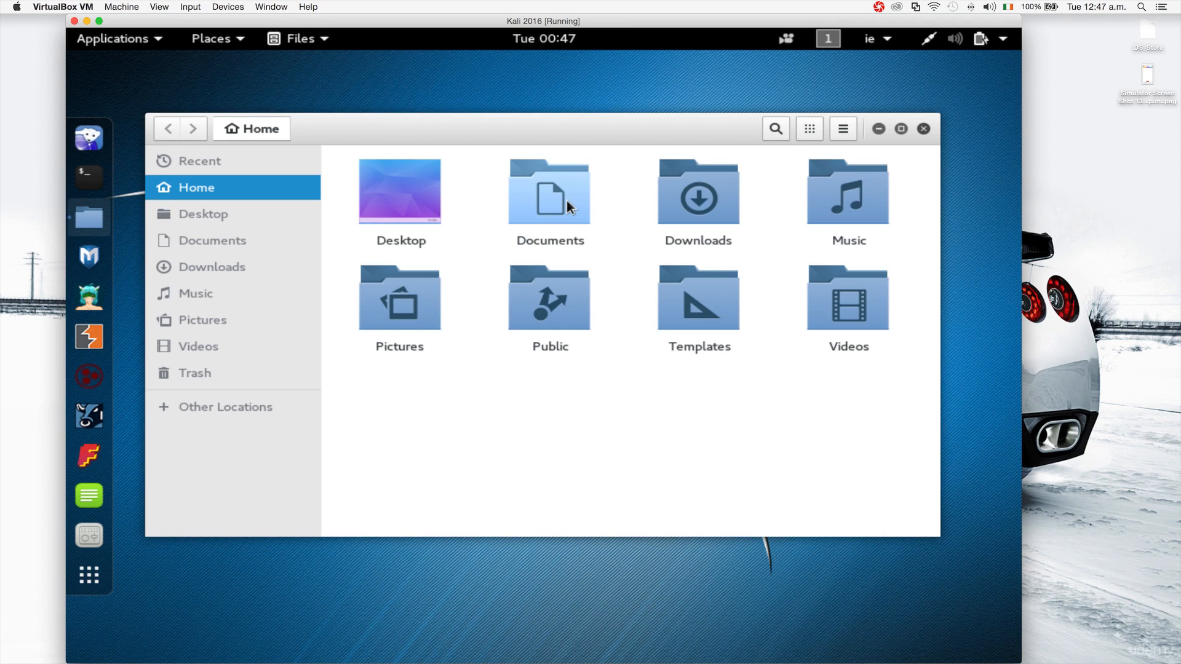
mouse_move(550, 331)
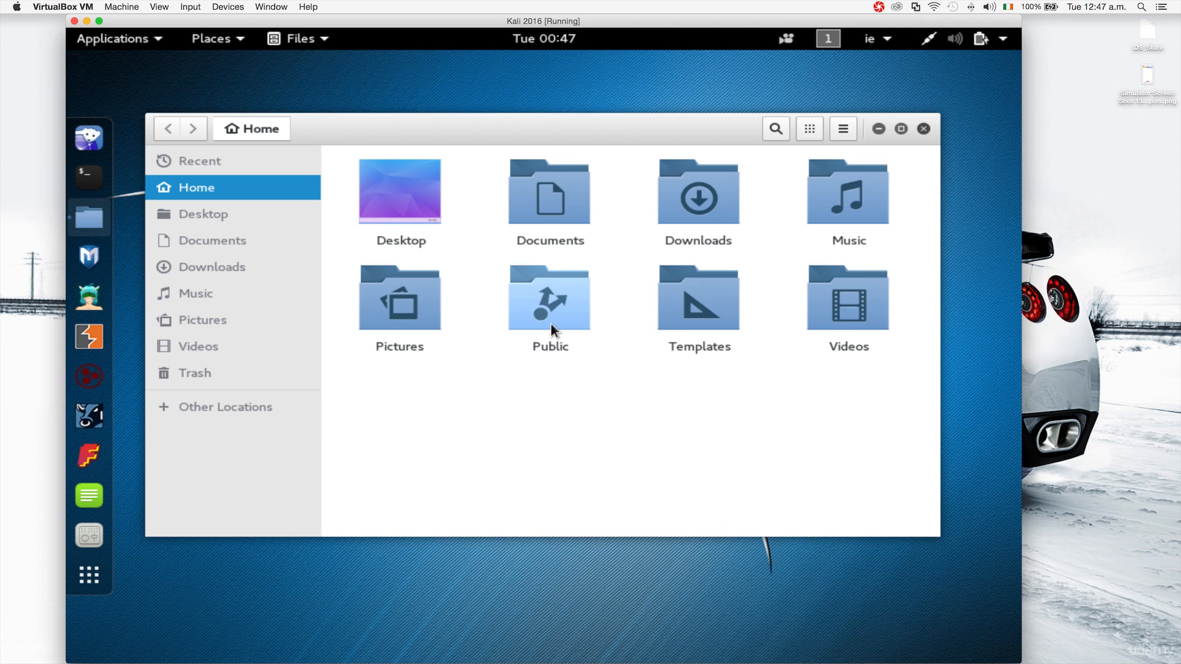
mouse_move(384, 320)
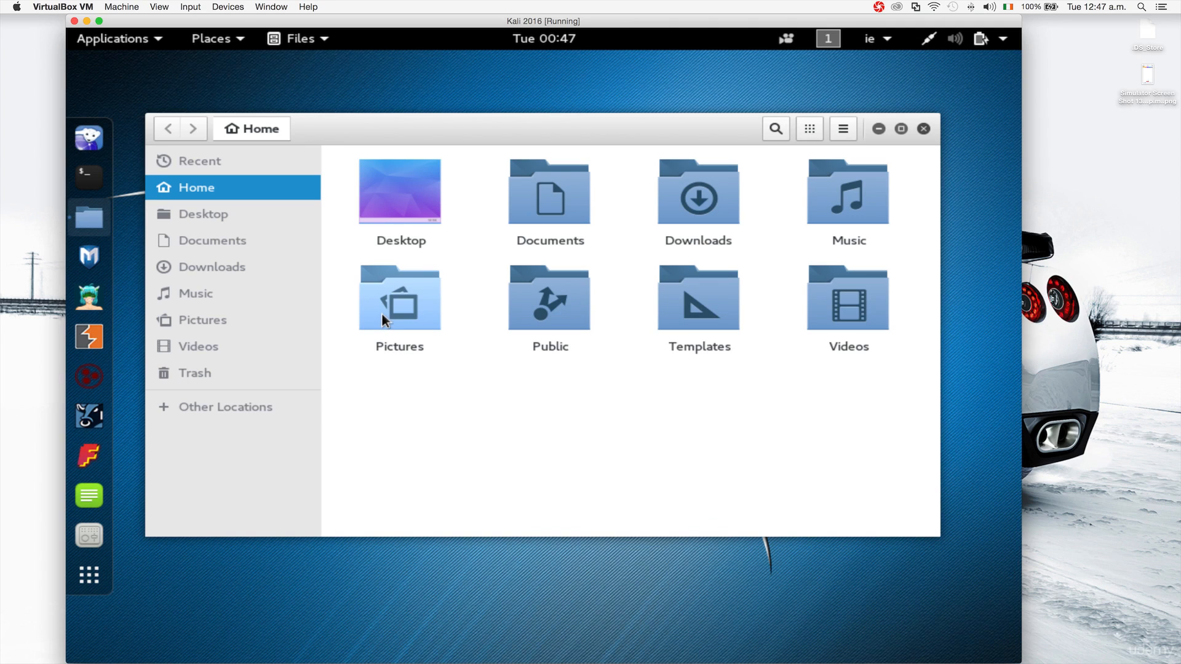
mouse_move(231, 272)
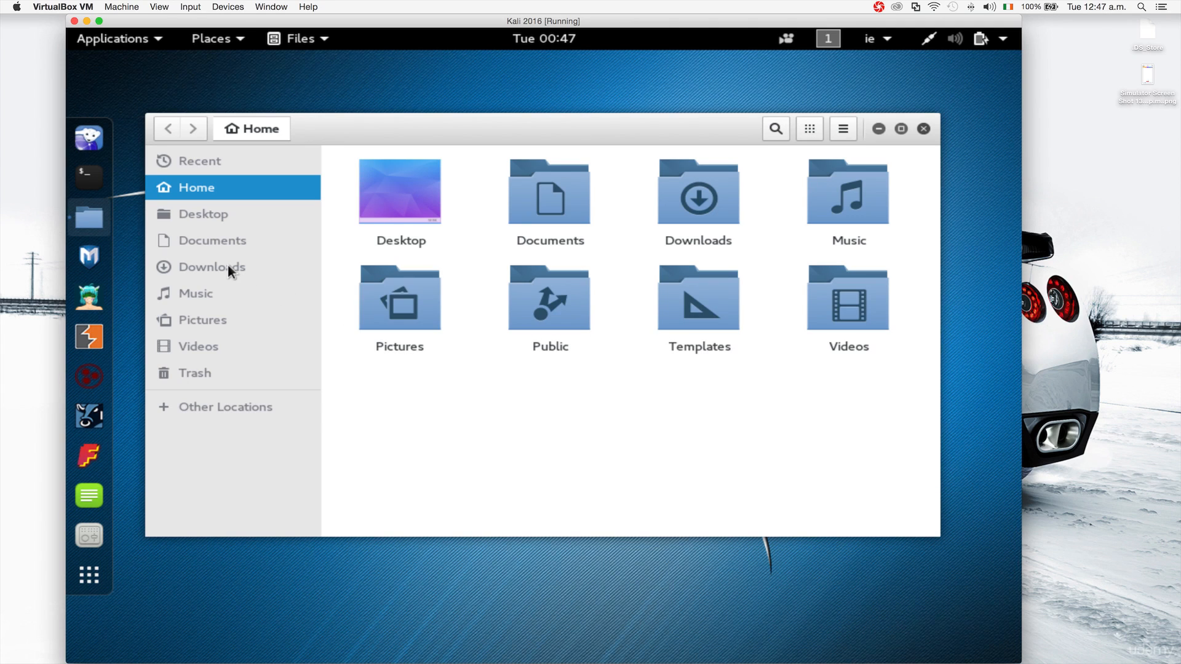
mouse_move(234, 270)
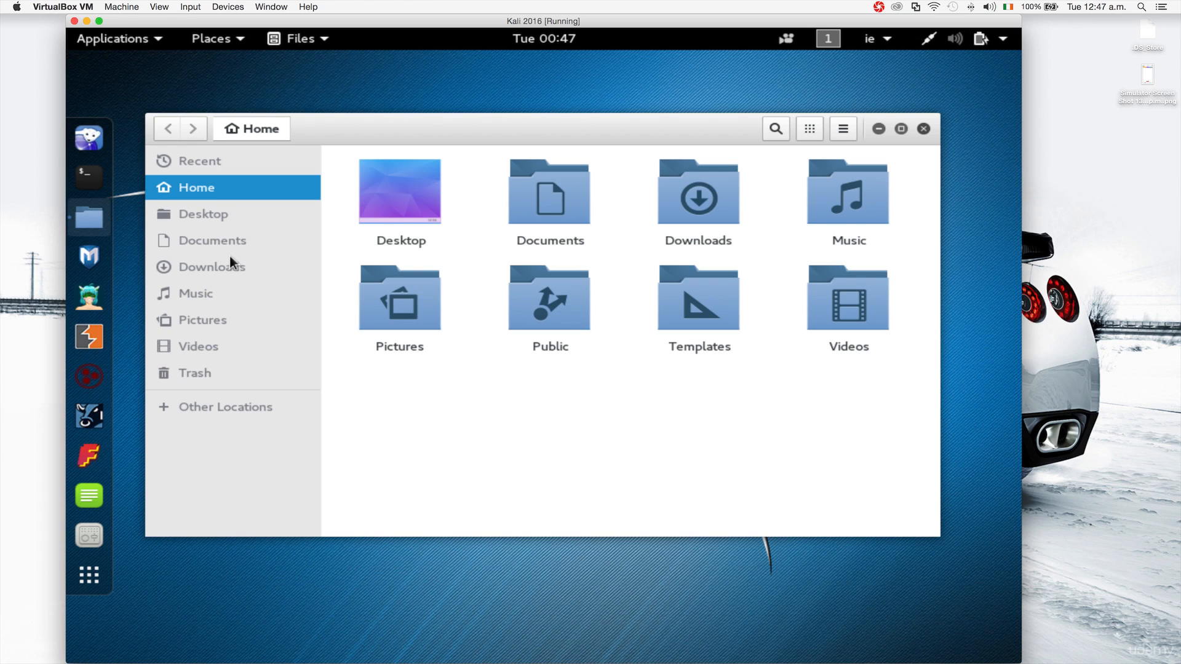
Visit the empty Trash, Home and Trash again, then land on the empty Documents folder
click(195, 372)
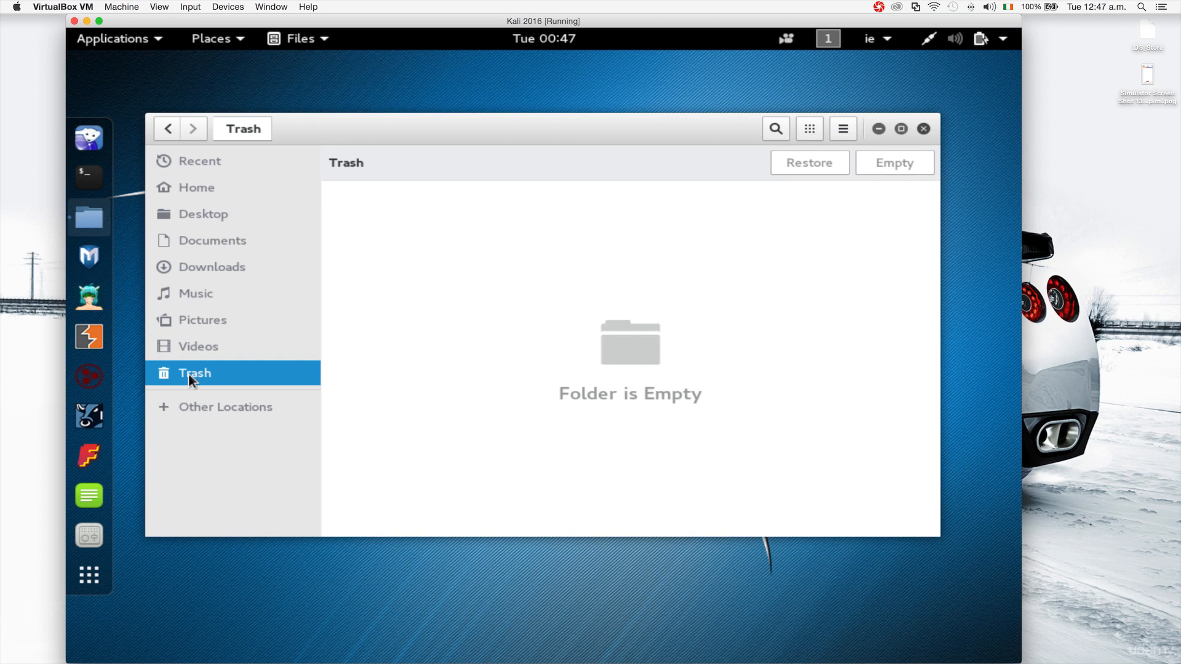
mouse_move(213, 139)
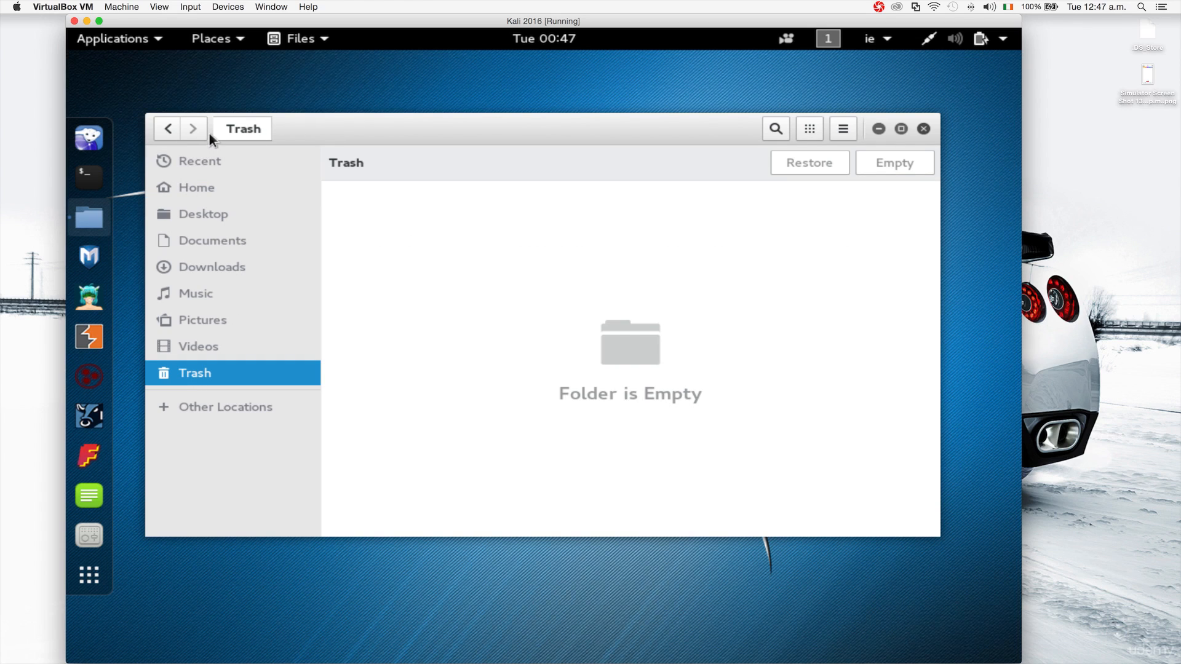
click(197, 187)
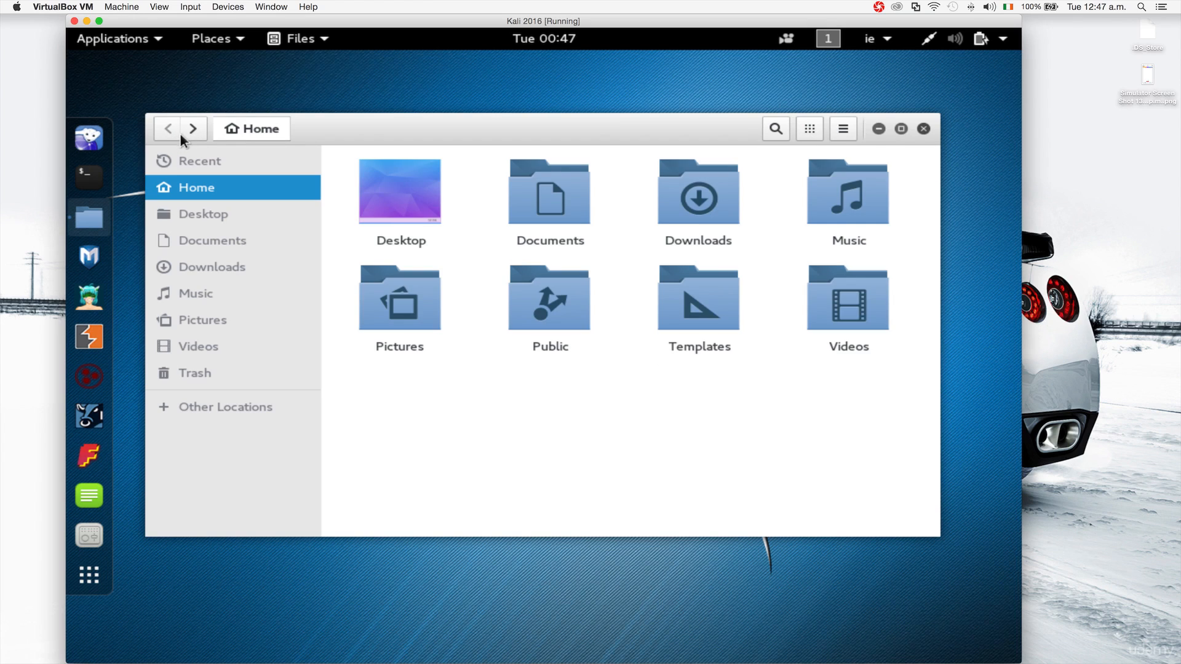
click(195, 373)
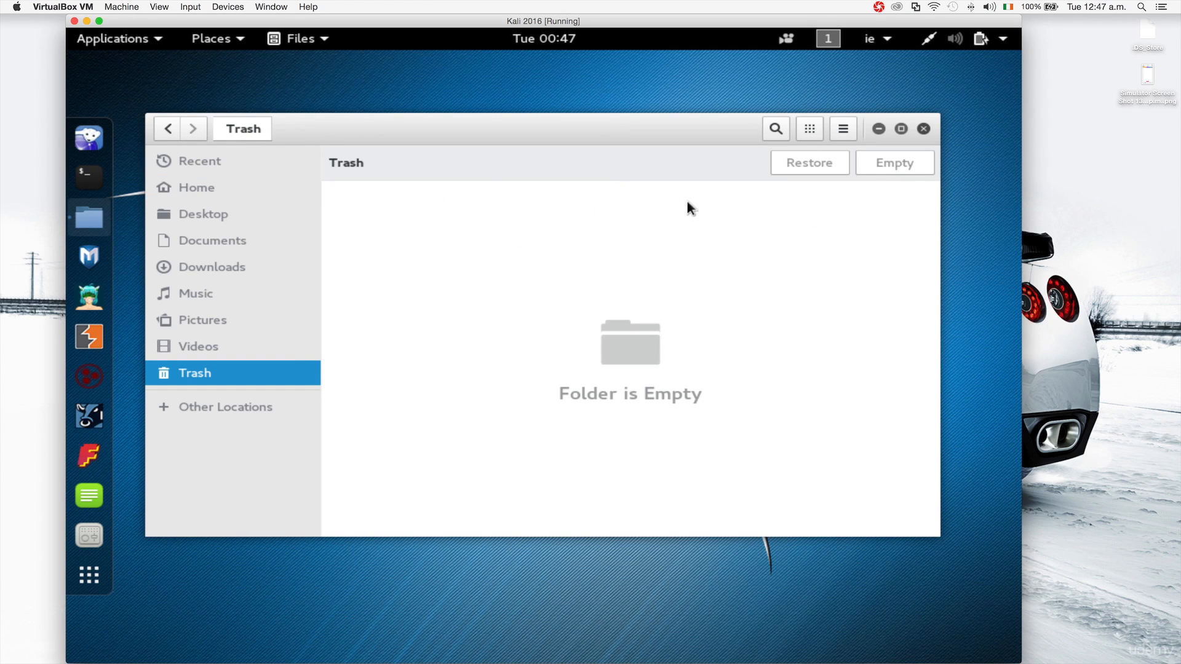
mouse_move(166, 138)
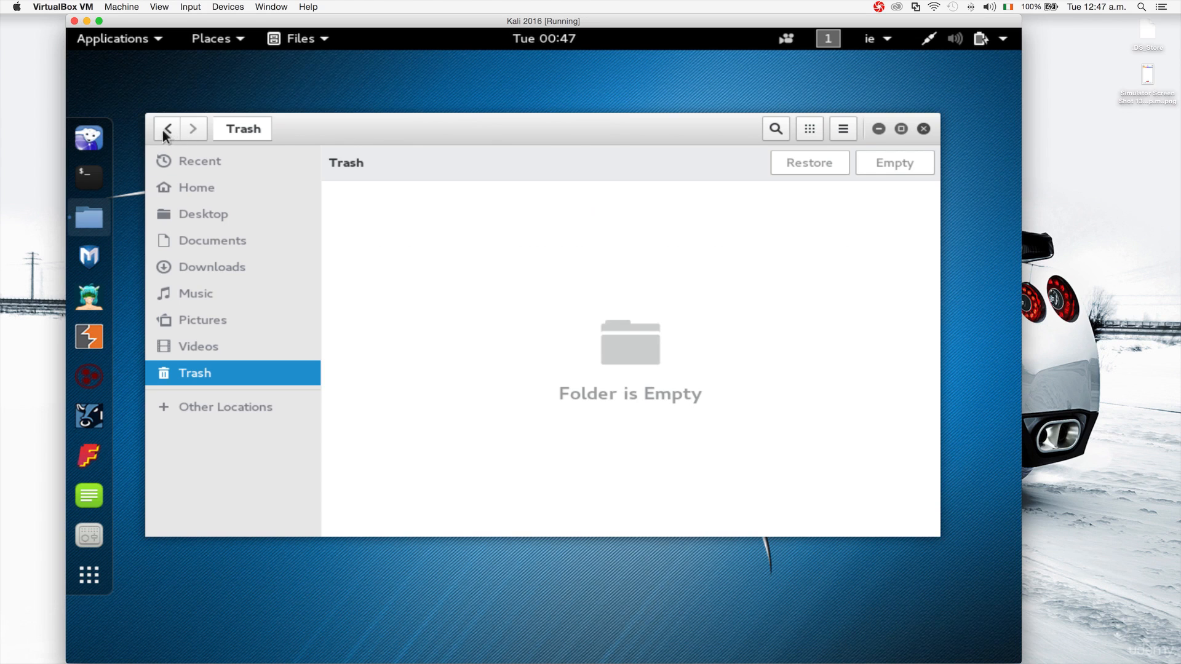
click(213, 239)
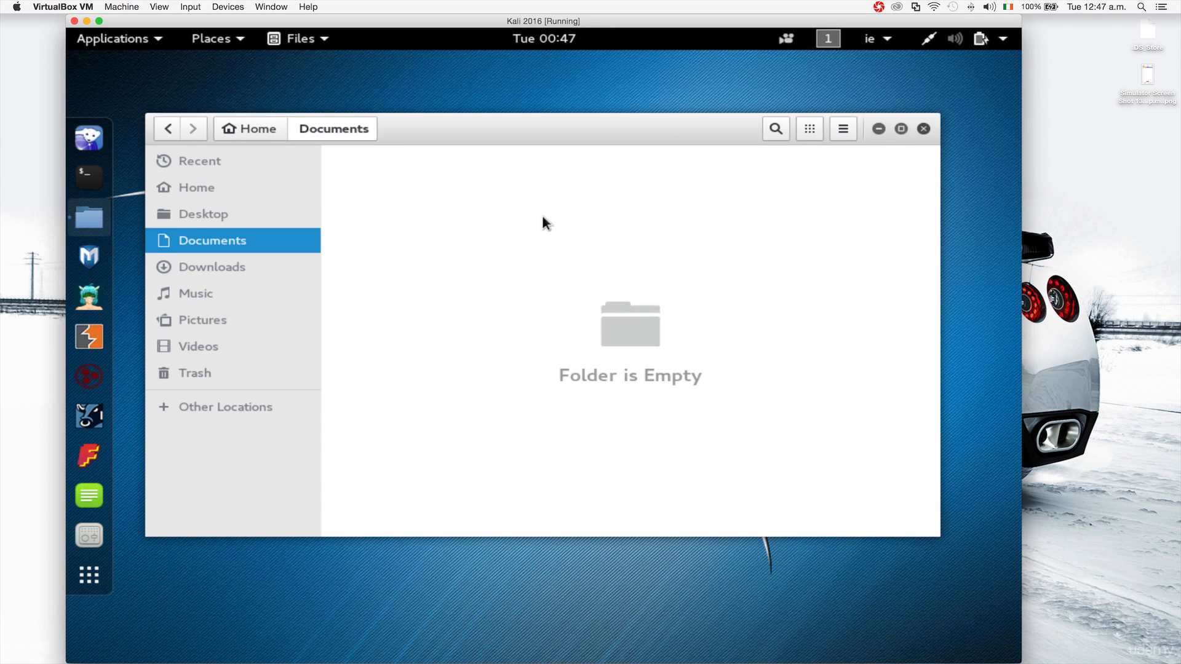
mouse_move(924, 128)
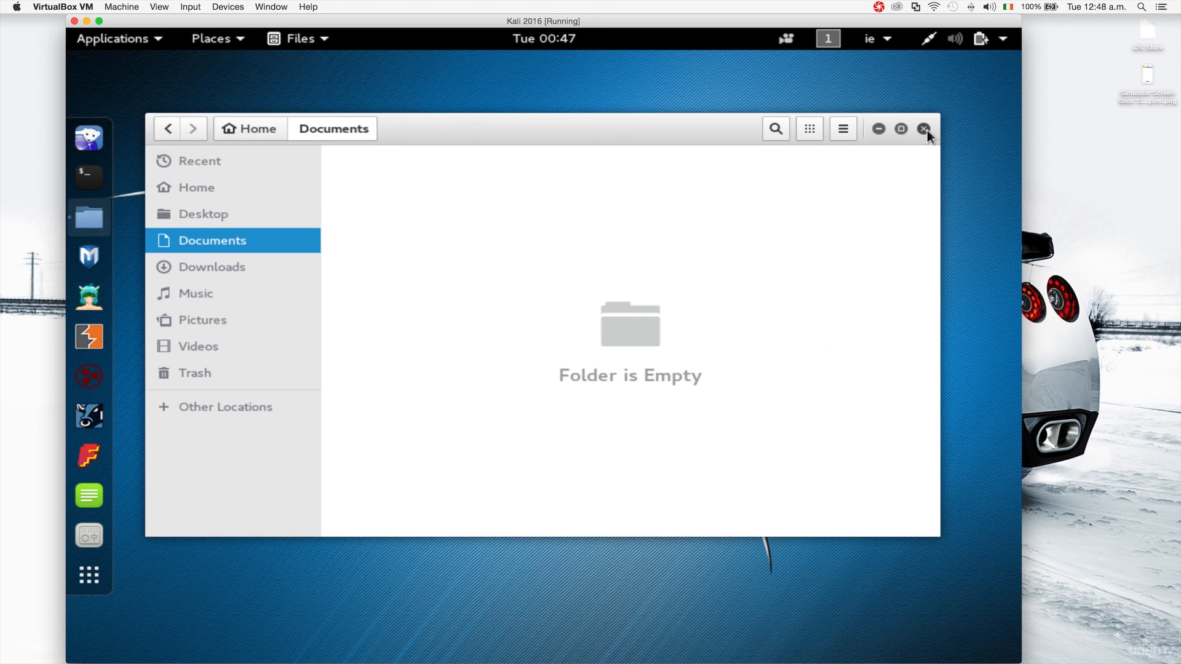
Close the Documents window, peek at the workspace list and reopen the Home folder
click(924, 128)
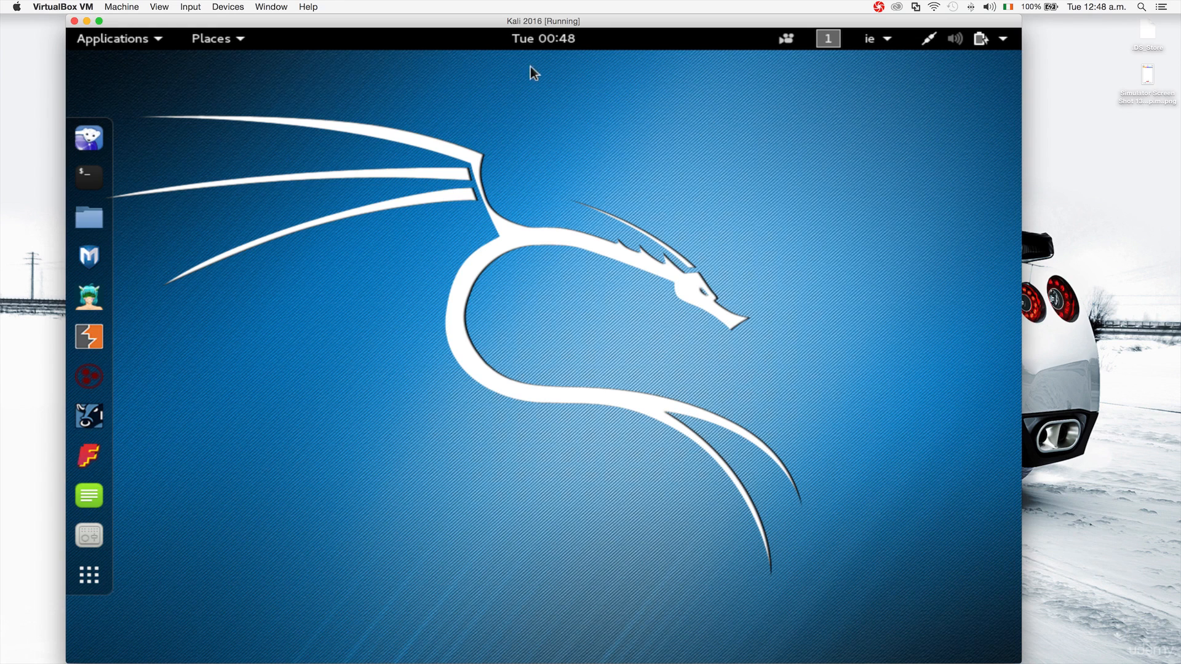
mouse_move(802, 56)
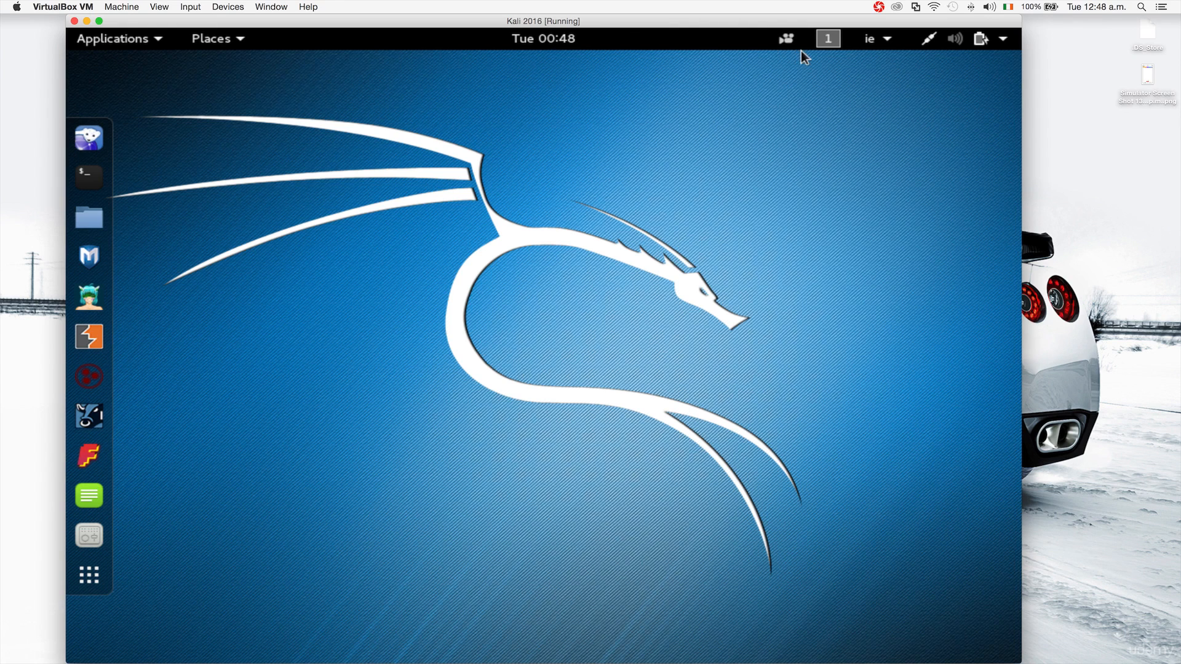
click(827, 38)
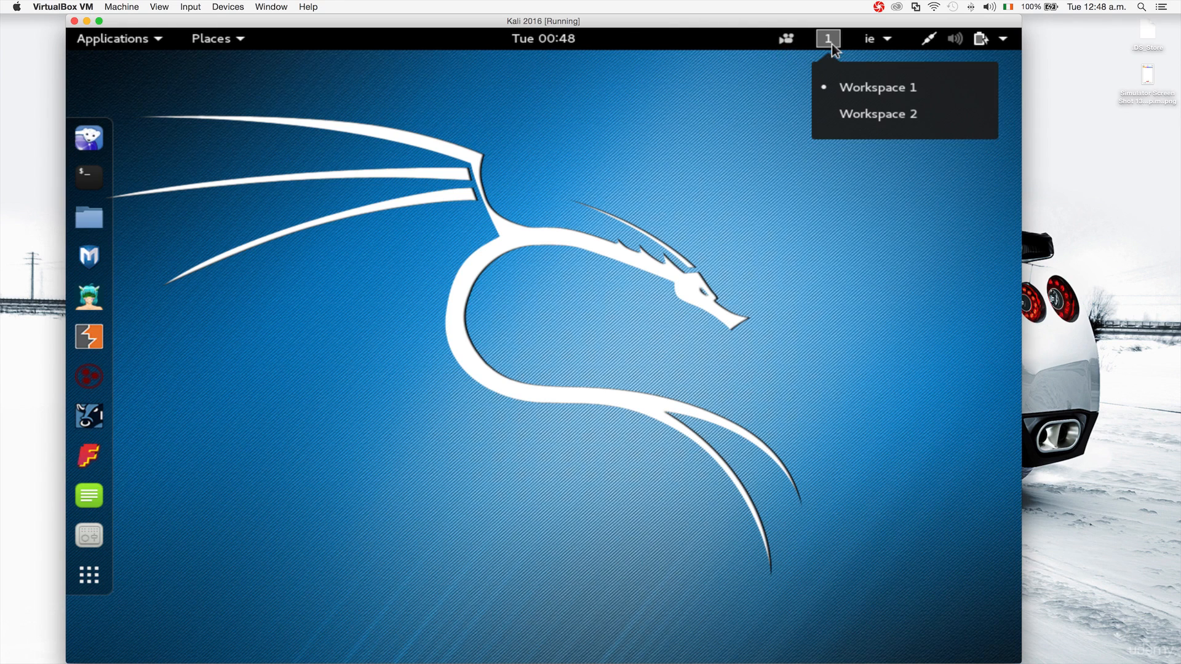
mouse_move(877, 113)
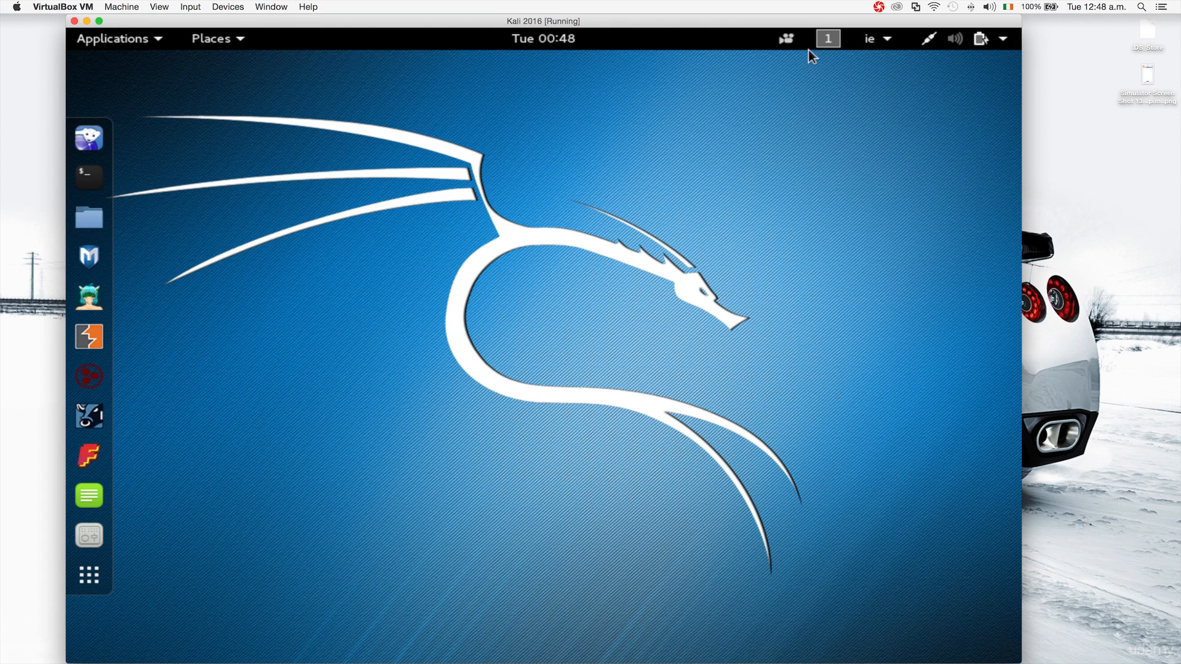
mouse_move(827, 38)
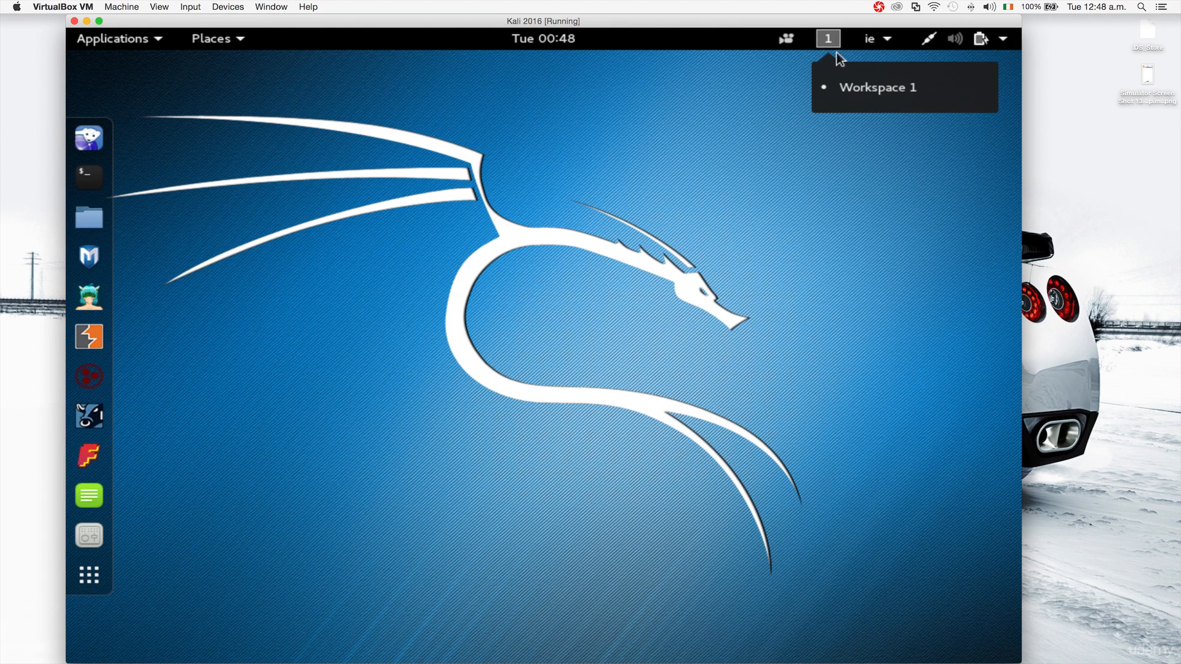
mouse_move(737, 160)
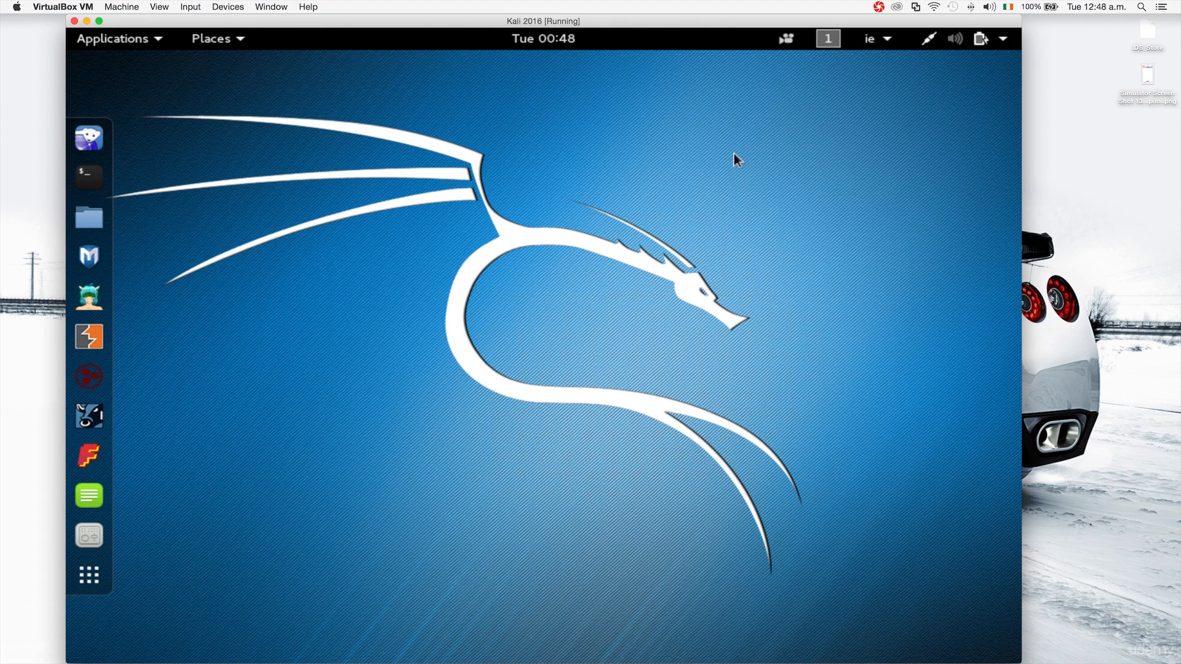
mouse_move(825, 54)
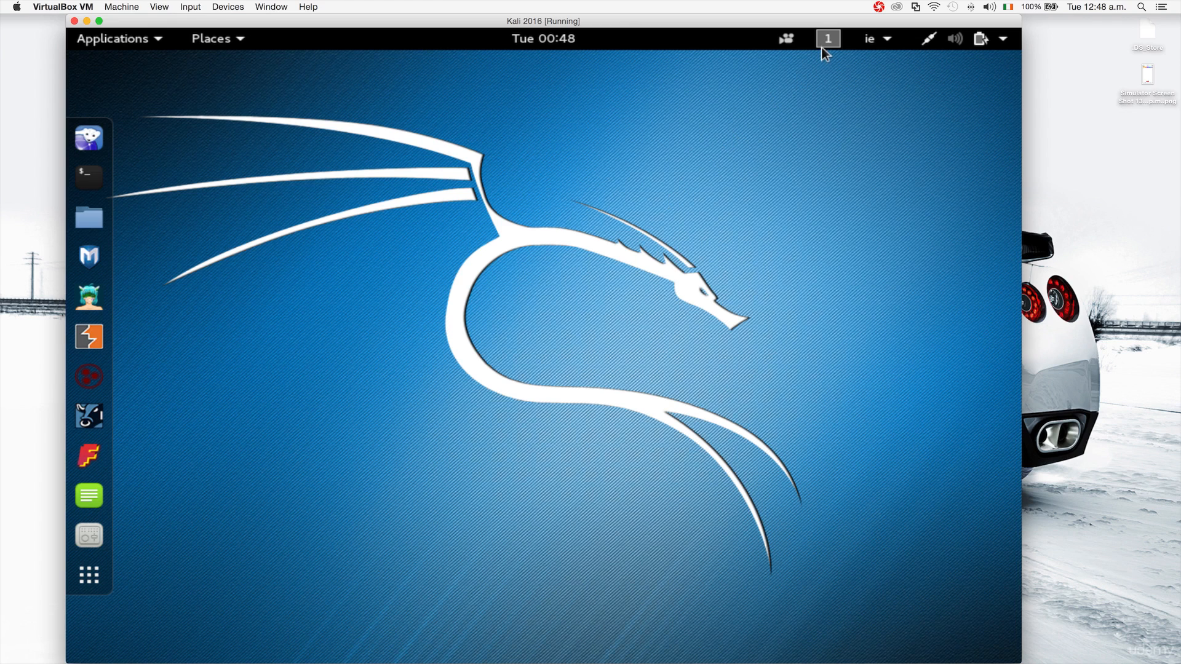
mouse_move(595, 173)
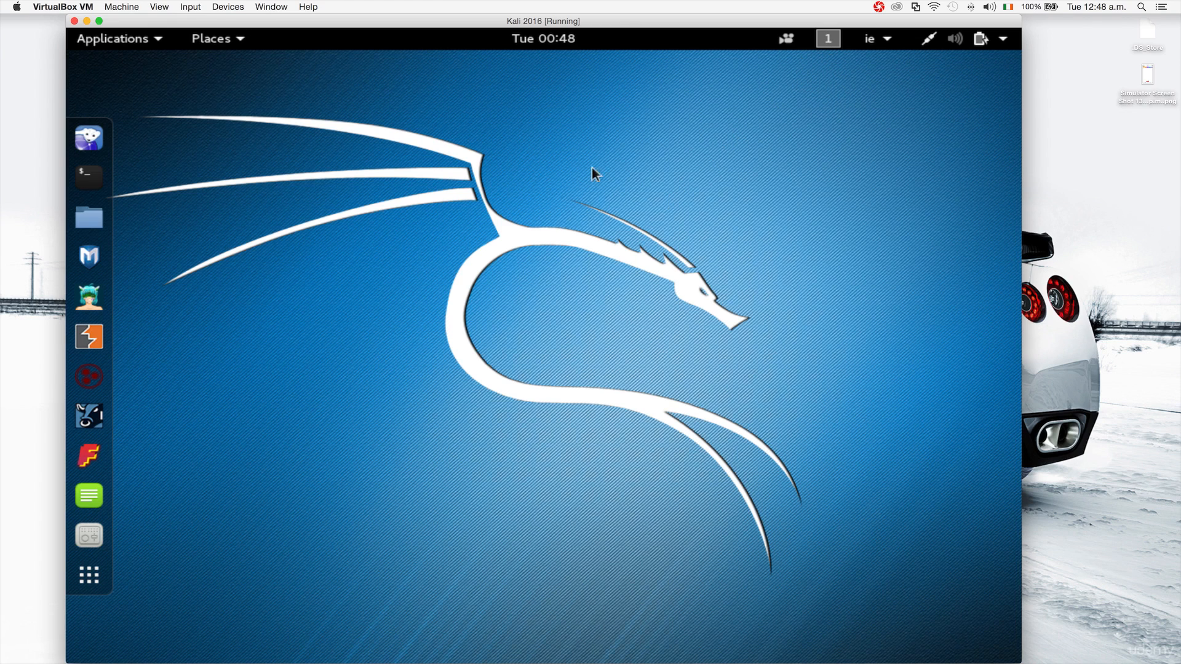
mouse_move(212, 38)
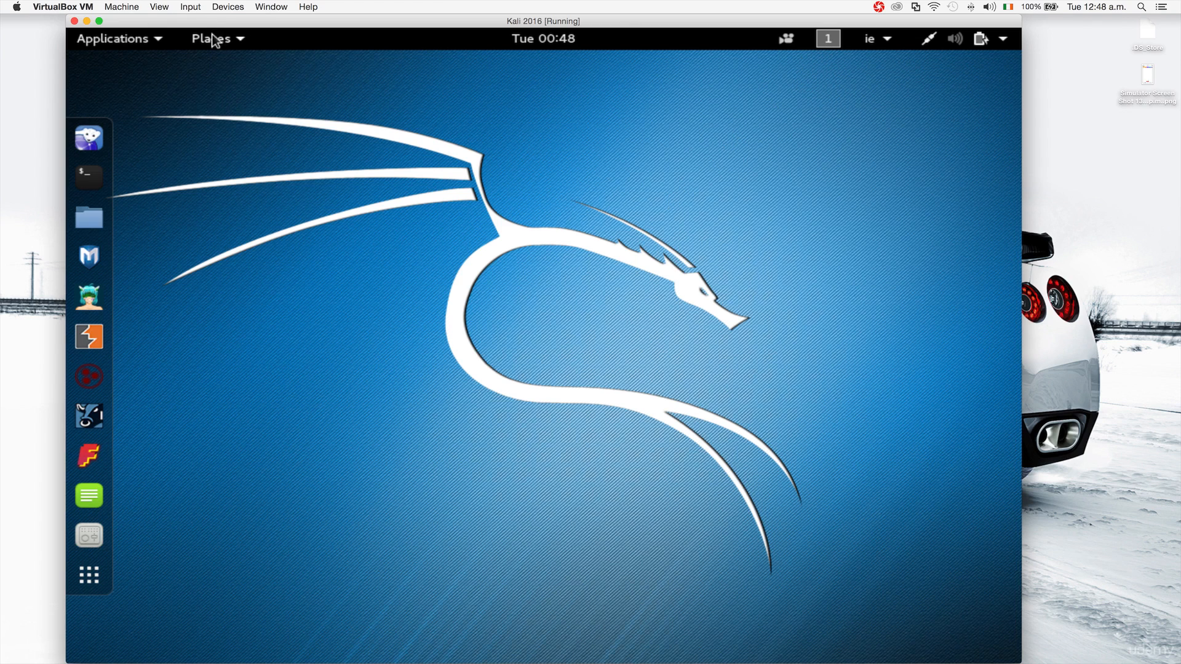
click(89, 217)
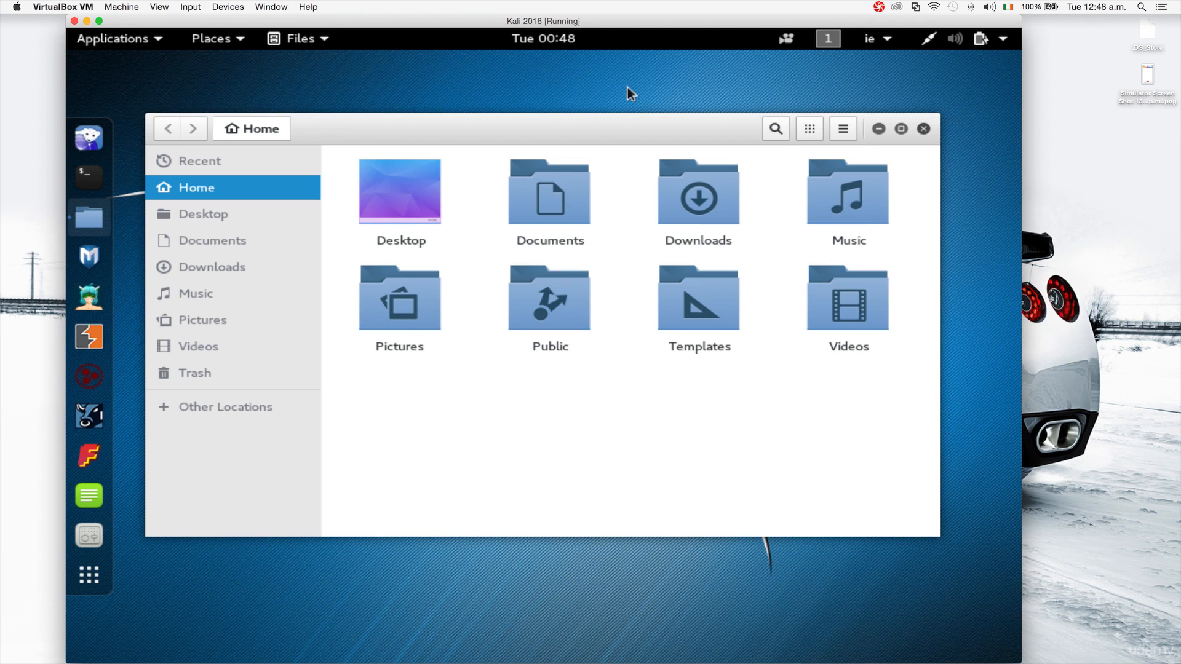
Switch to Workspace 2 and back to Workspace 1, then close the Home folder window
click(827, 38)
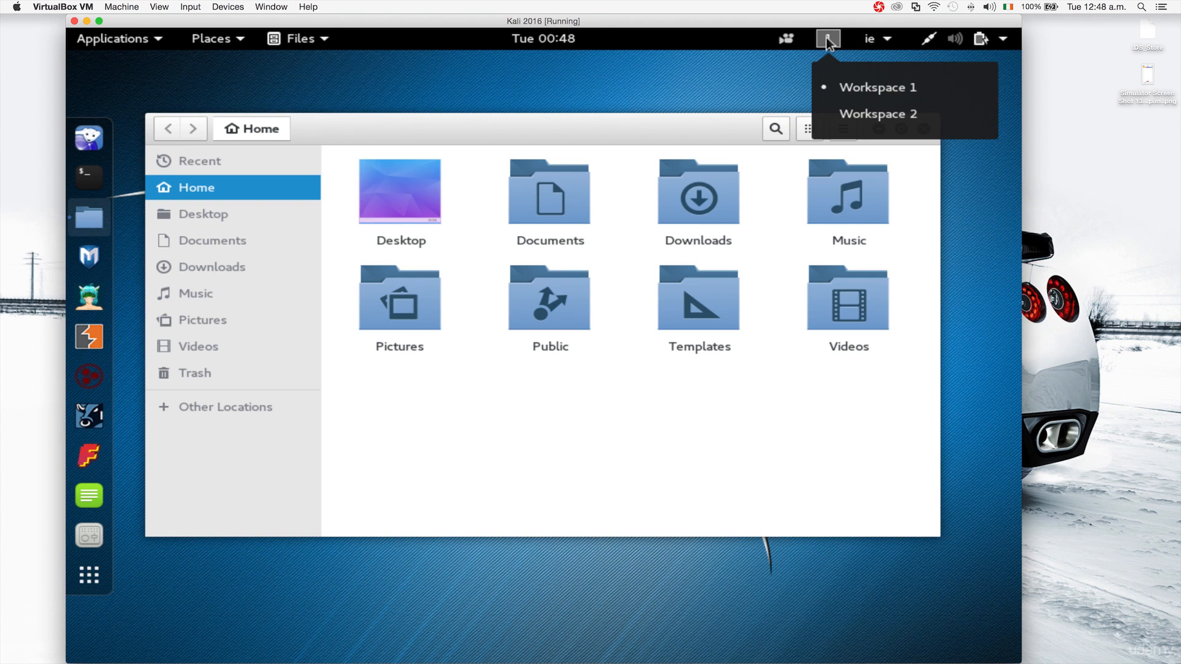
click(876, 113)
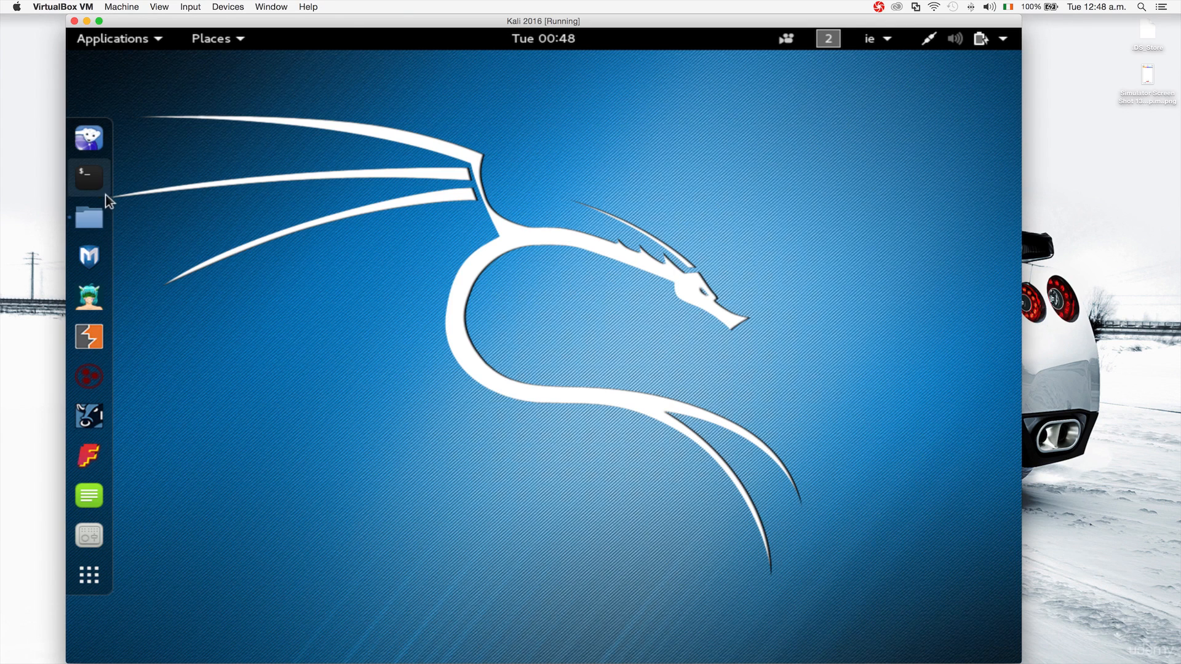
mouse_move(274, 197)
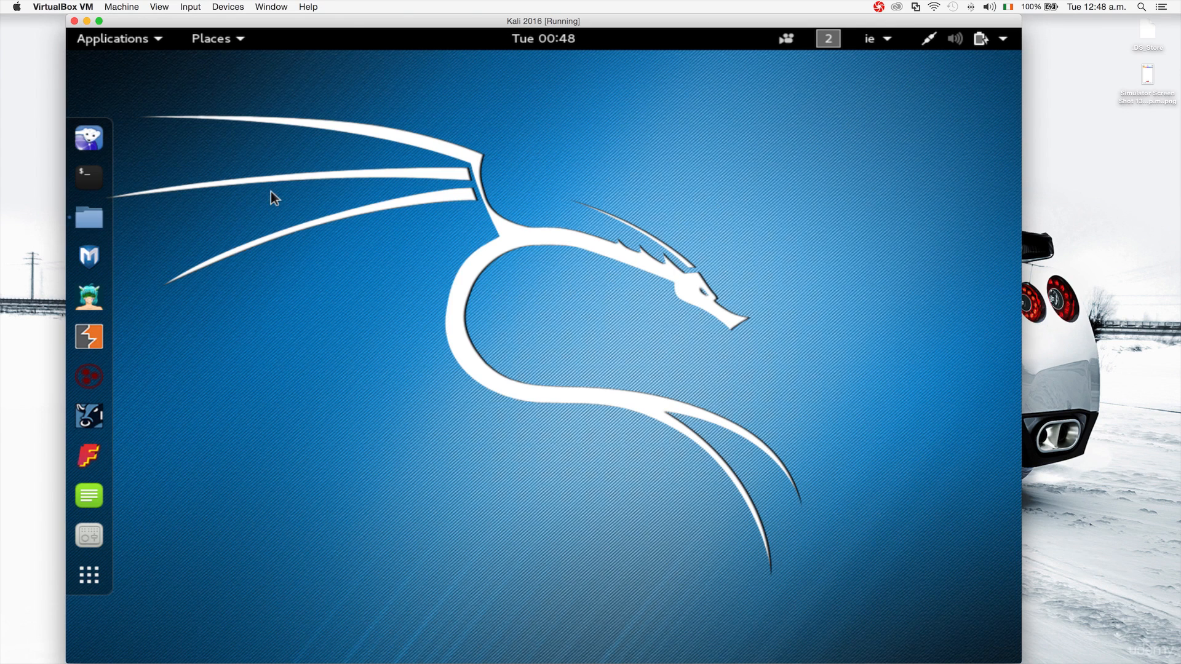
mouse_move(787, 54)
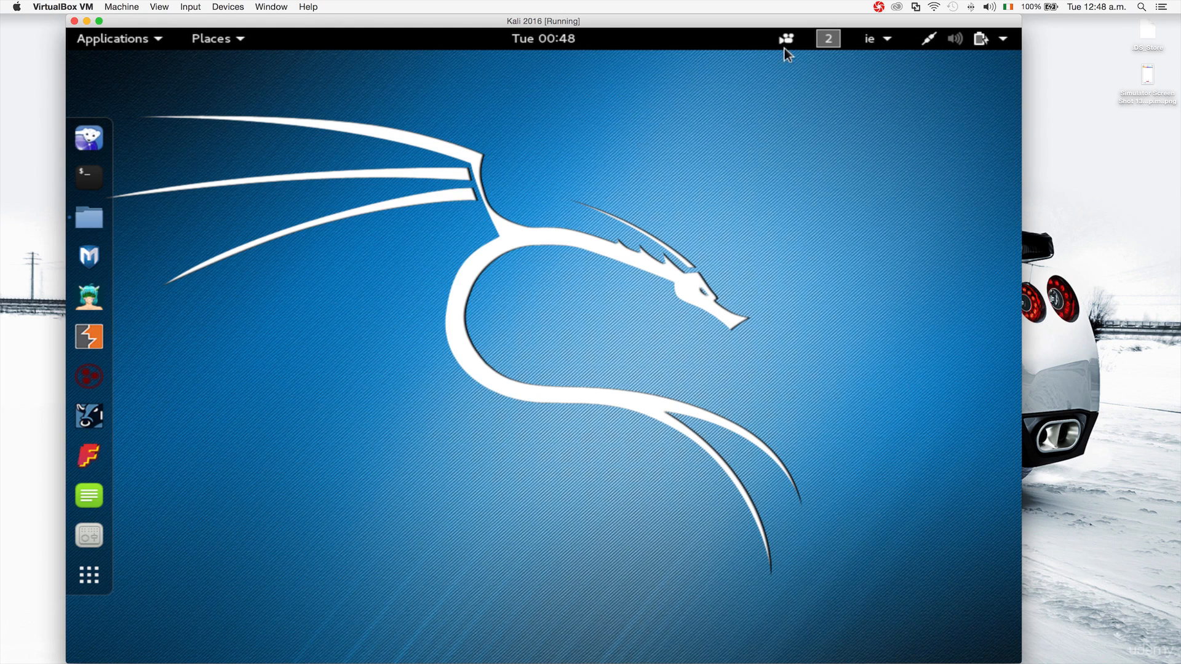
click(826, 38)
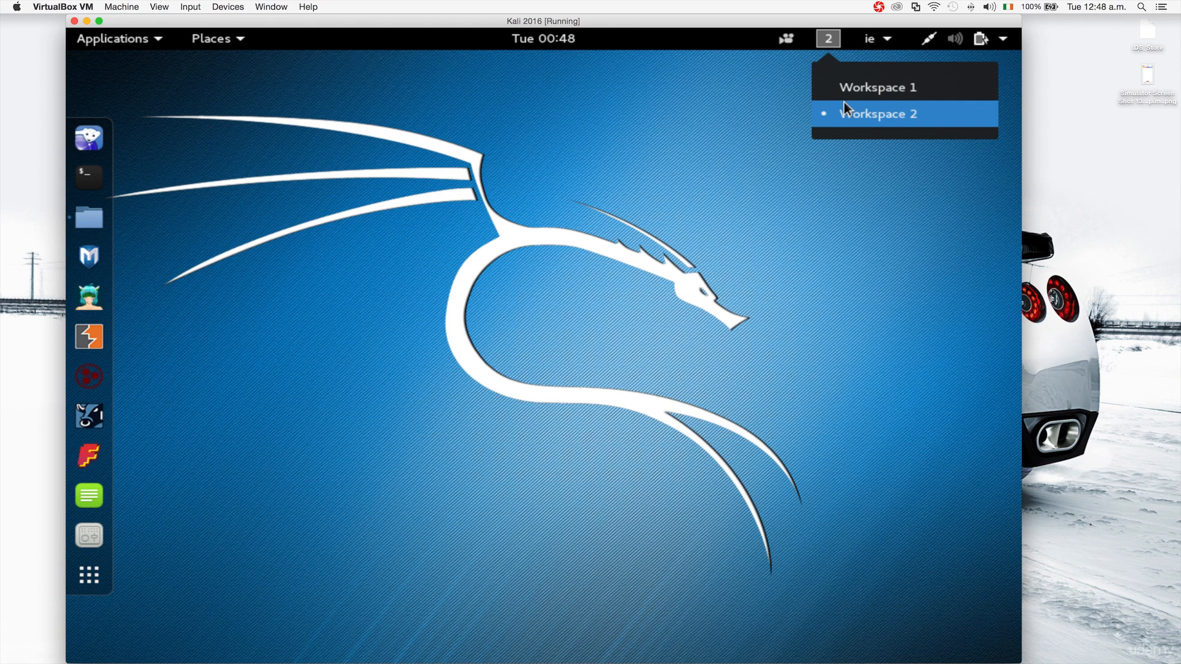
click(875, 86)
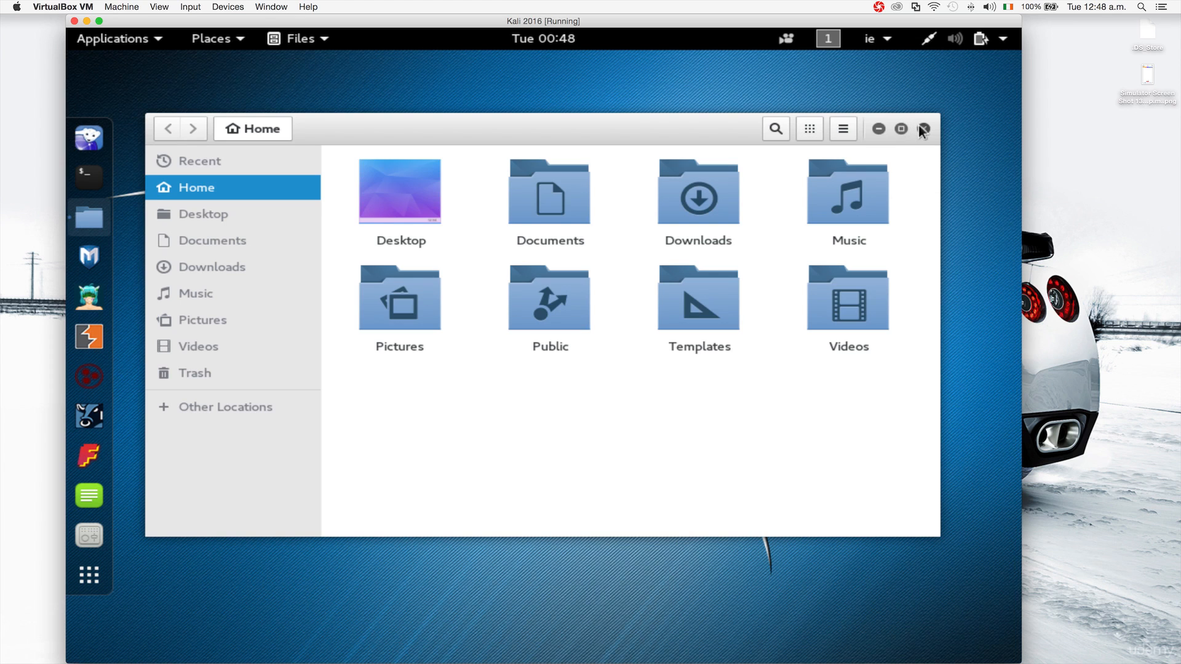
click(923, 128)
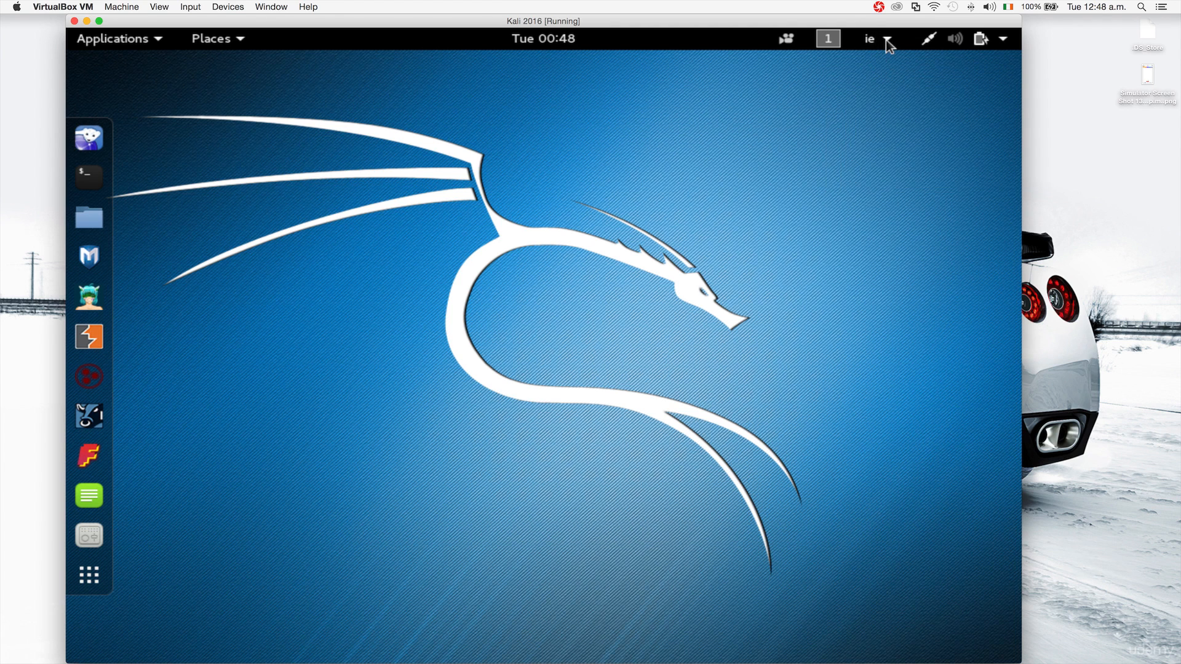
mouse_move(930, 48)
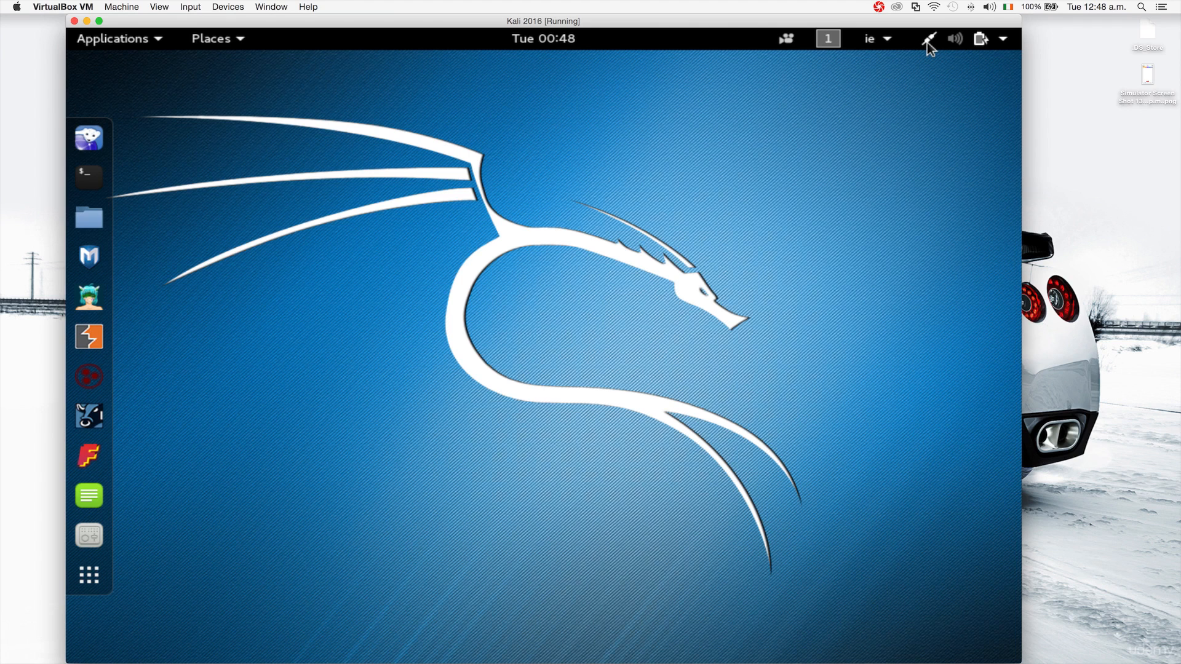
click(981, 38)
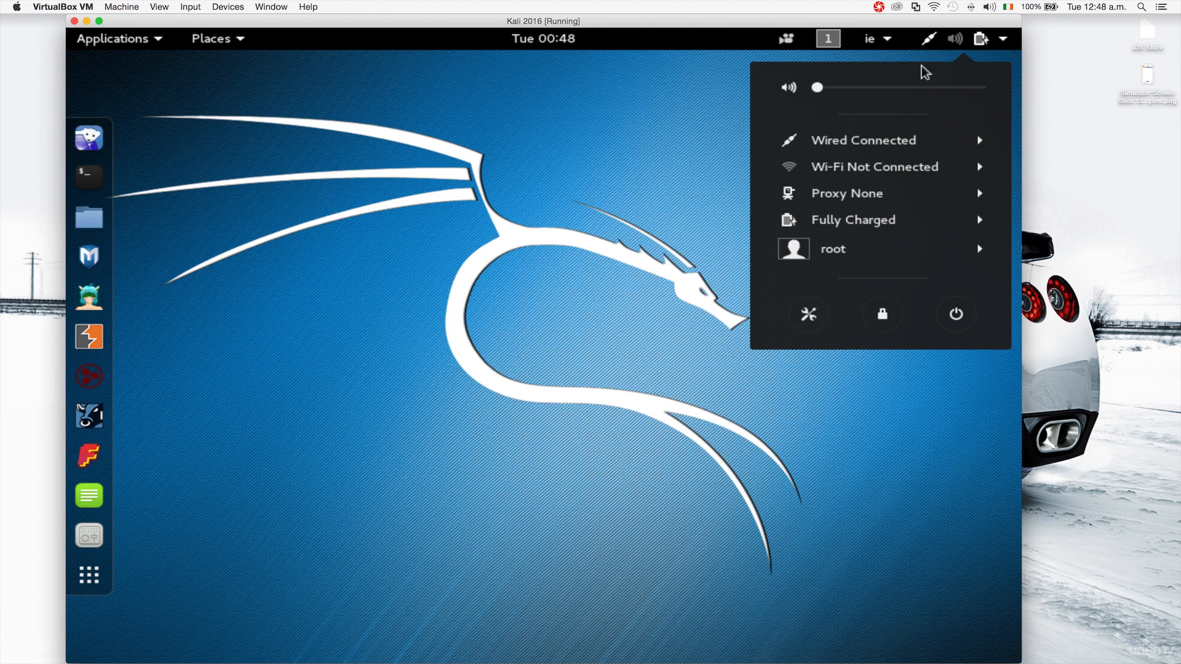
mouse_move(864, 140)
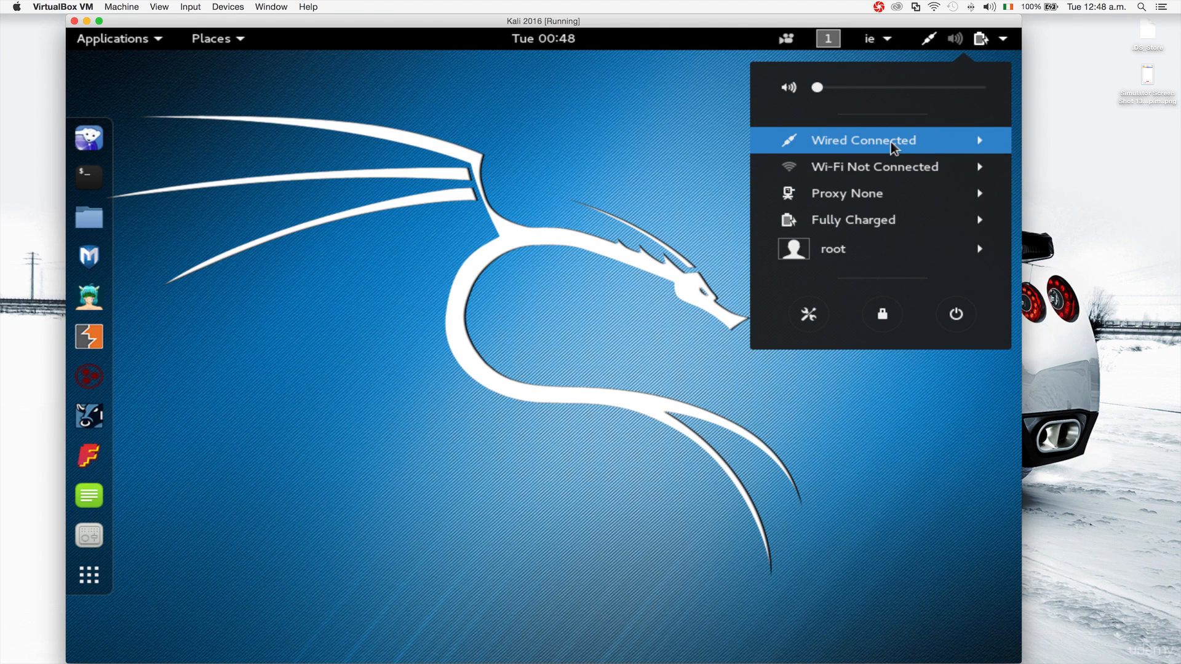
mouse_move(875, 166)
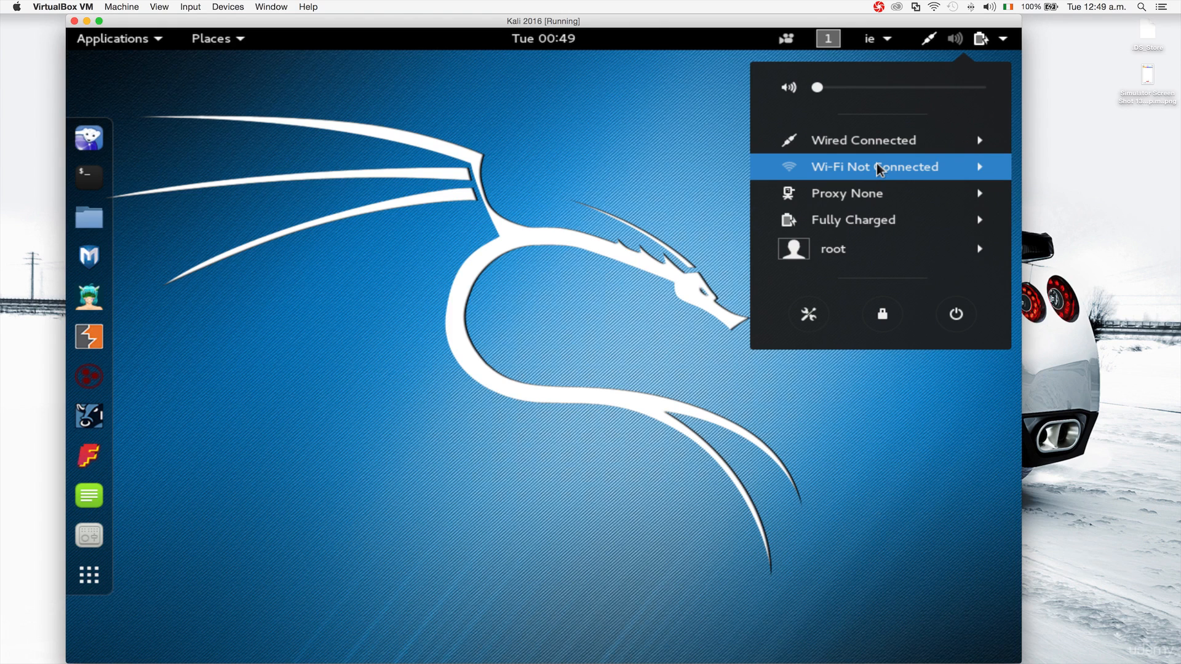
mouse_move(864, 141)
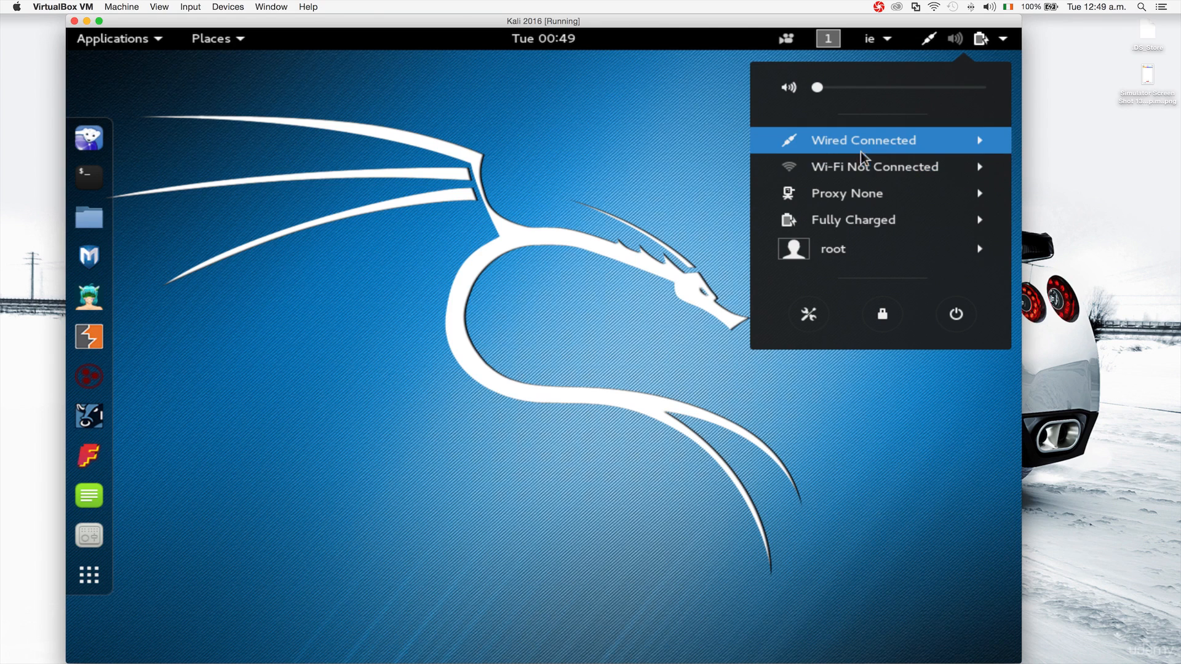
click(576, 263)
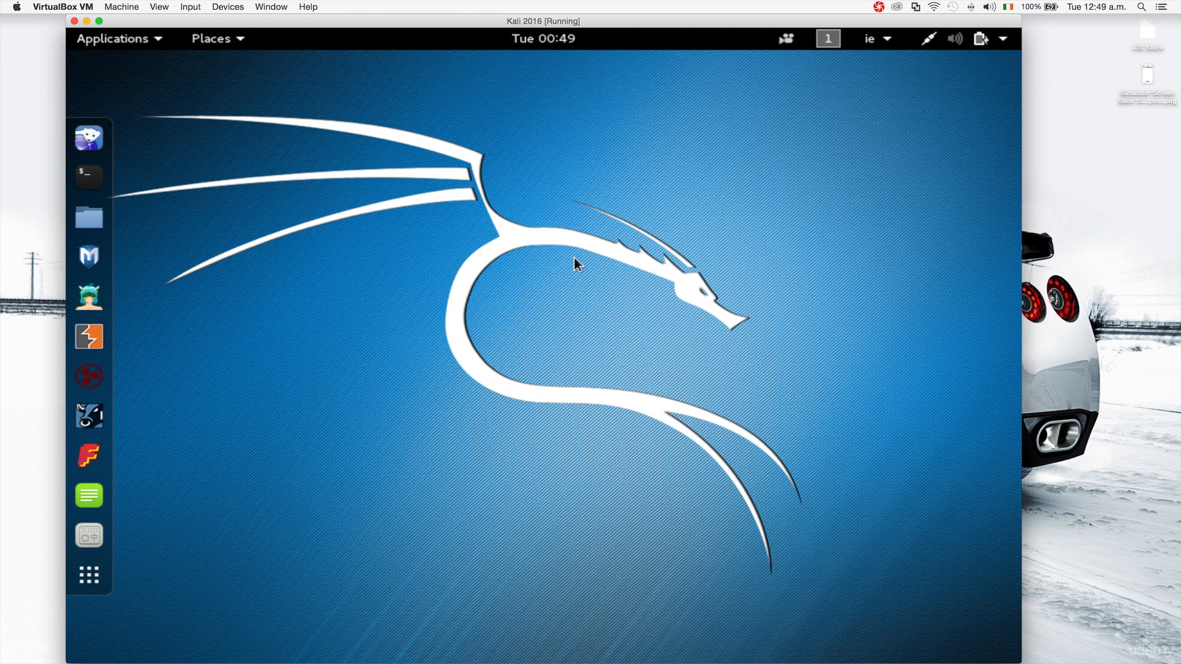
mouse_move(573, 255)
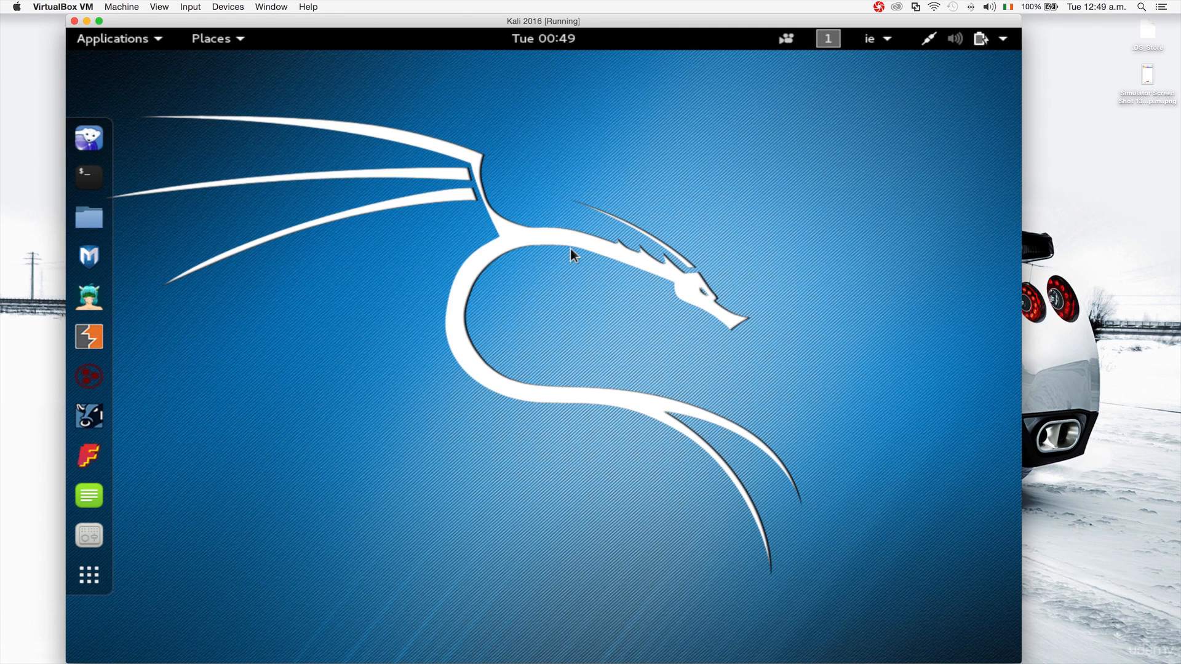
mouse_move(455, 173)
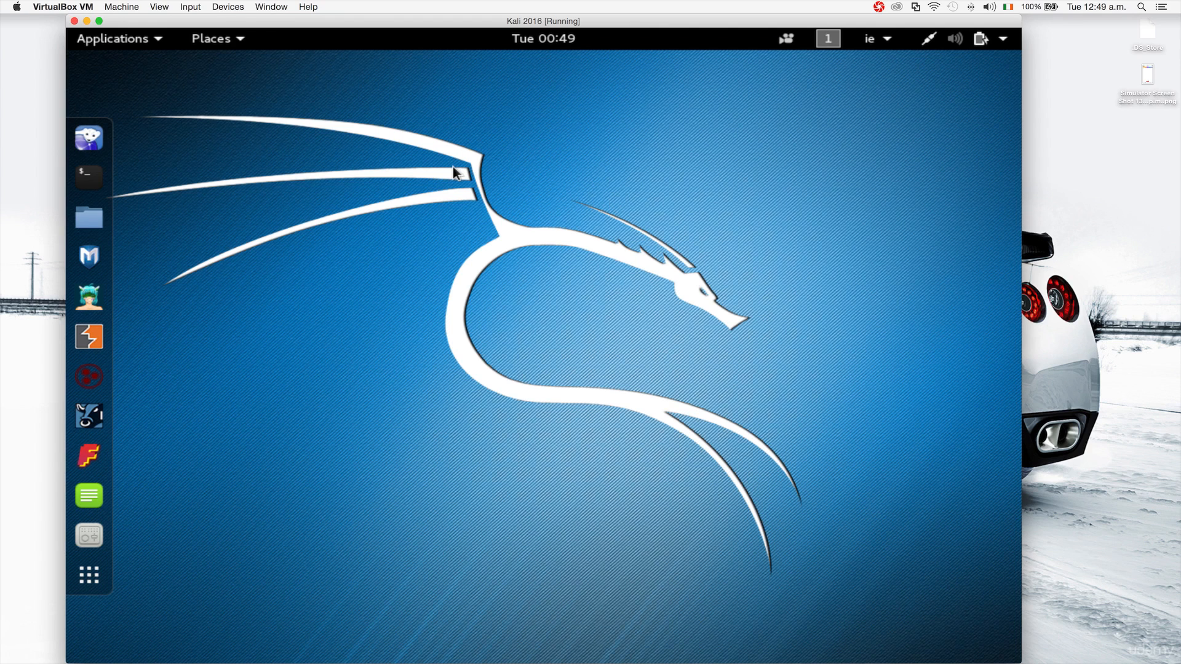
mouse_move(475, 166)
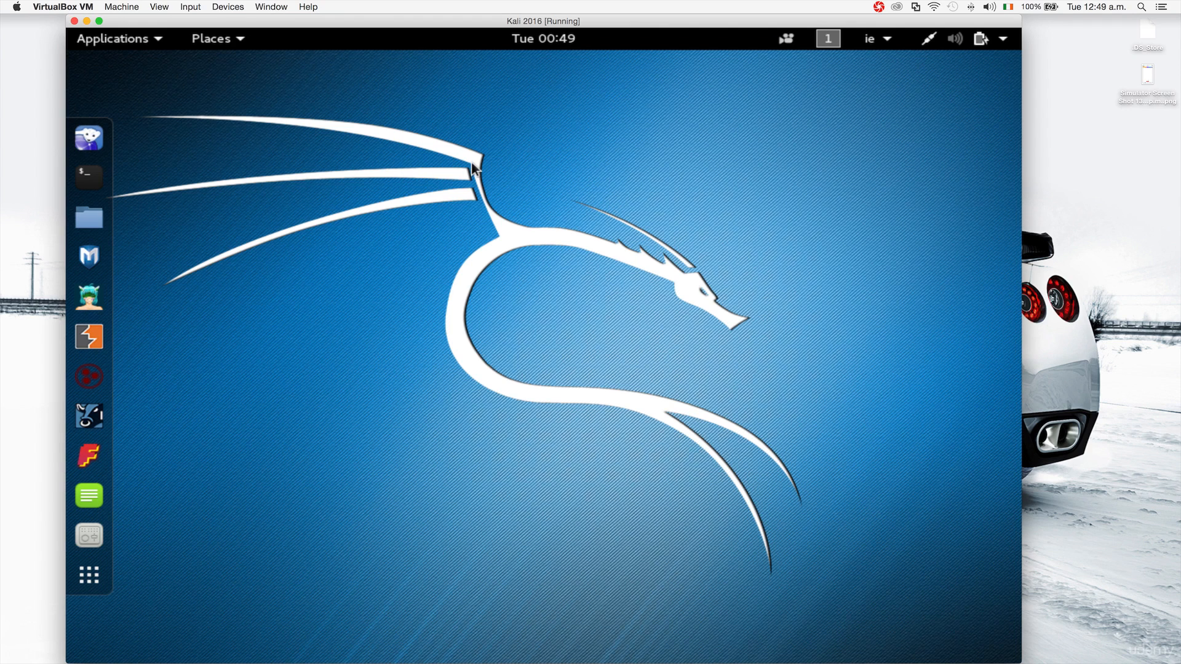
mouse_move(580, 195)
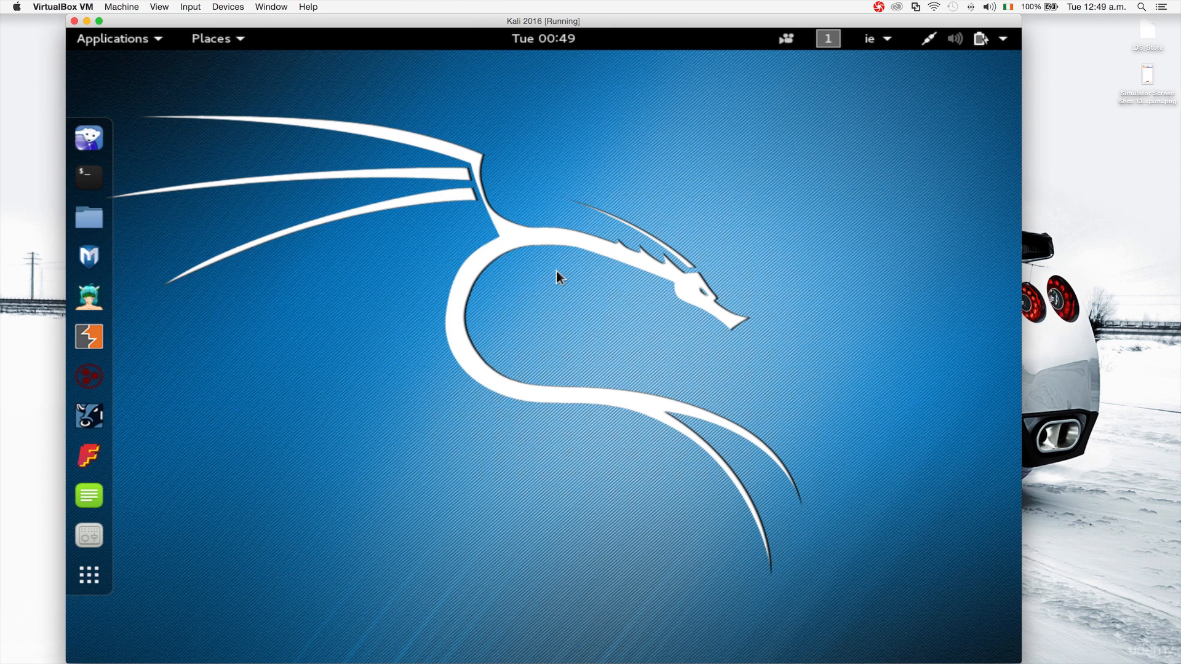
mouse_move(510, 244)
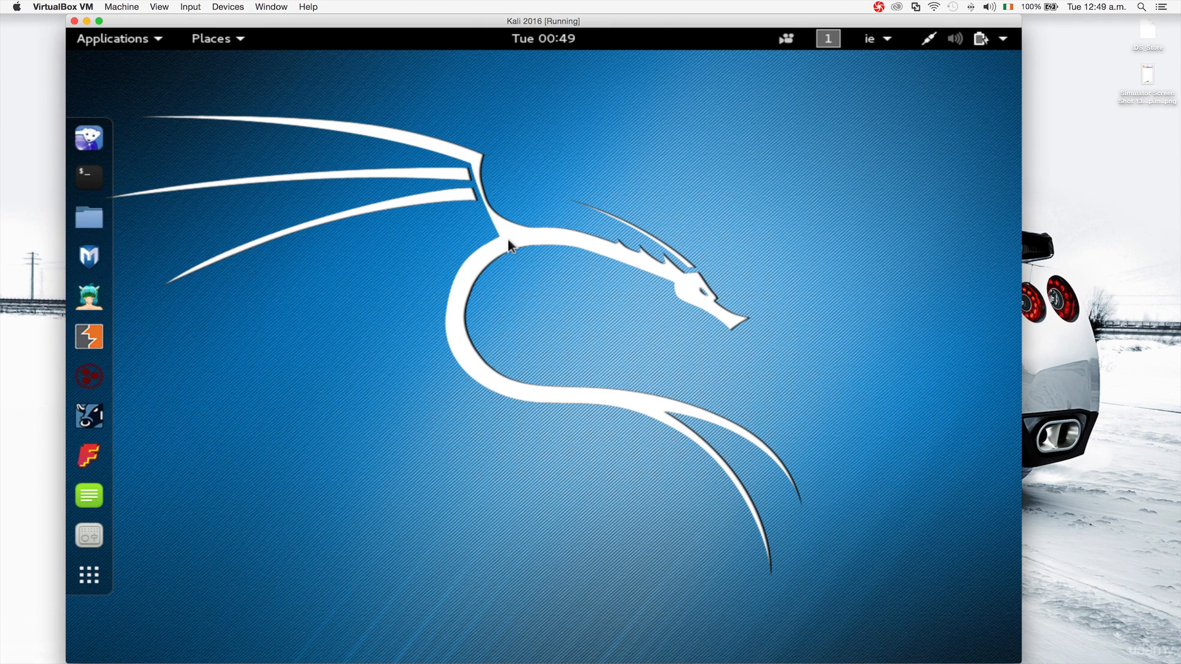
mouse_move(704, 139)
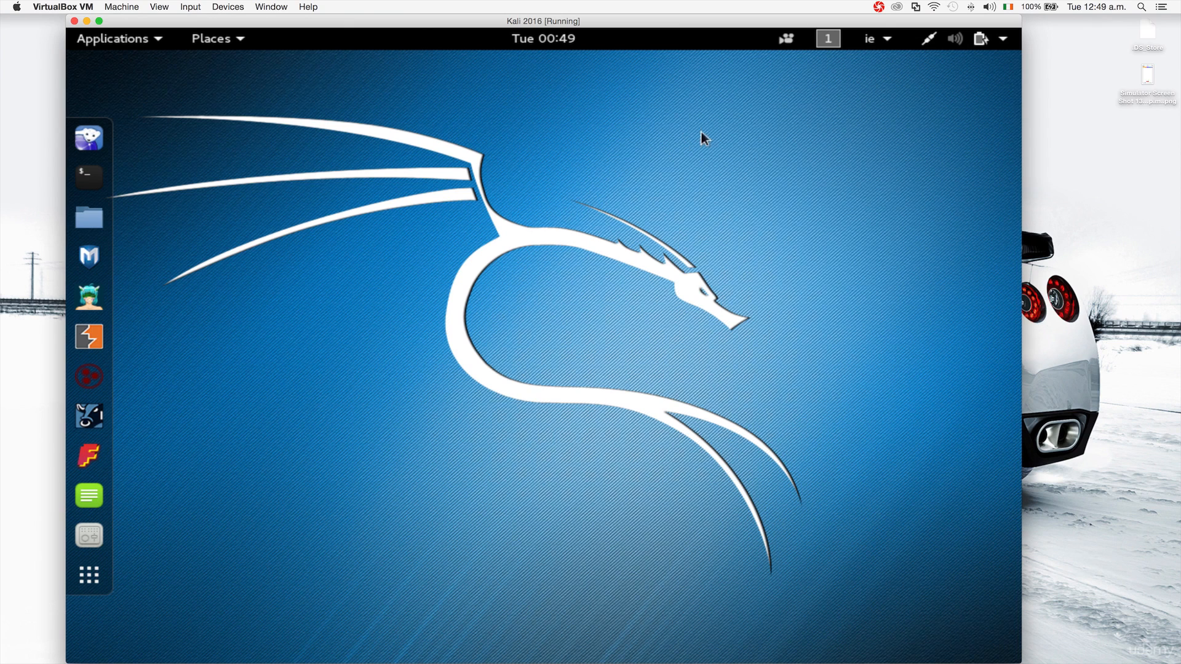
mouse_move(957, 50)
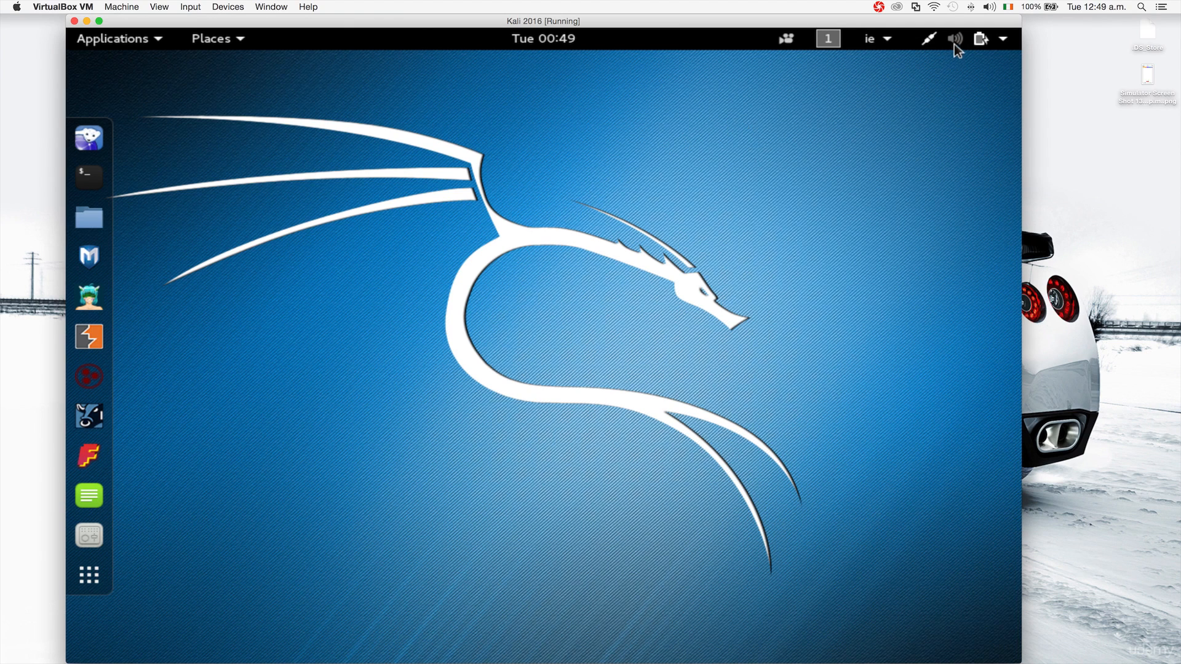
Show the system status menu, the keyboard layouts (Irish, English US), then the status menu again
click(980, 38)
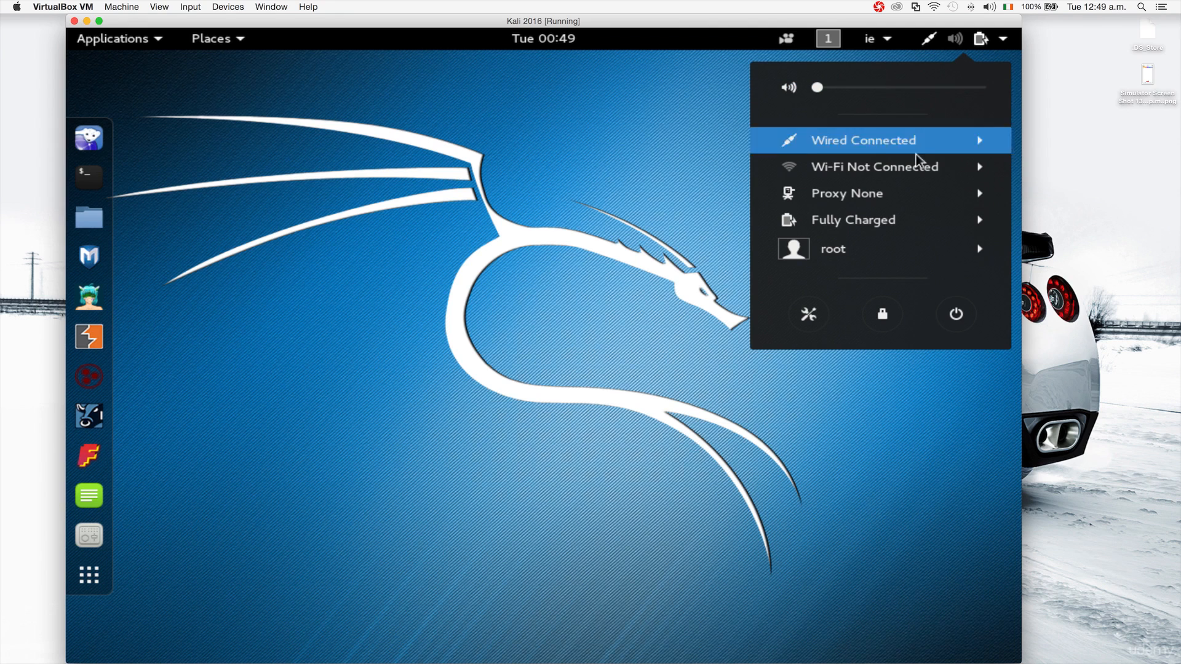
click(874, 39)
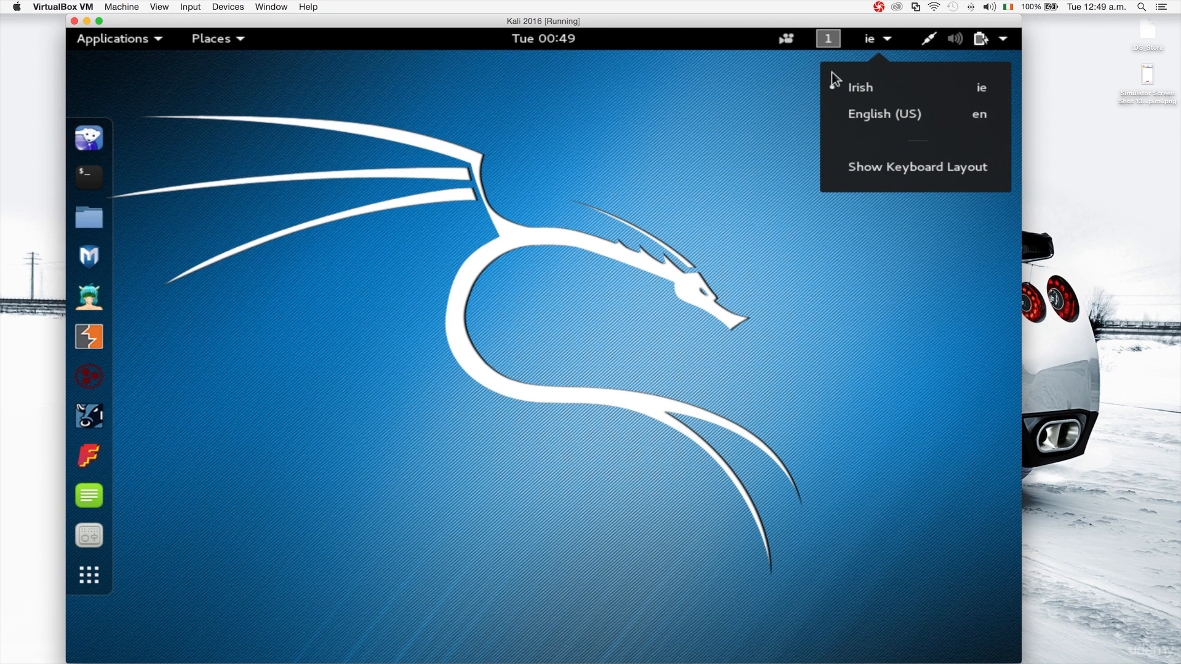
click(980, 38)
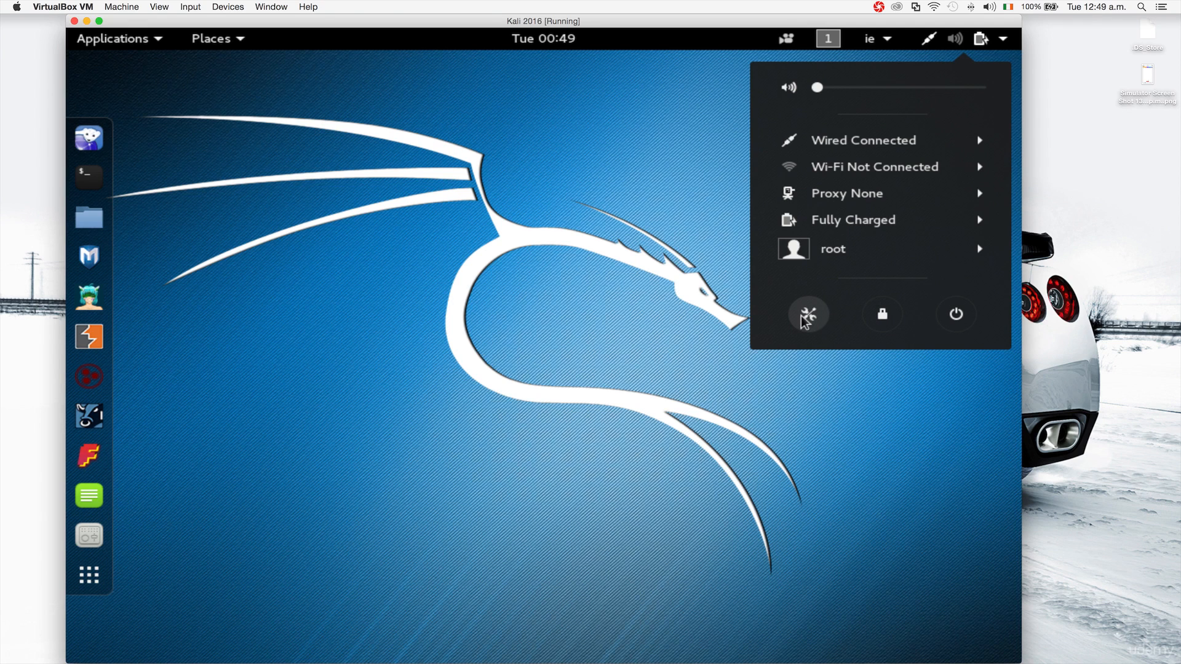
Show the All Settings overview with Personal, Hardware and System categories
click(807, 314)
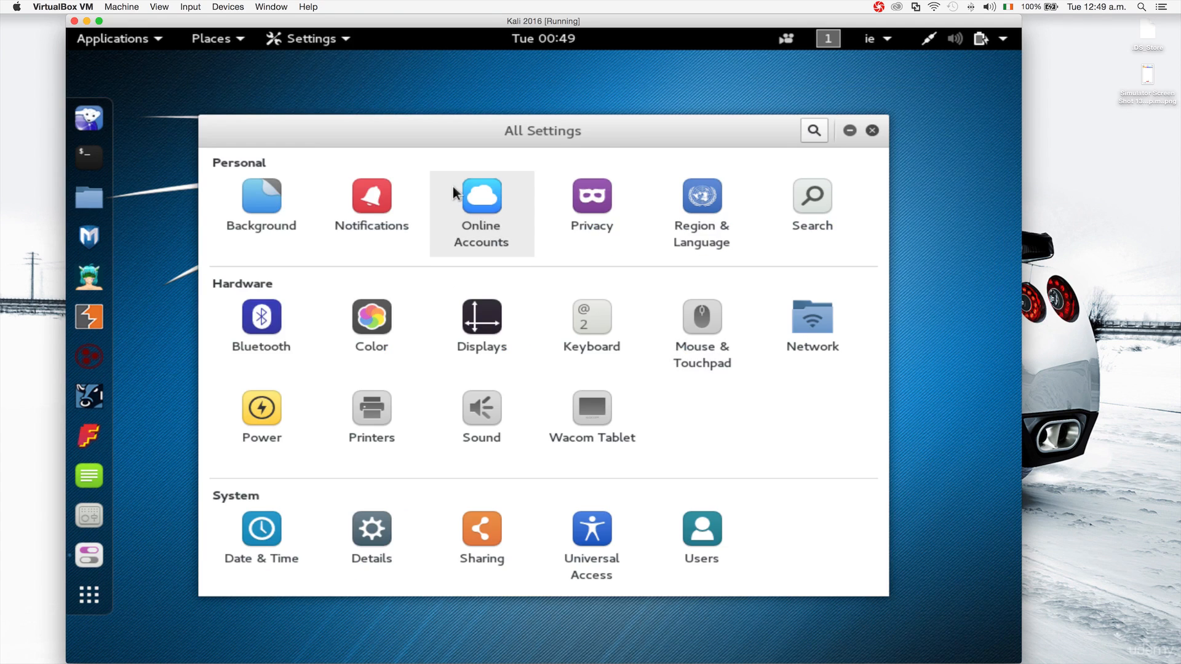
mouse_move(361, 235)
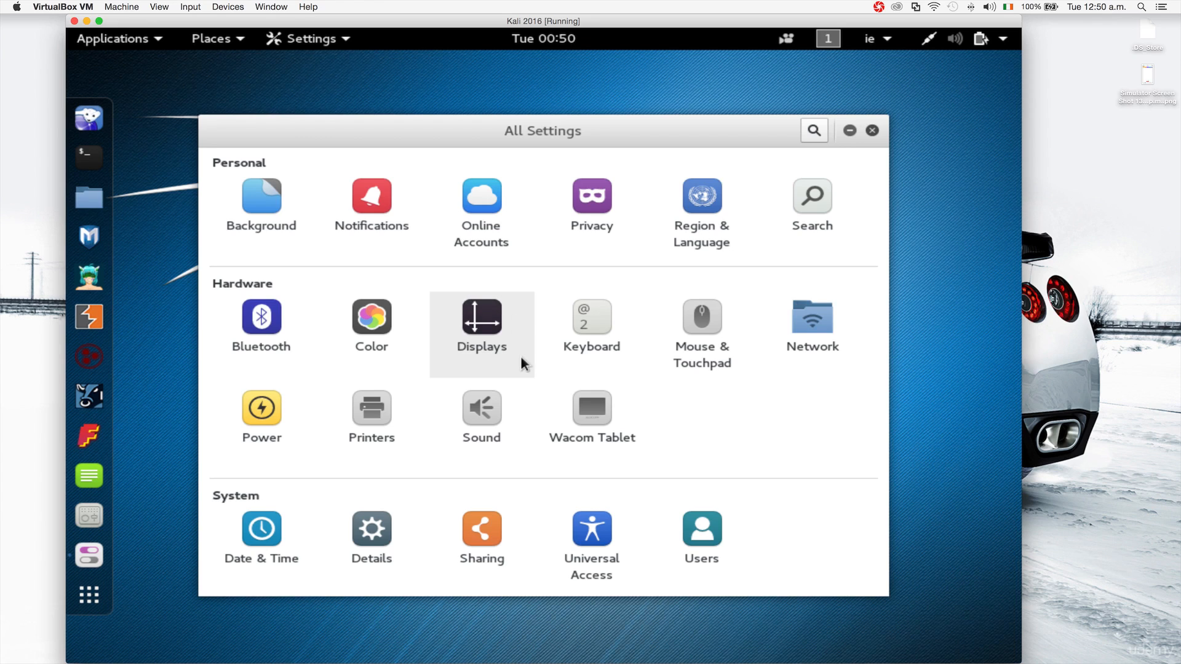
mouse_move(465, 335)
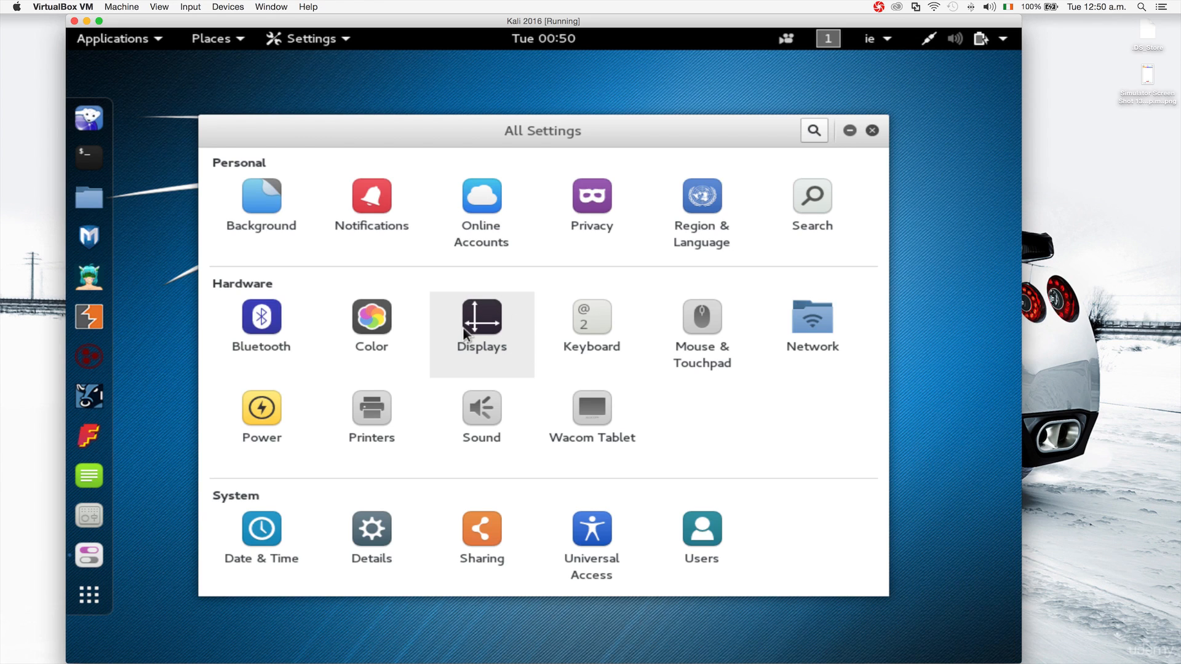
mouse_move(523, 465)
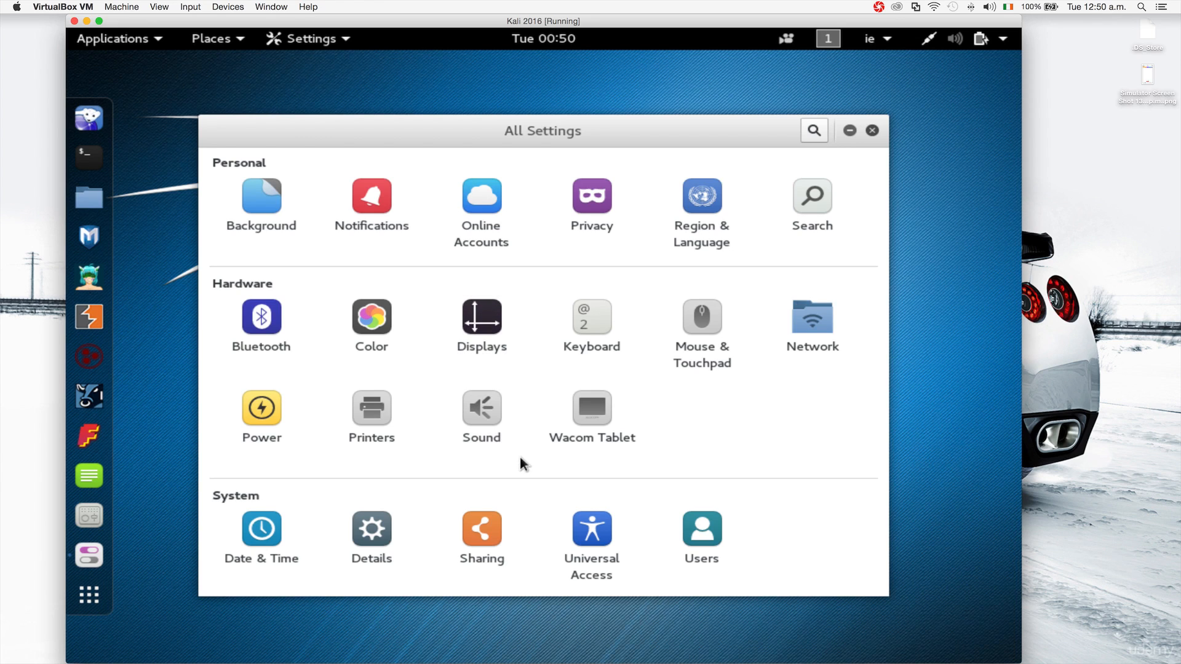
mouse_move(789, 236)
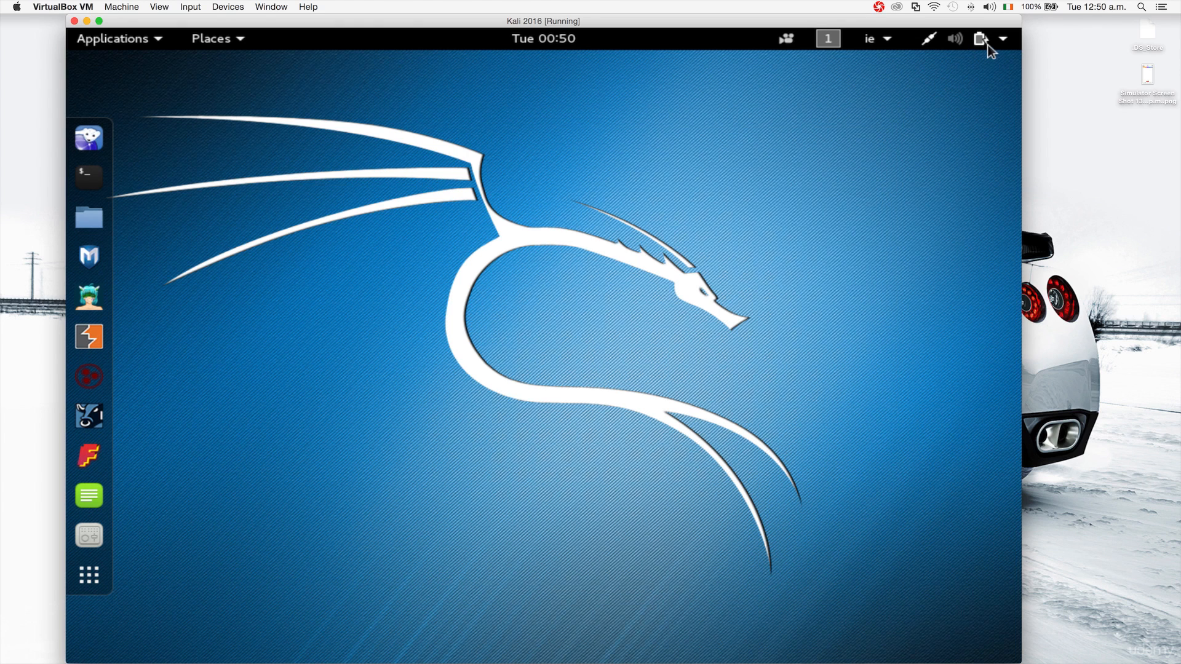
click(980, 39)
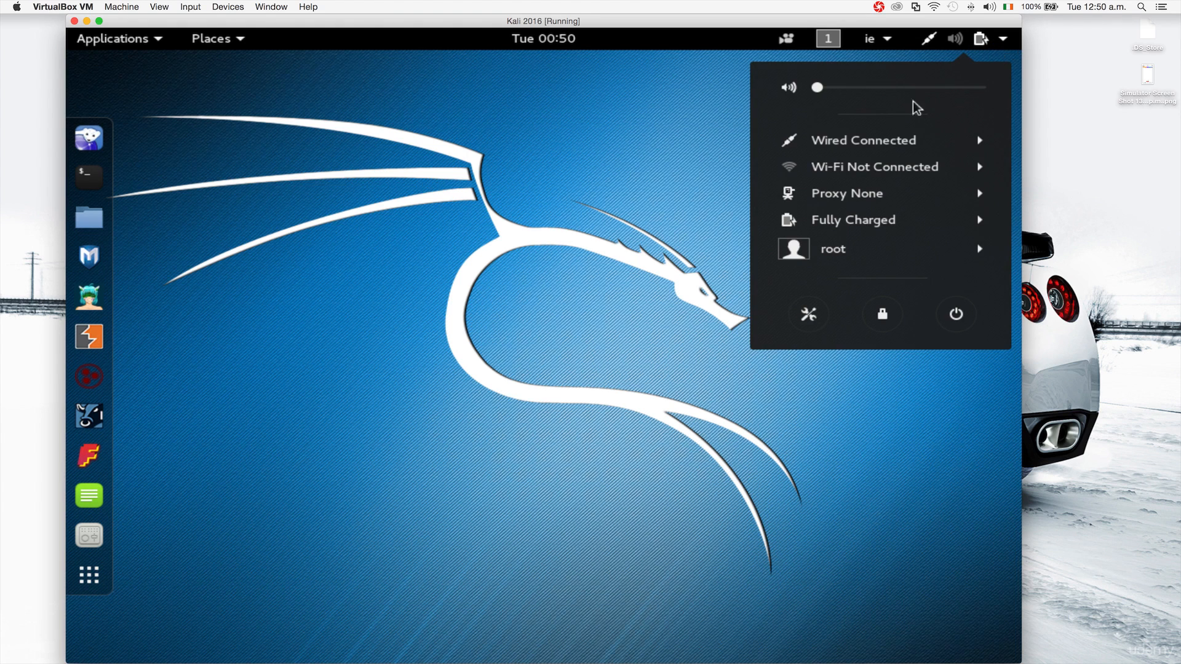
click(341, 281)
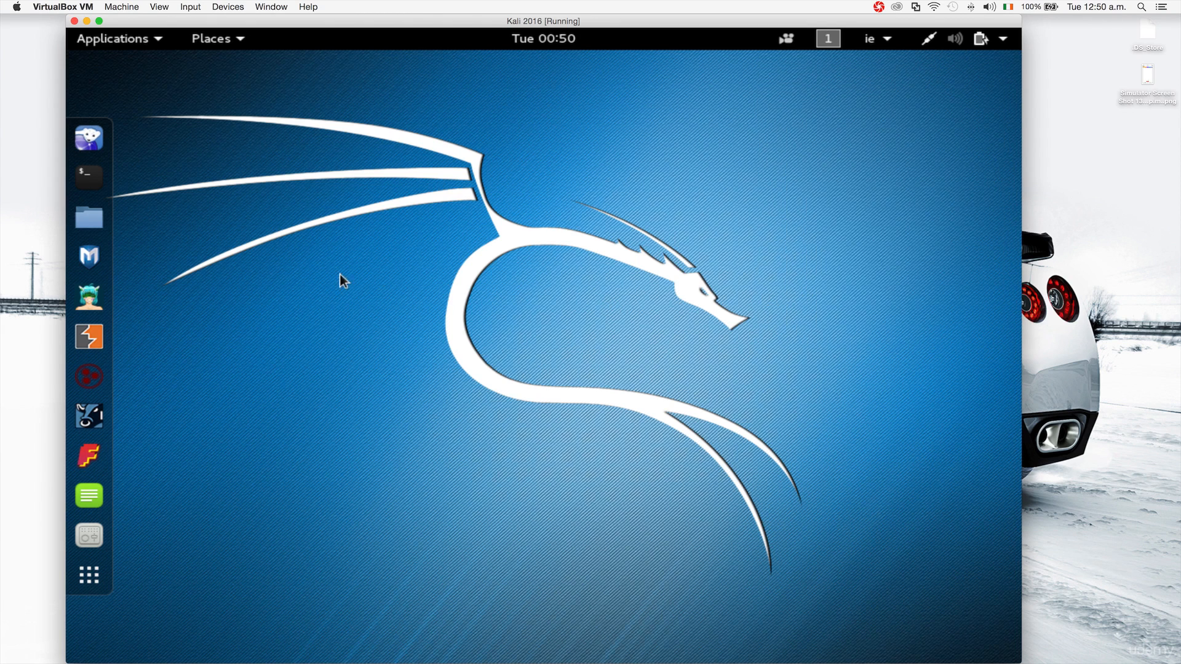
mouse_move(266, 179)
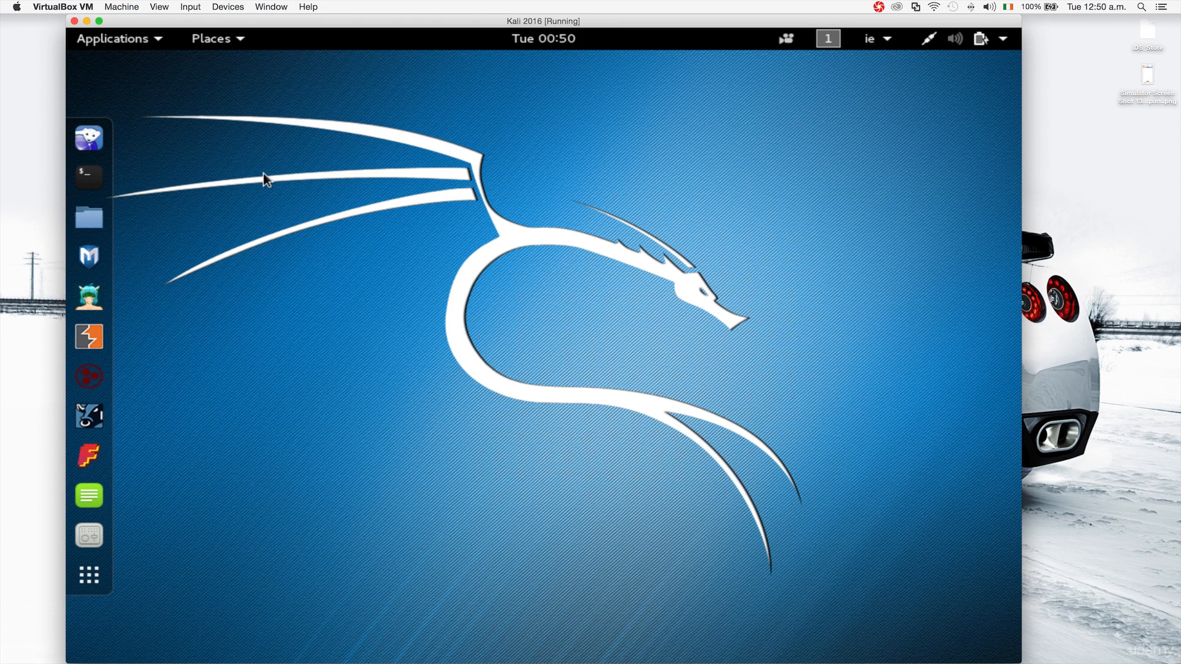
click(113, 38)
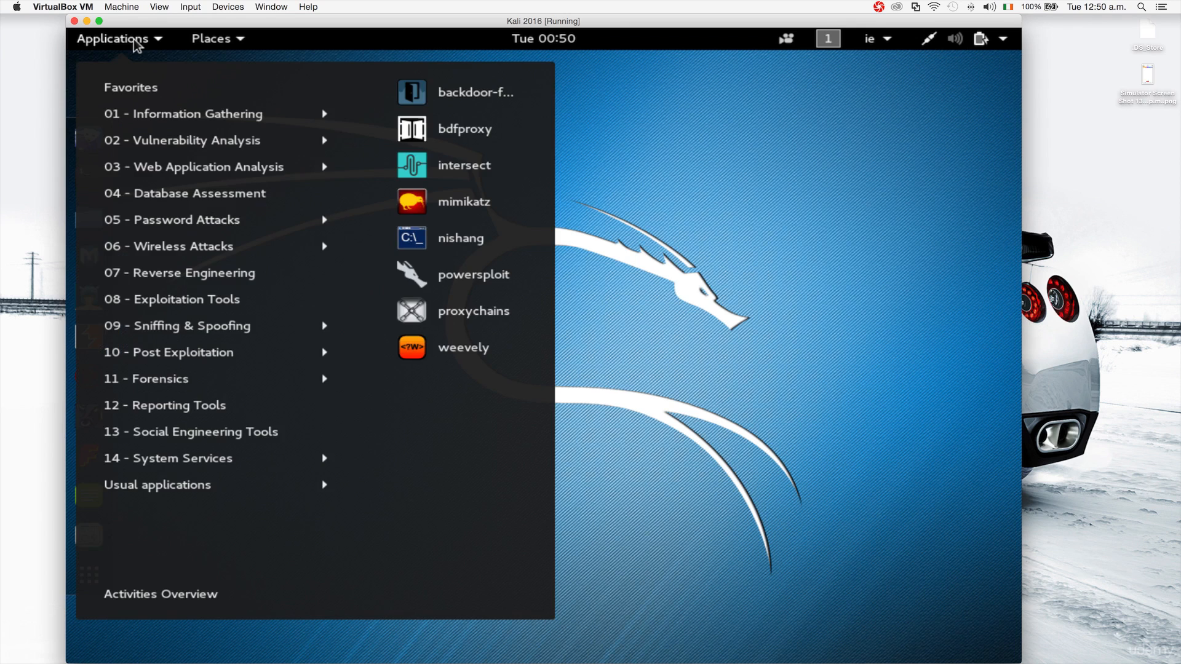
click(346, 37)
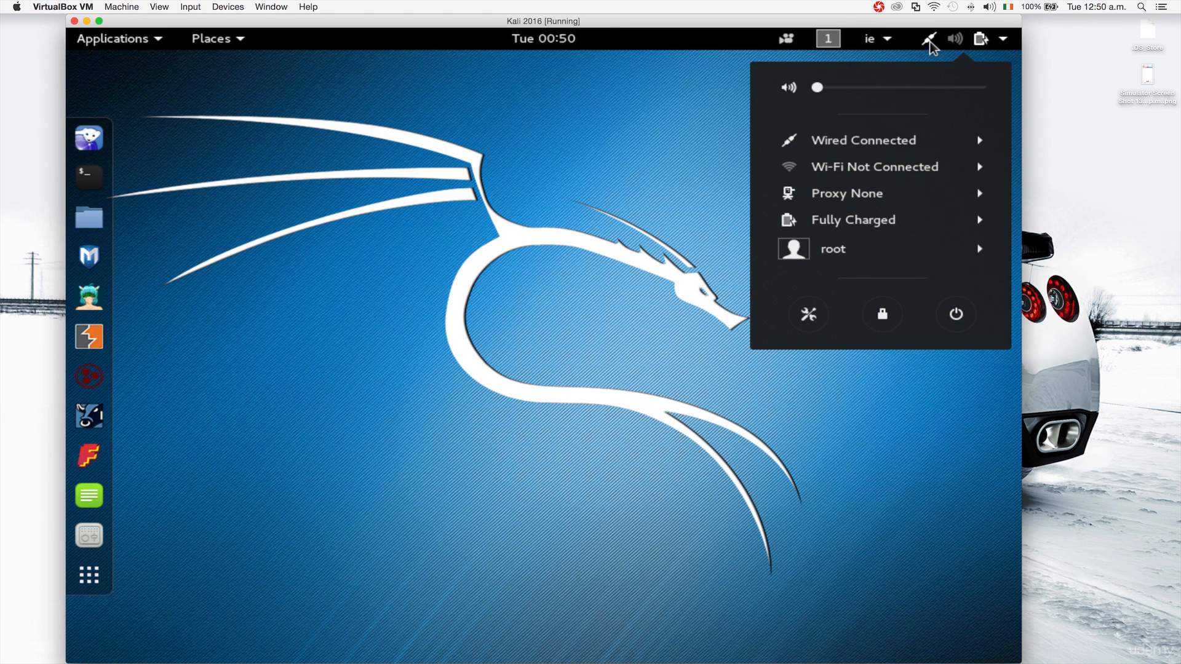
mouse_move(876, 166)
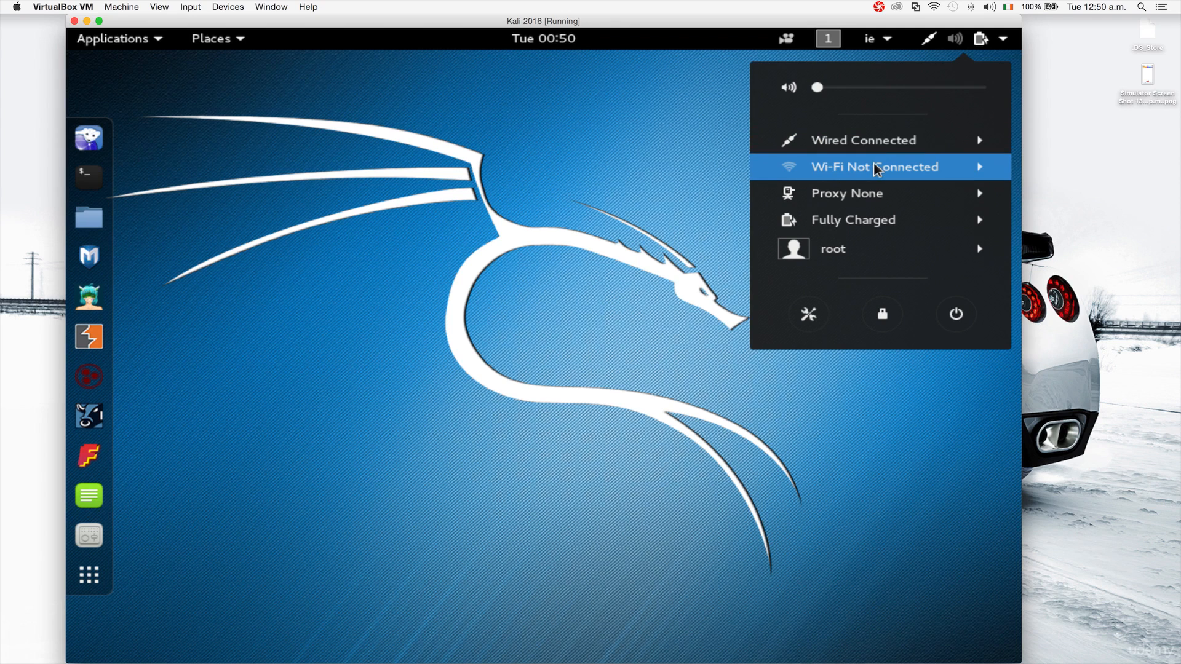
mouse_move(791, 172)
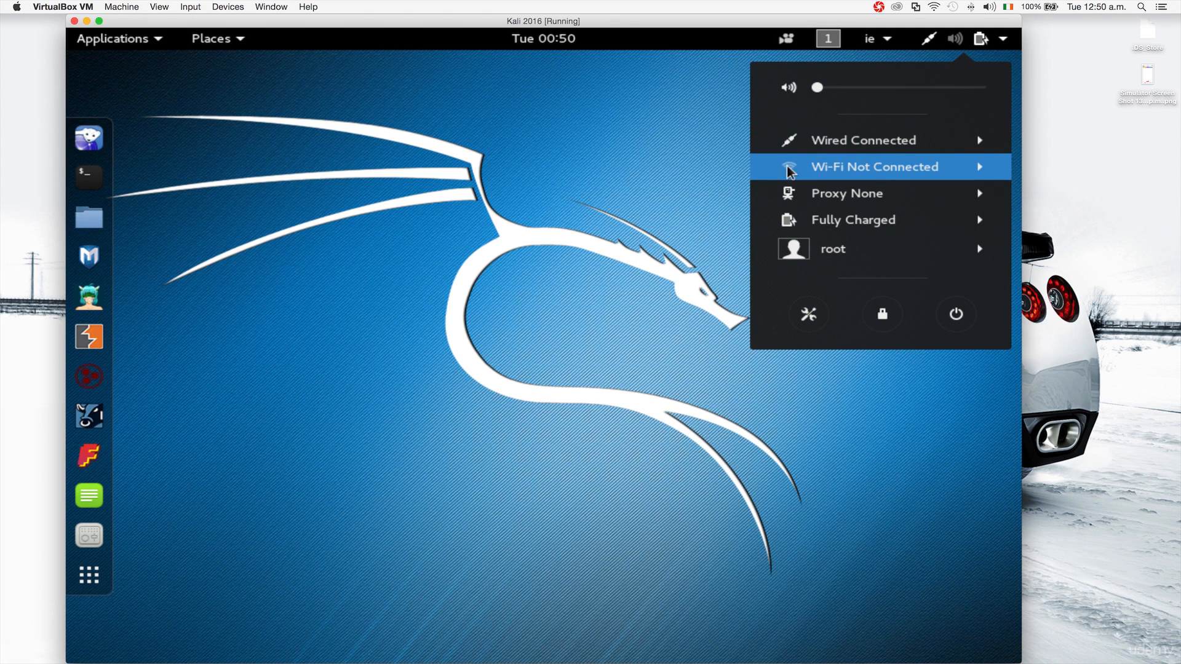
mouse_move(827, 174)
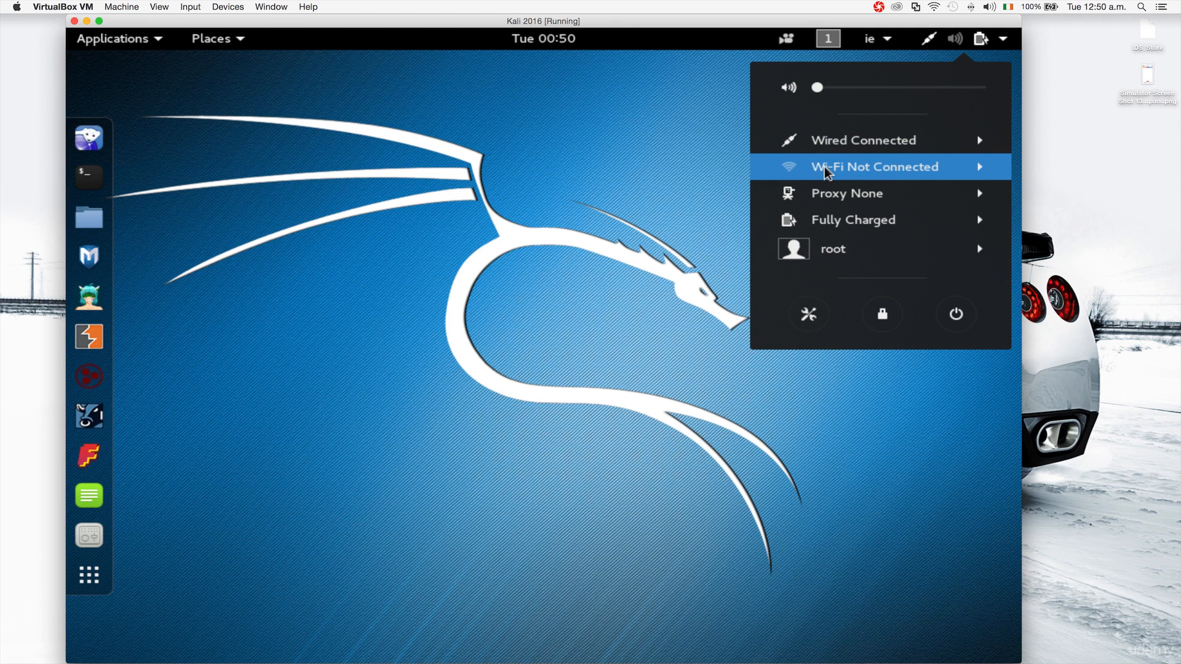
click(667, 184)
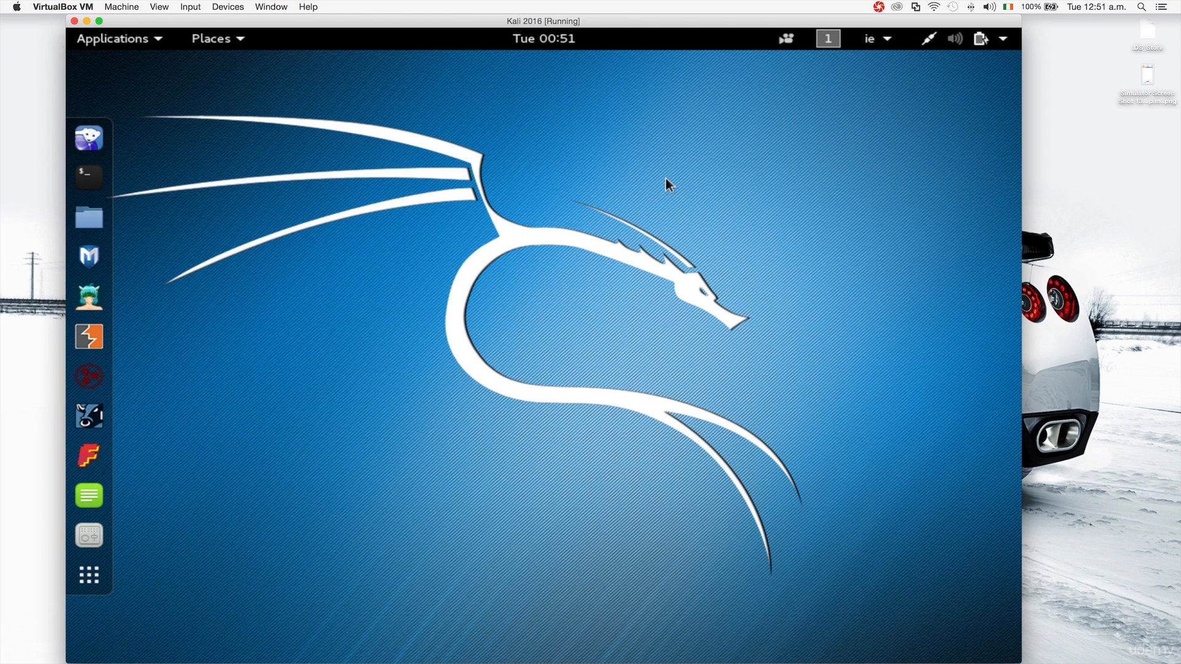
mouse_move(256, 43)
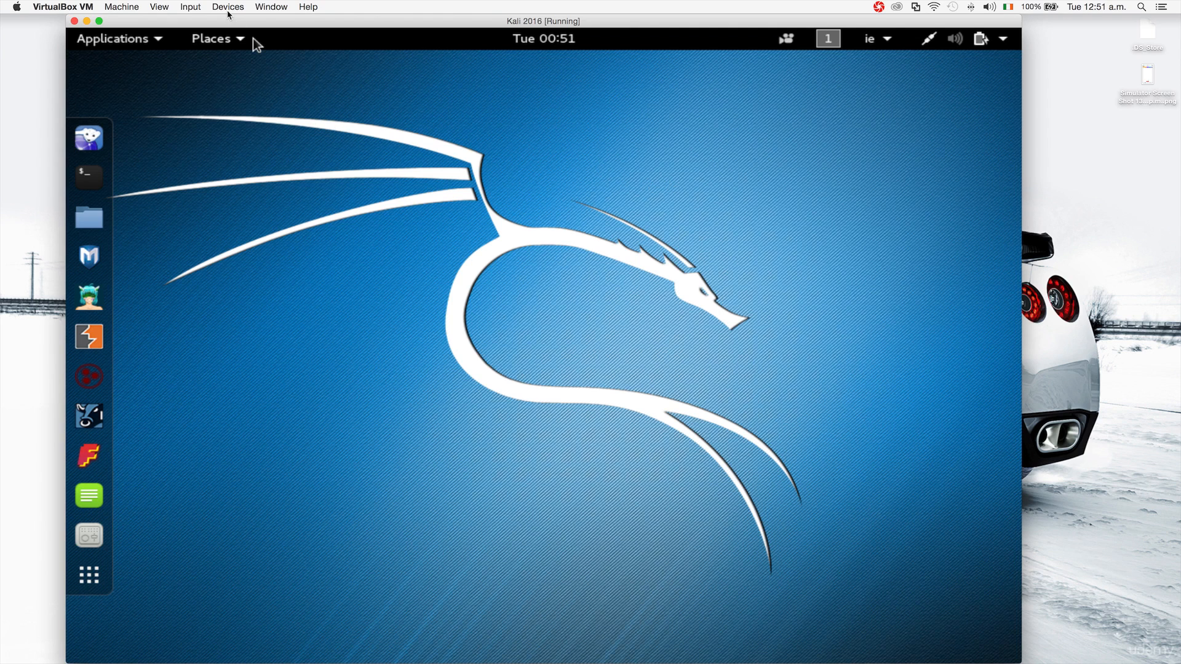
Attach the ATHEROS UB91C USB wireless adapter via Devices > USB, then show the status menu
click(227, 8)
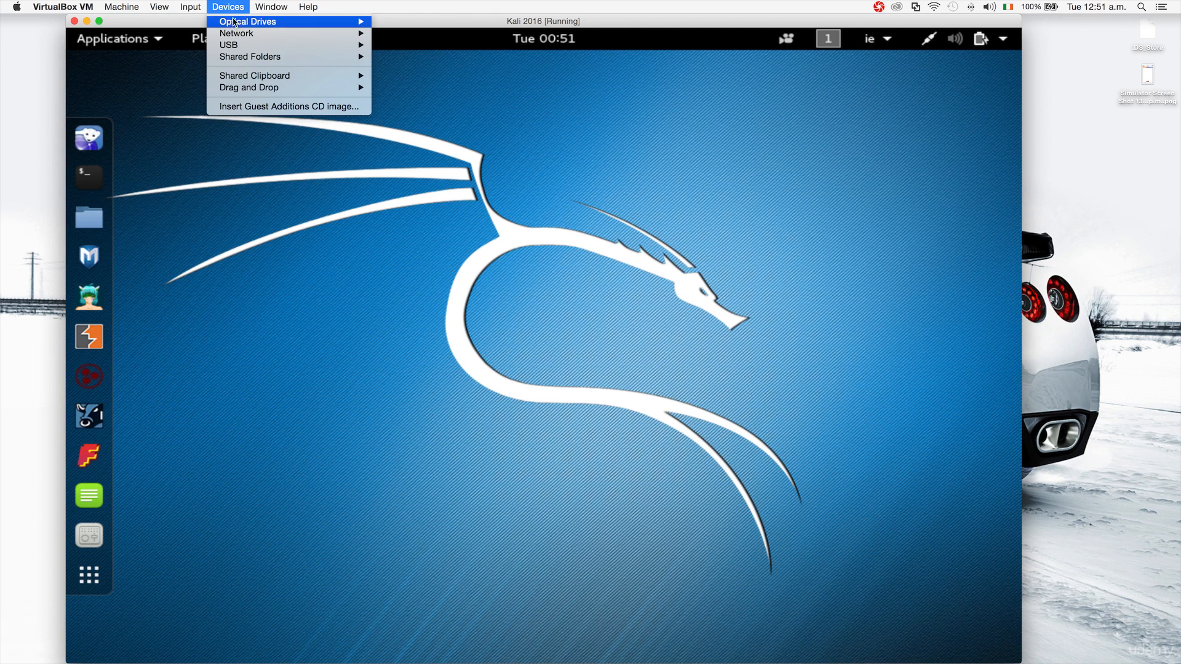
mouse_move(229, 44)
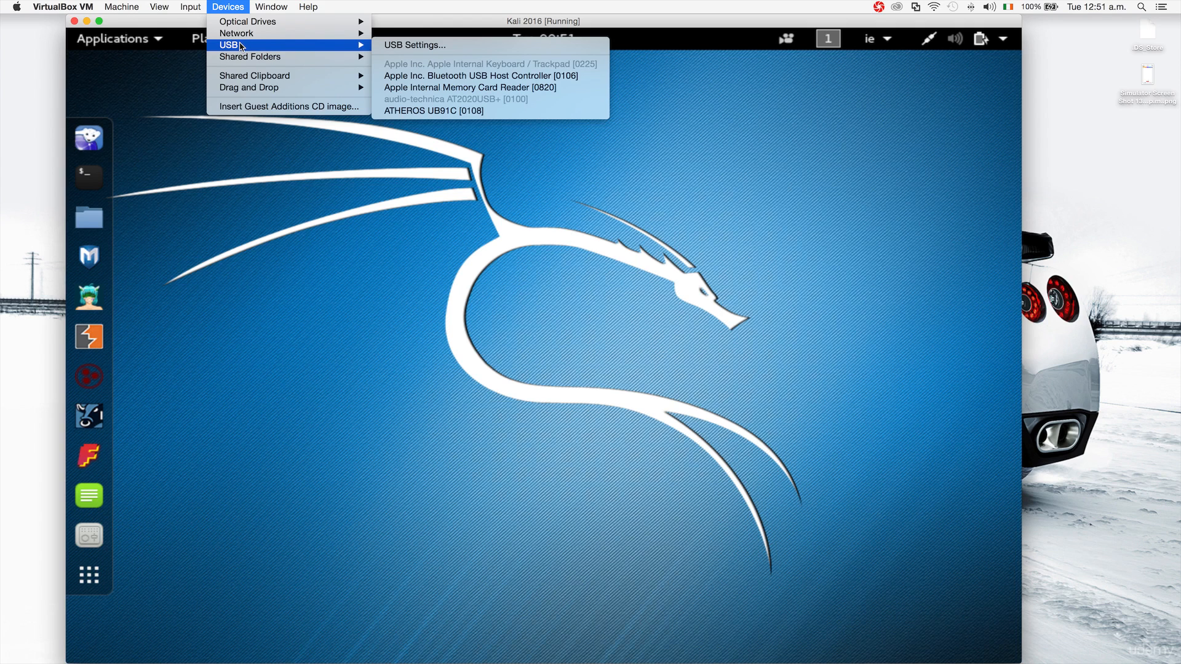
mouse_move(413, 45)
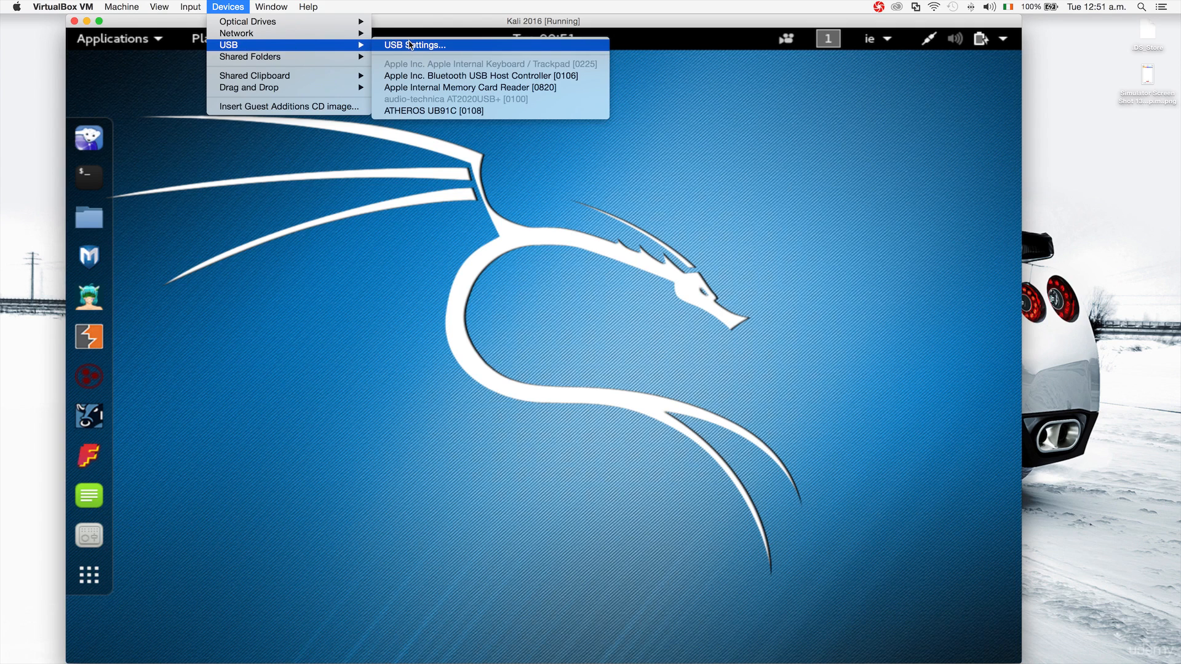
mouse_move(468, 88)
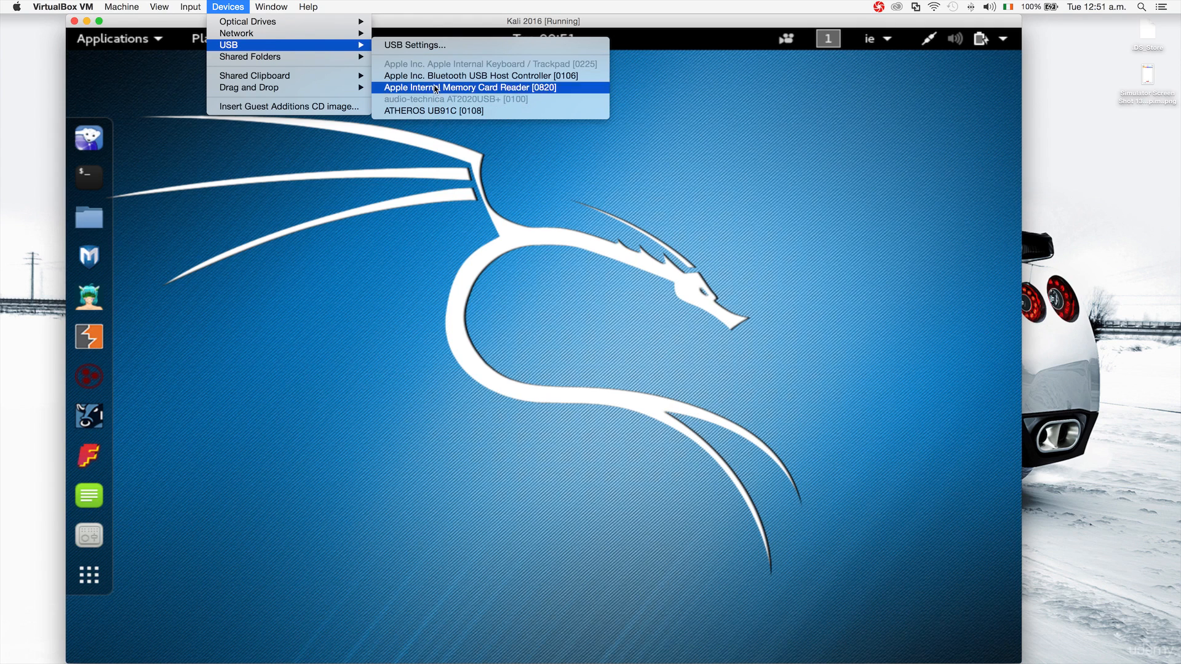
mouse_move(432, 110)
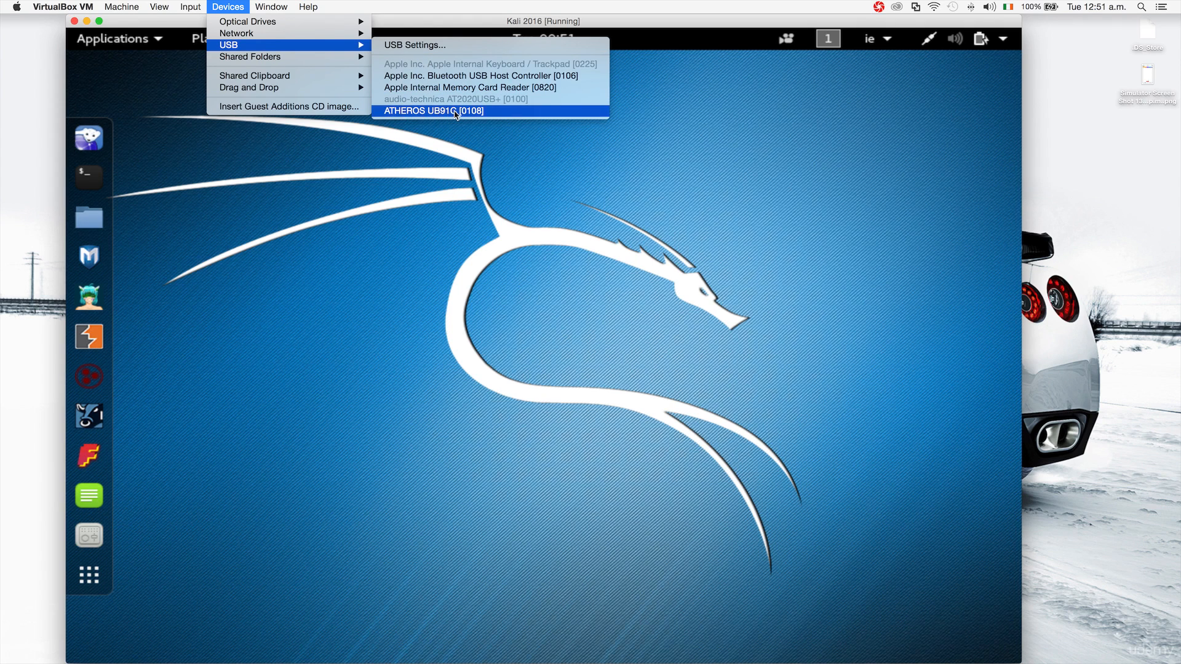
mouse_move(386, 117)
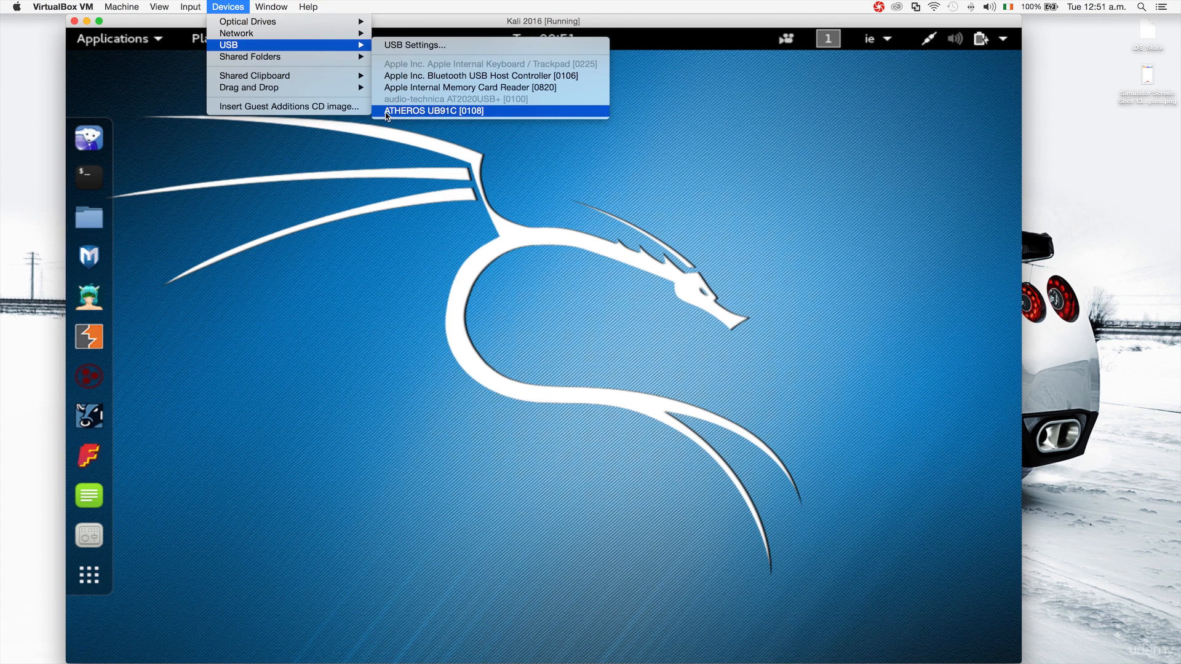
mouse_move(401, 115)
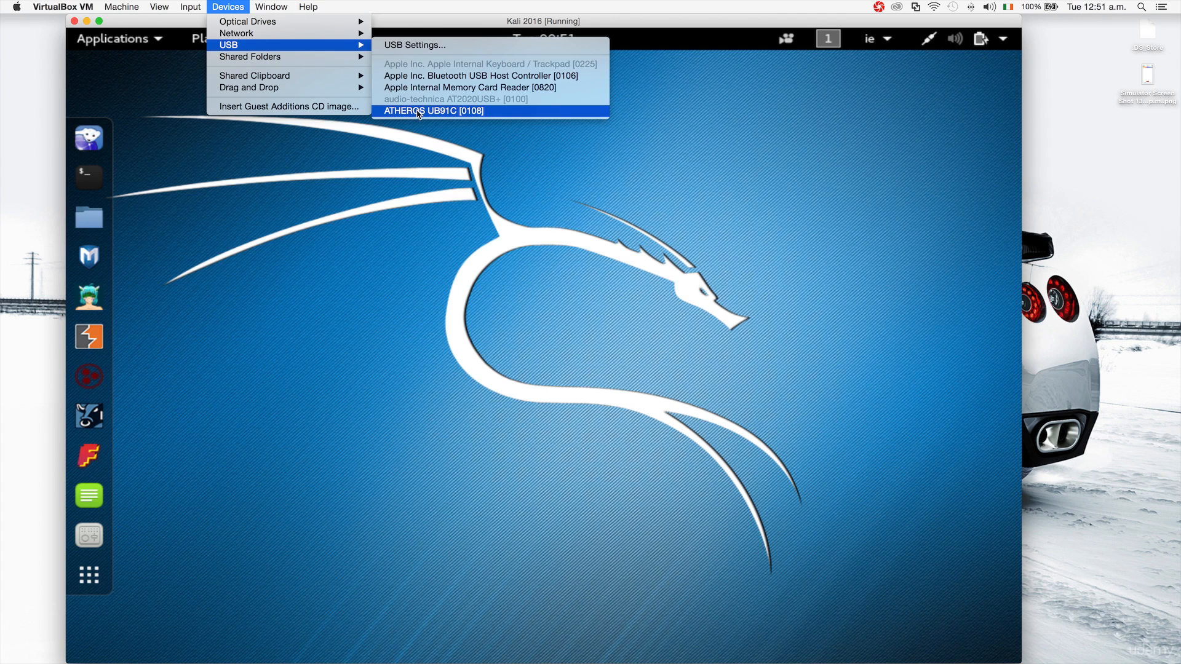
click(433, 110)
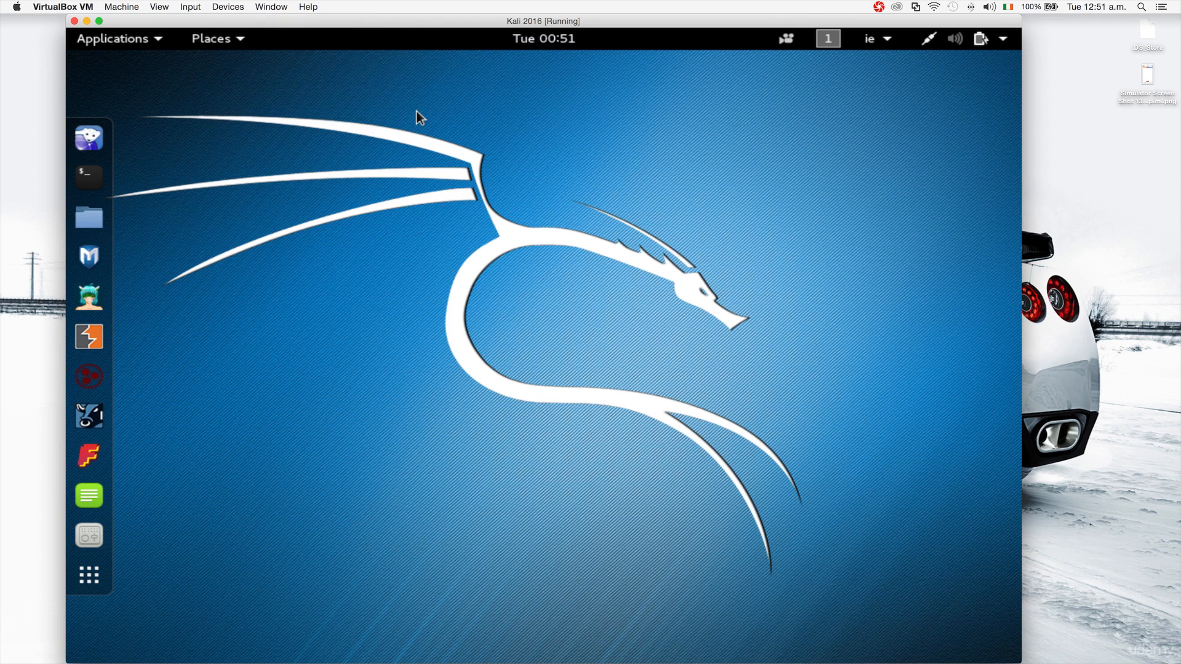
mouse_move(486, 189)
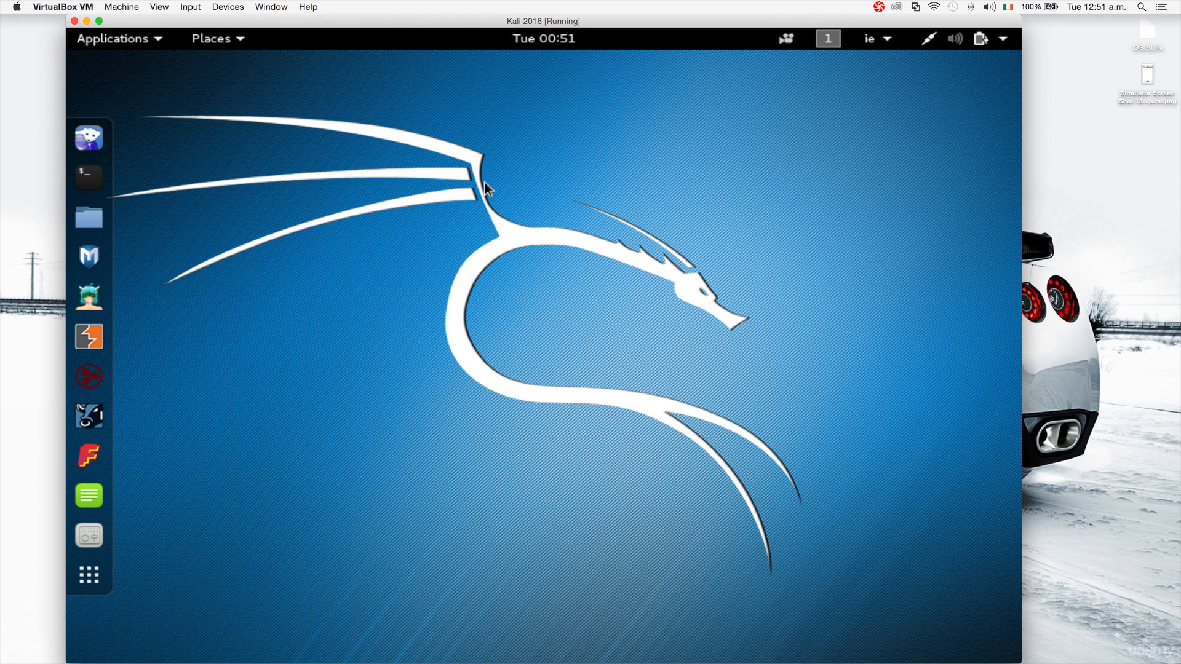
mouse_move(870, 89)
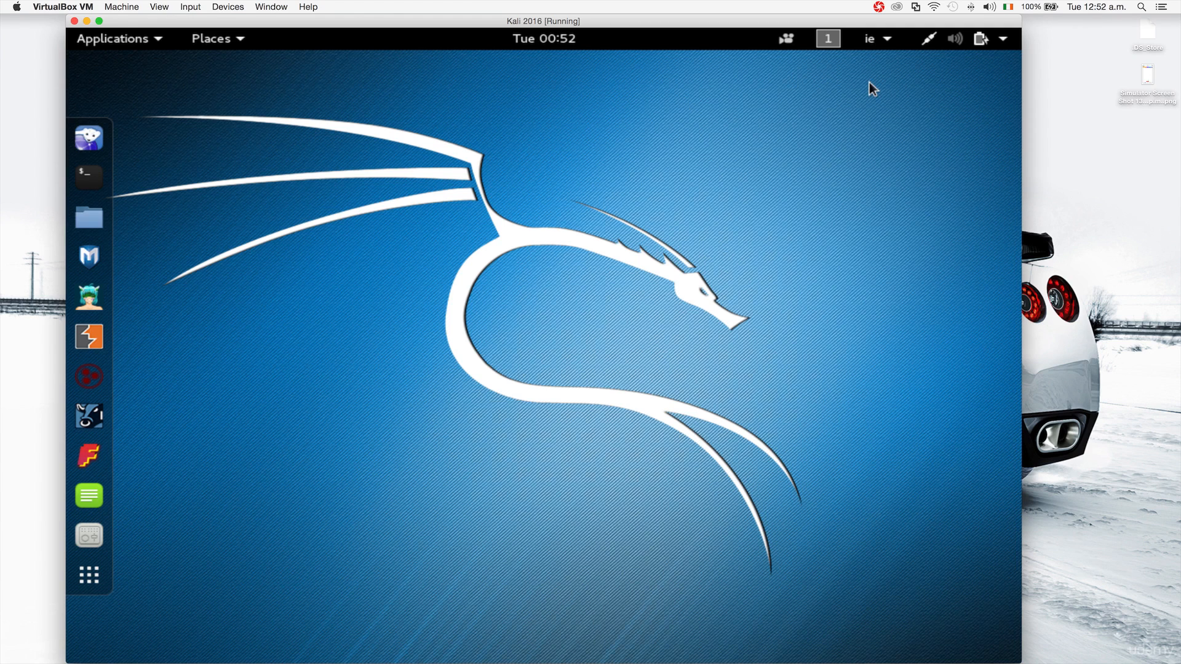
click(981, 39)
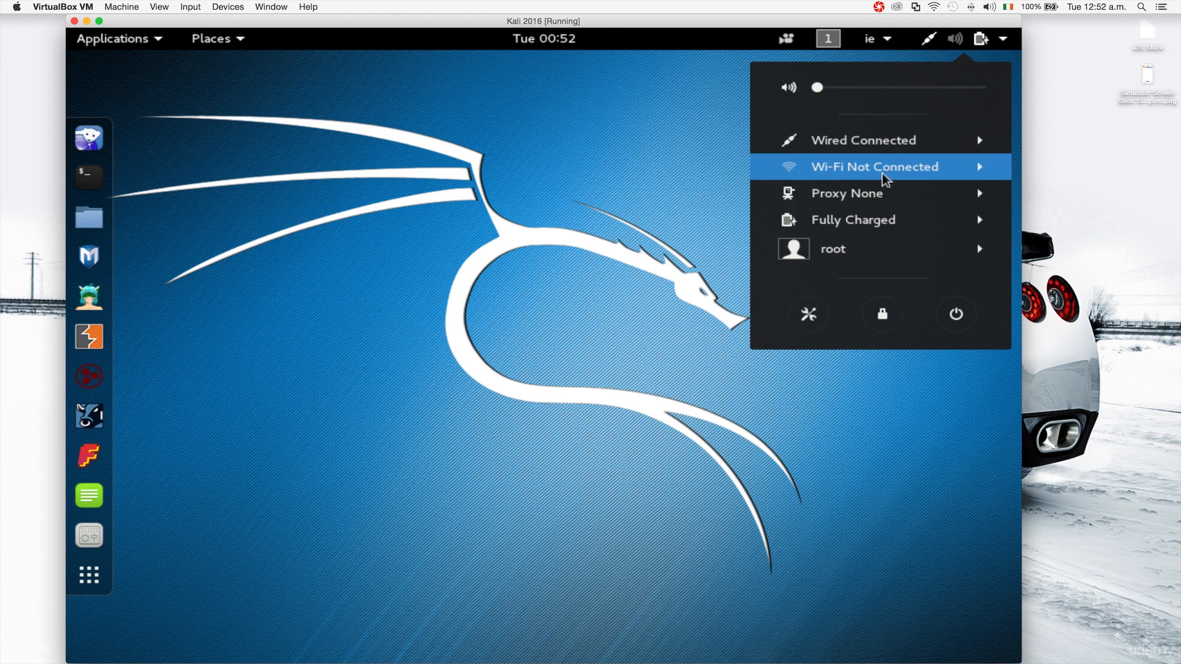
List nearby Wi-Fi networks, choose UPC0460916 and connect, closing the picker
click(875, 166)
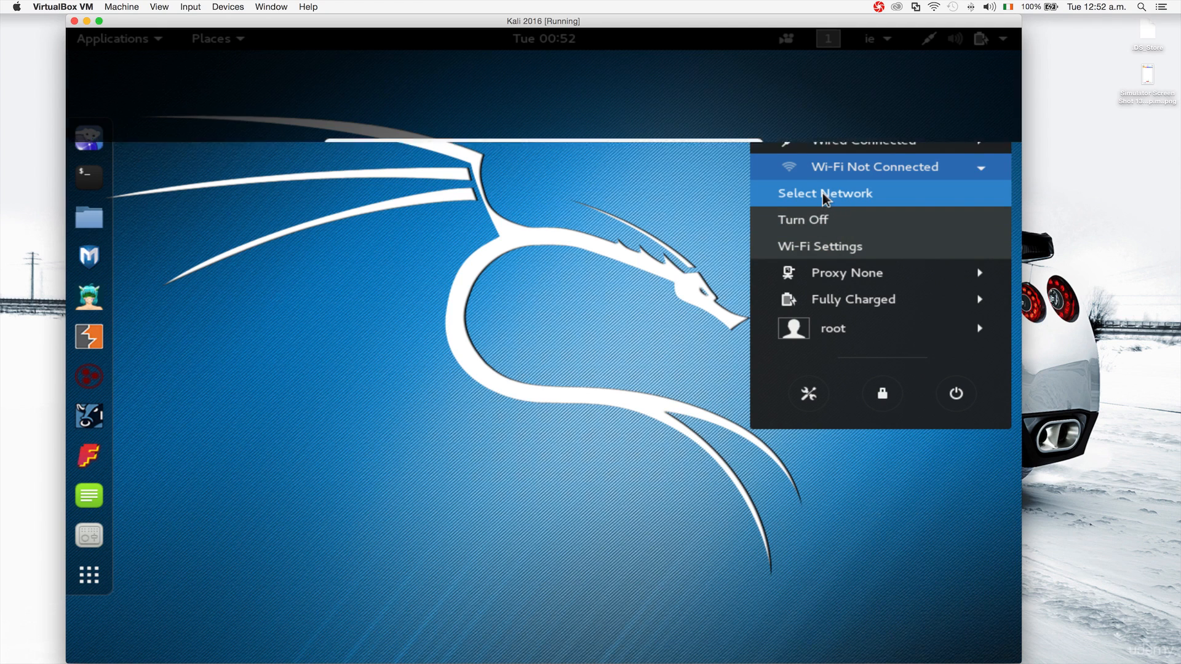
click(824, 193)
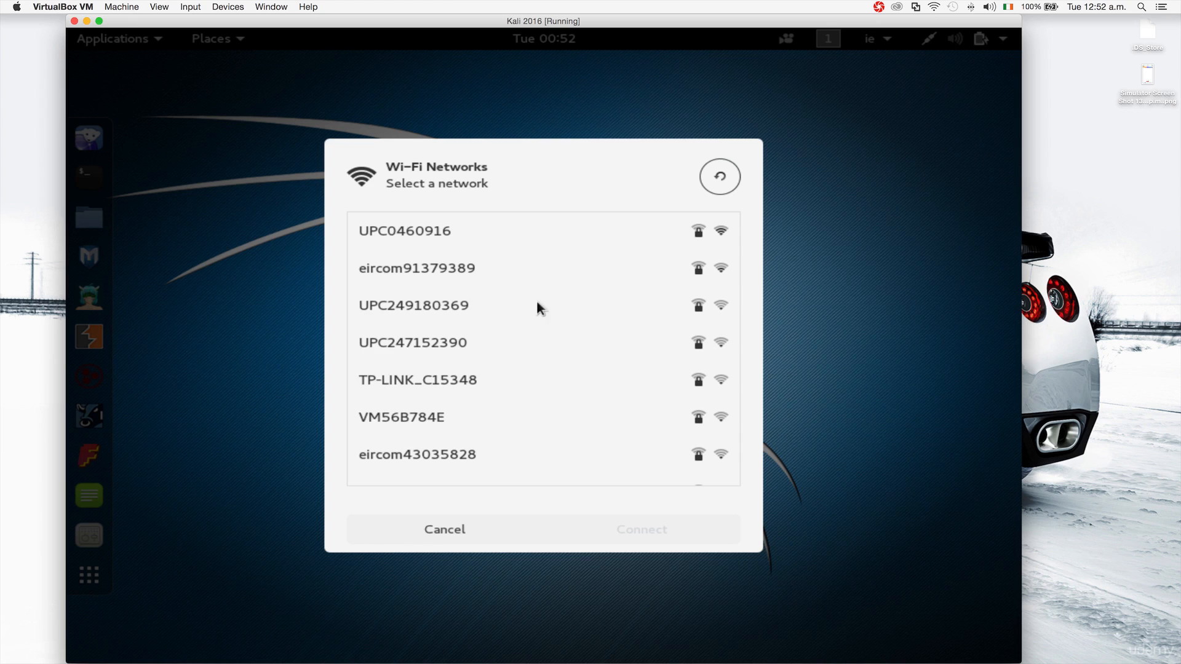
click(405, 230)
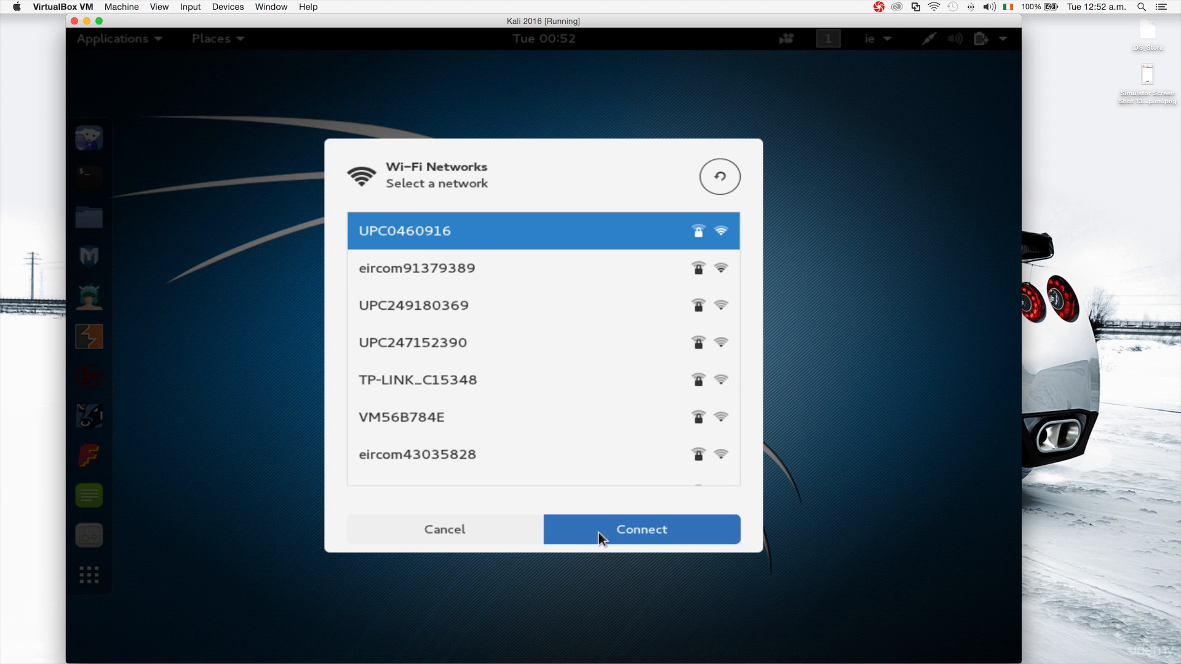
click(640, 529)
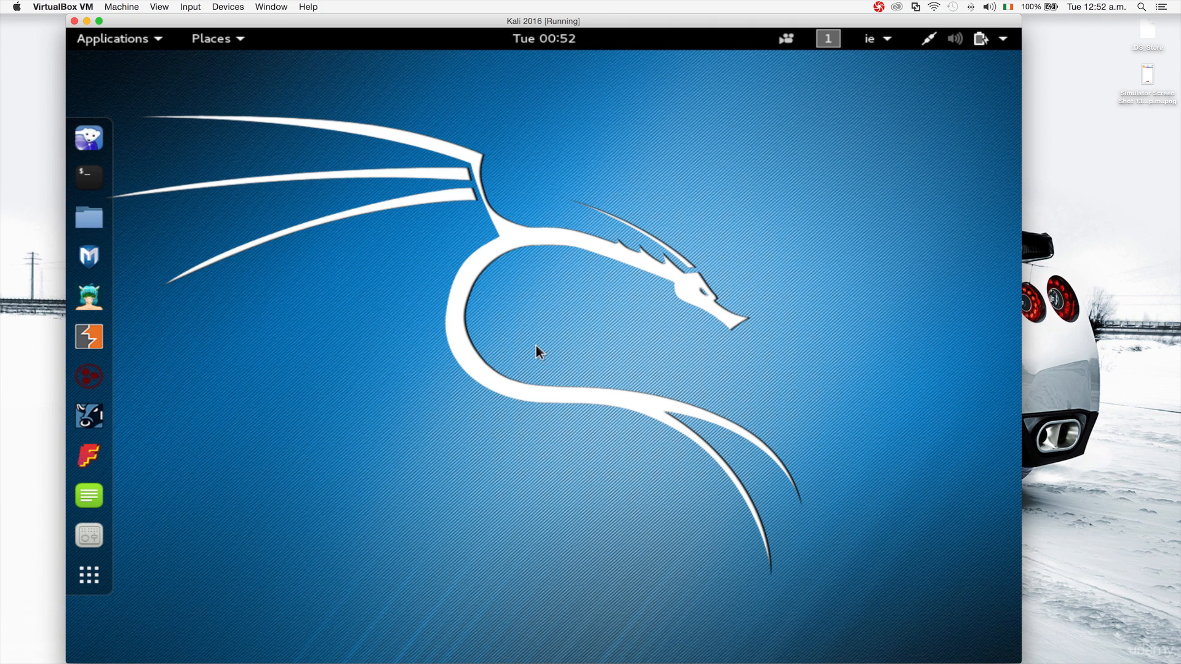
mouse_move(649, 259)
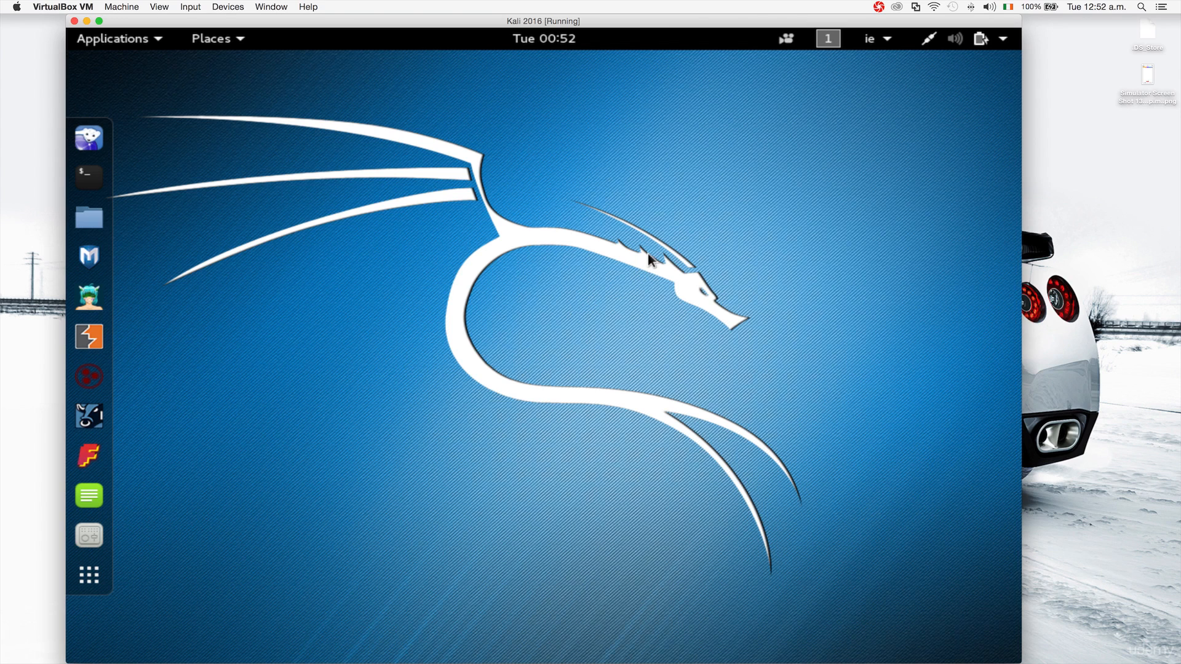
mouse_move(334, 287)
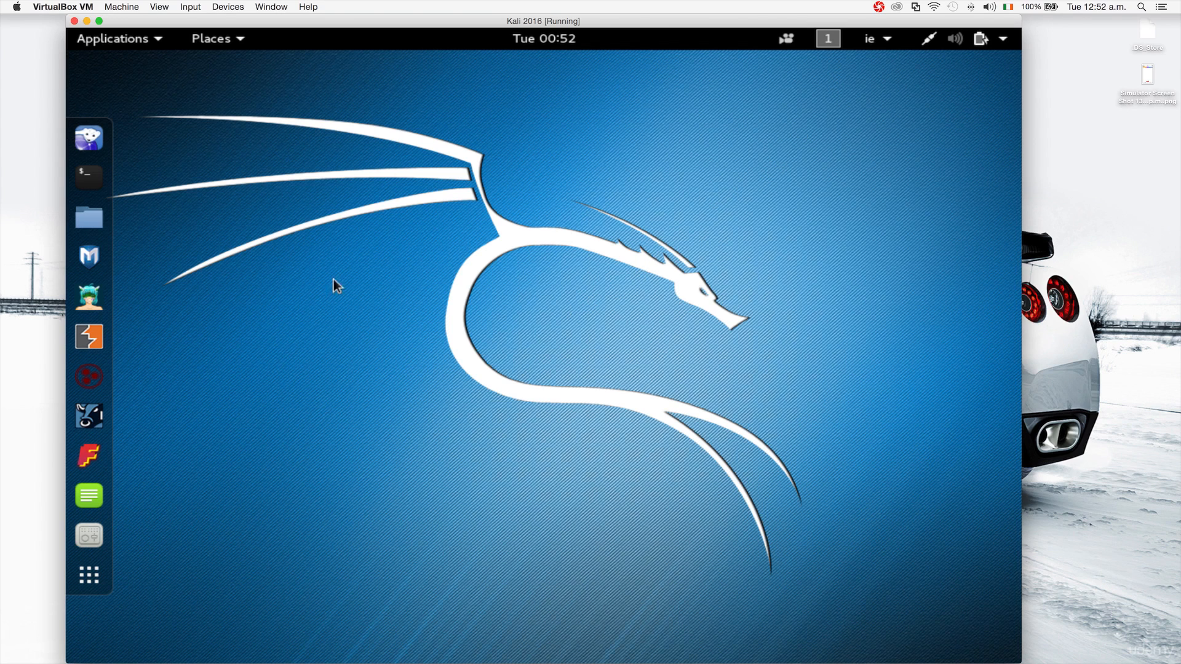
mouse_move(561, 267)
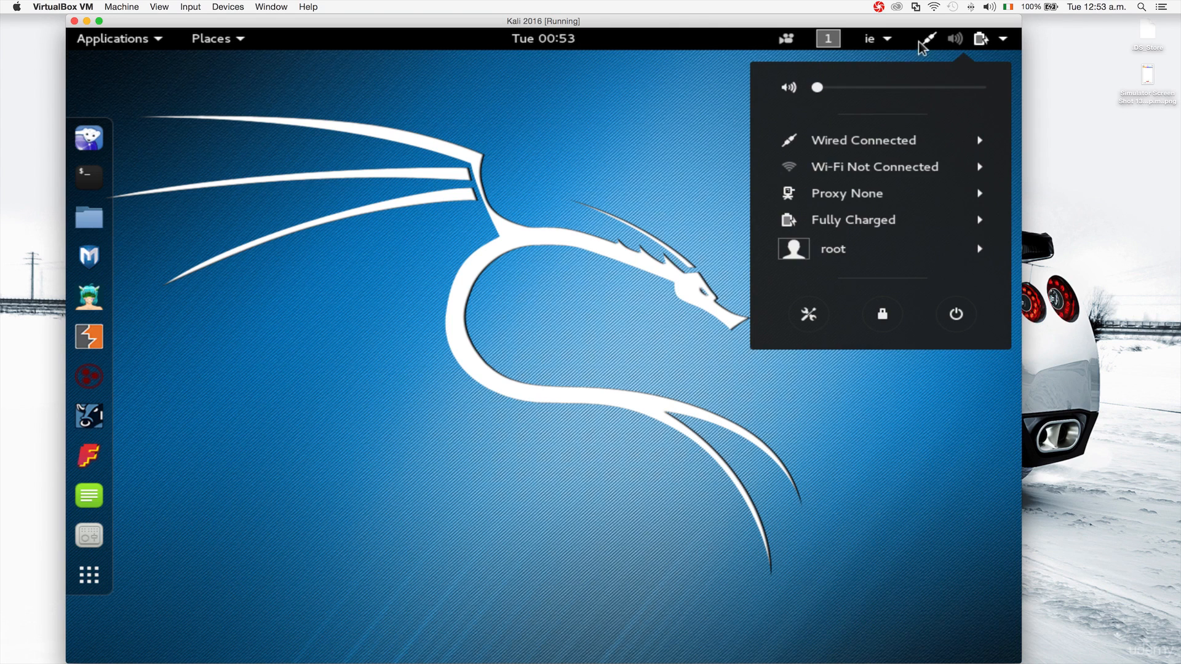
click(874, 166)
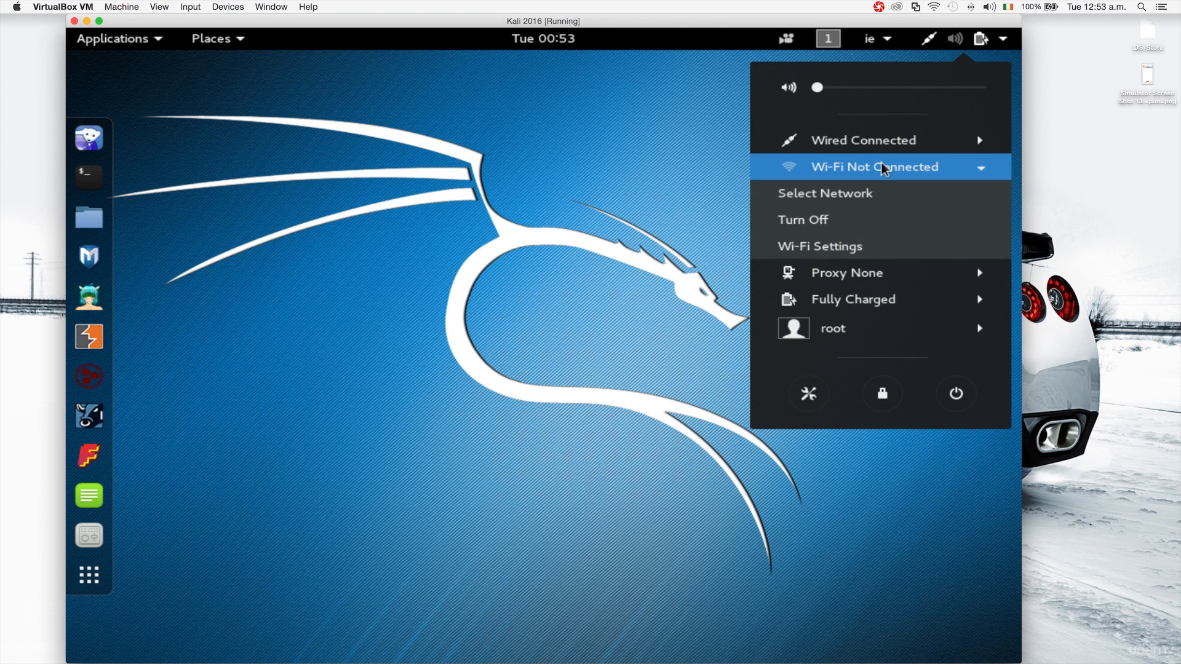
mouse_move(826, 193)
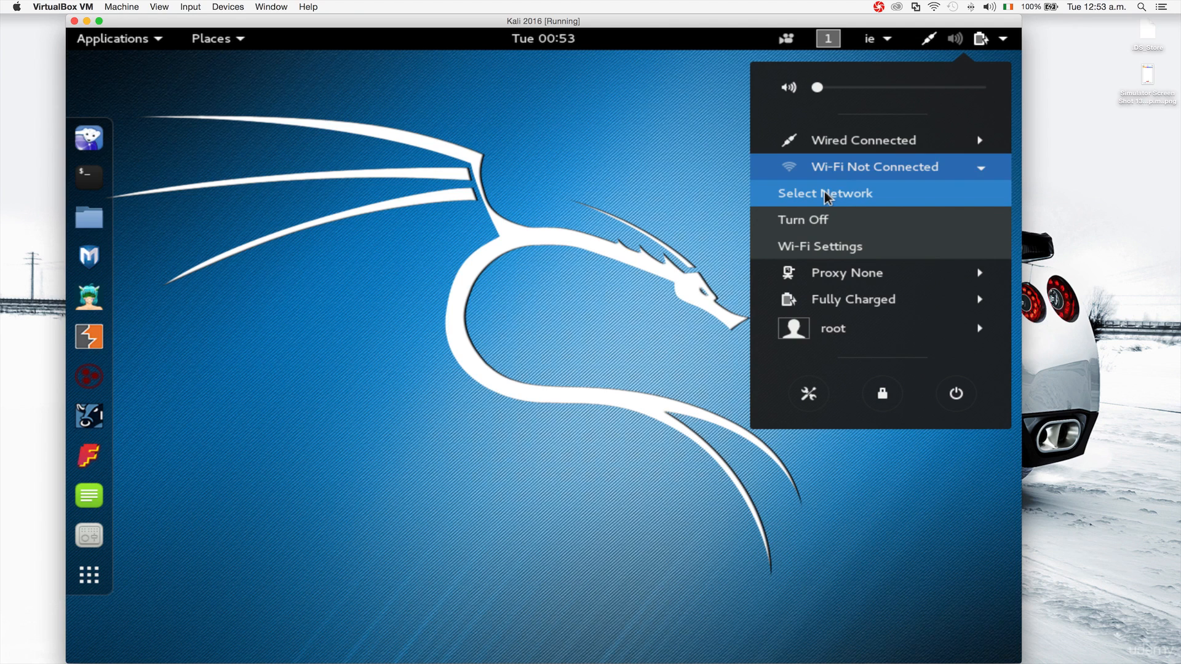
click(824, 193)
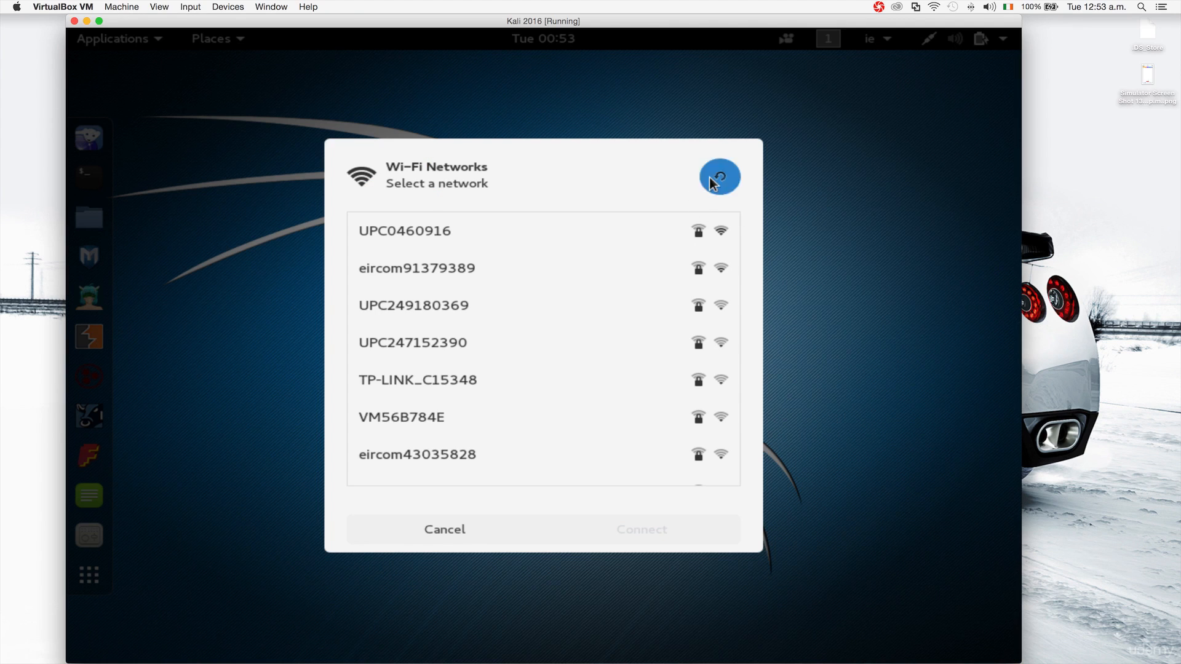
click(719, 176)
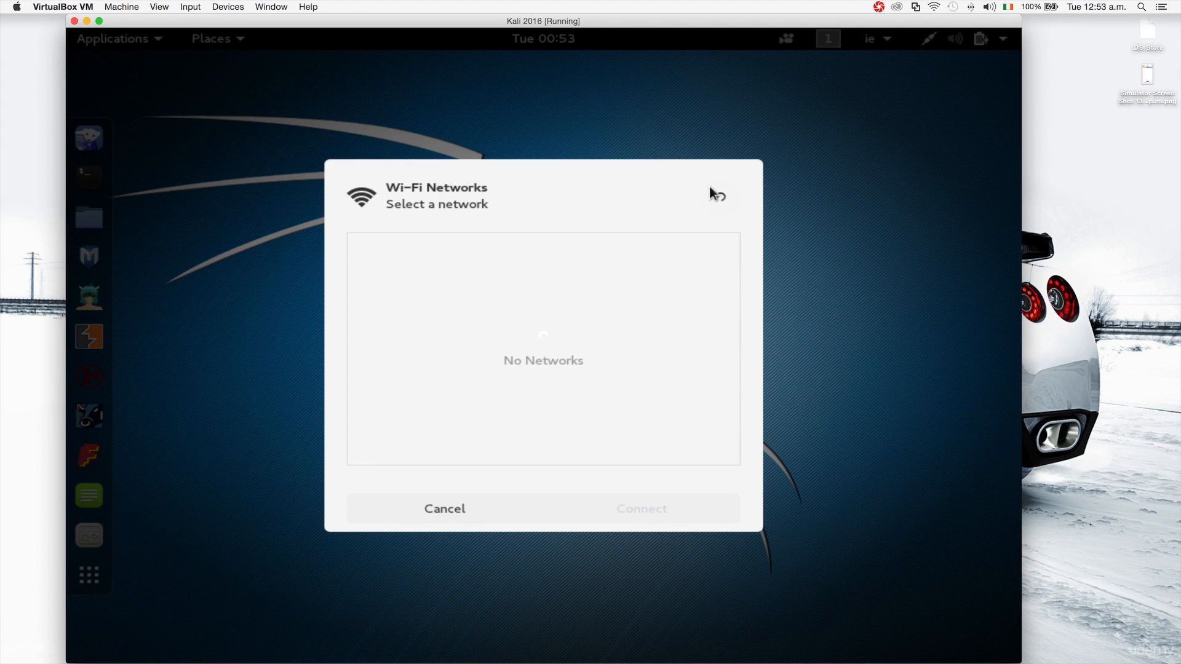
click(444, 508)
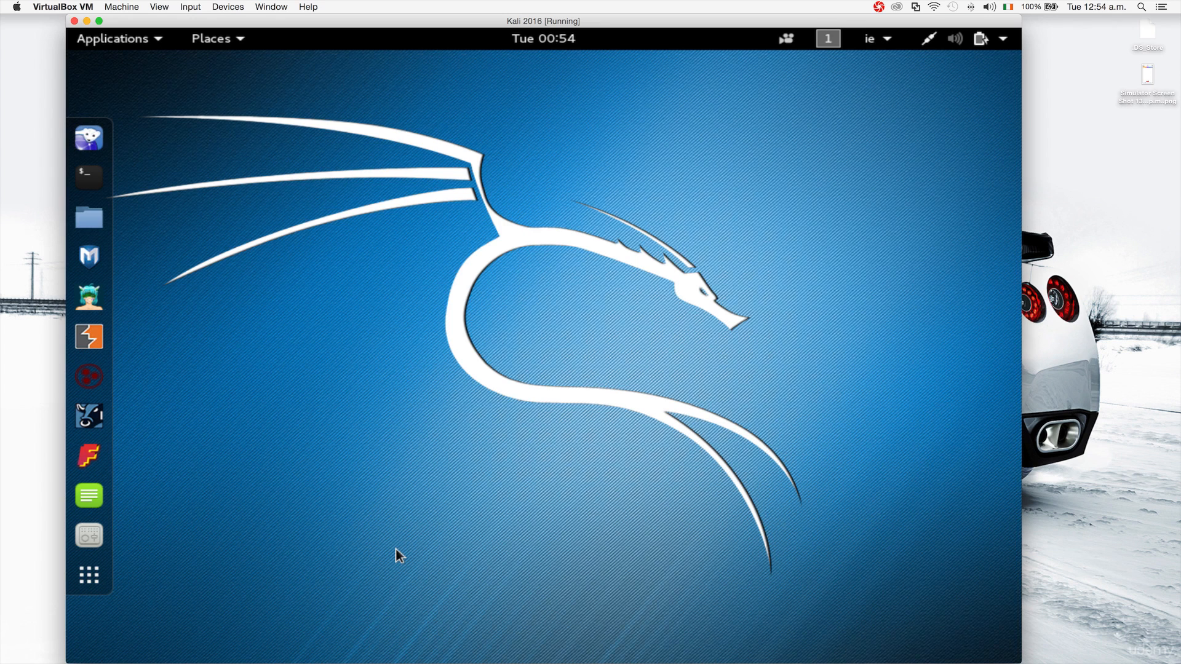
mouse_move(573, 364)
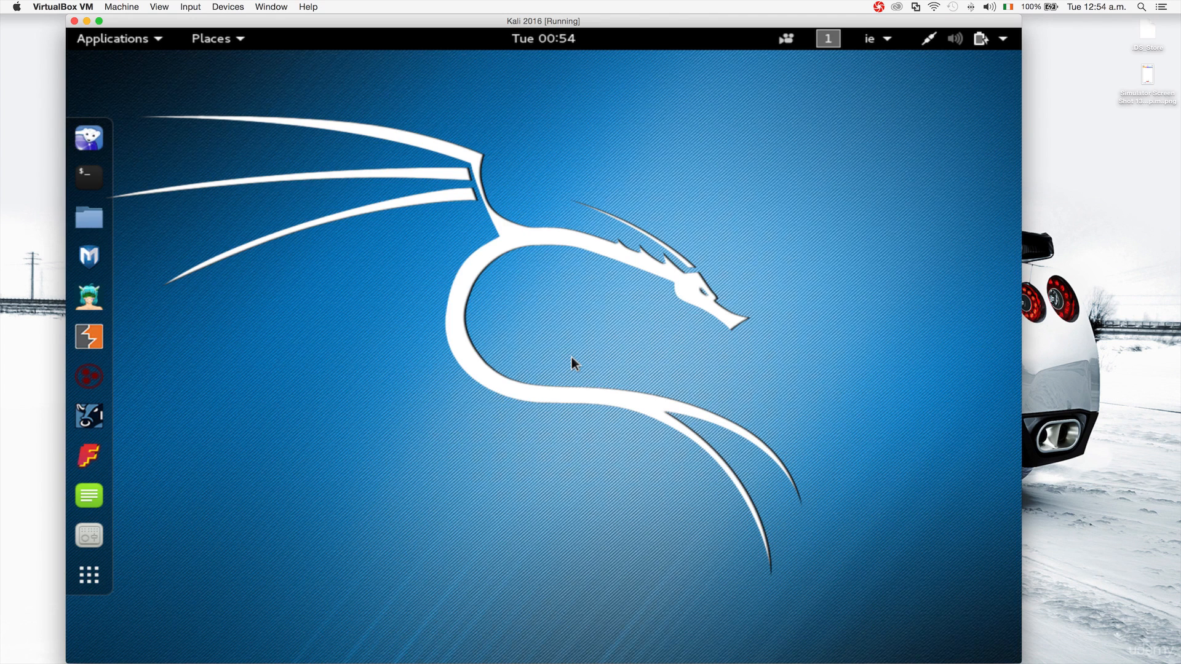
mouse_move(386, 236)
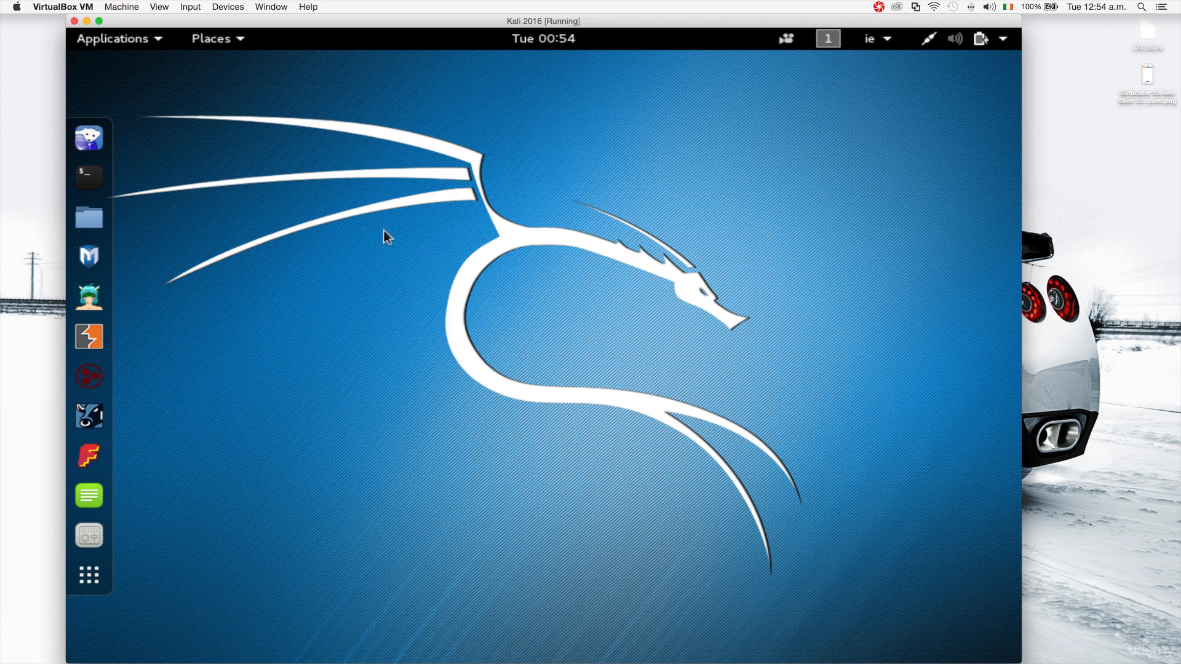
mouse_move(149, 142)
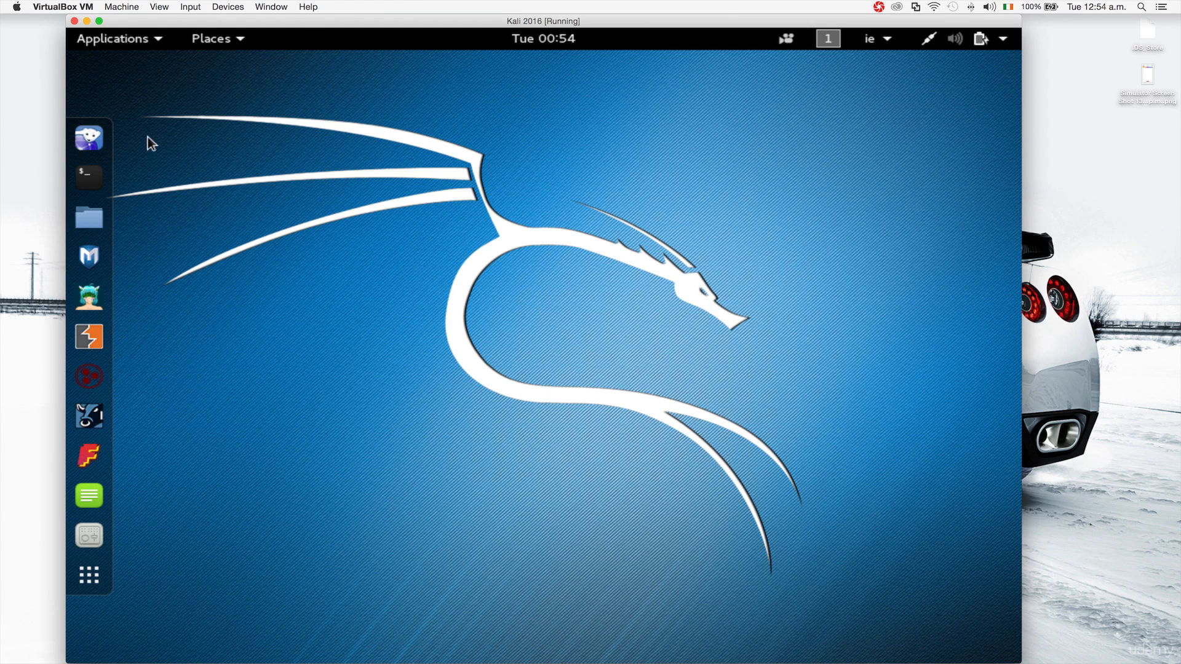
mouse_move(887, 42)
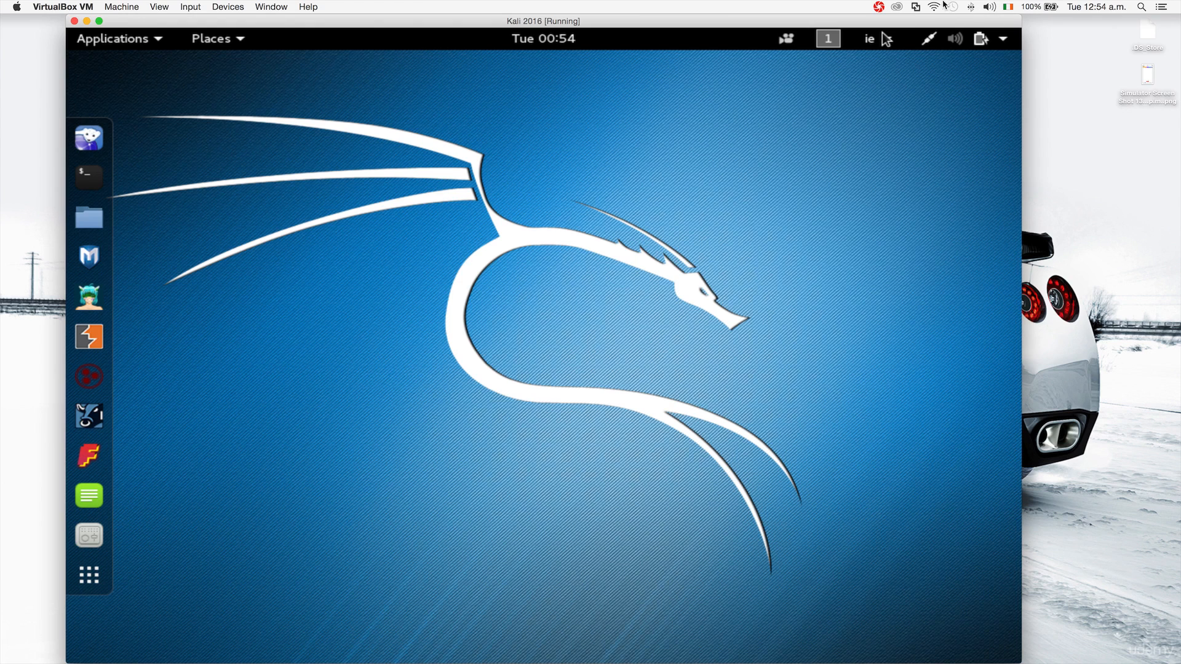
click(933, 7)
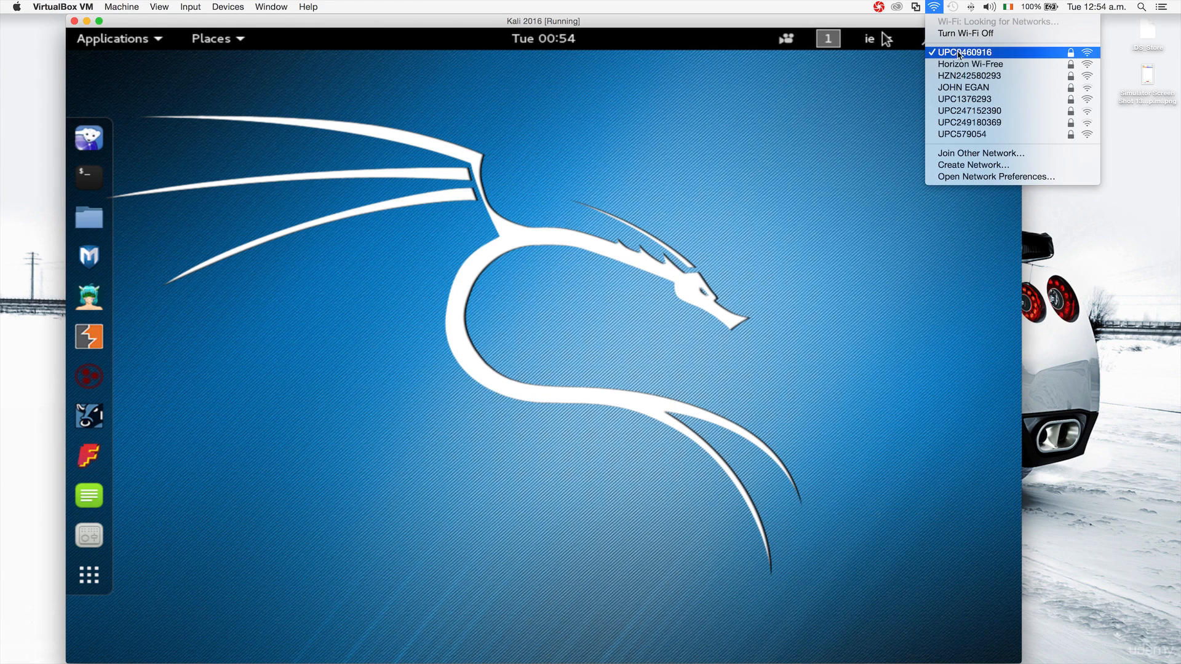
click(704, 180)
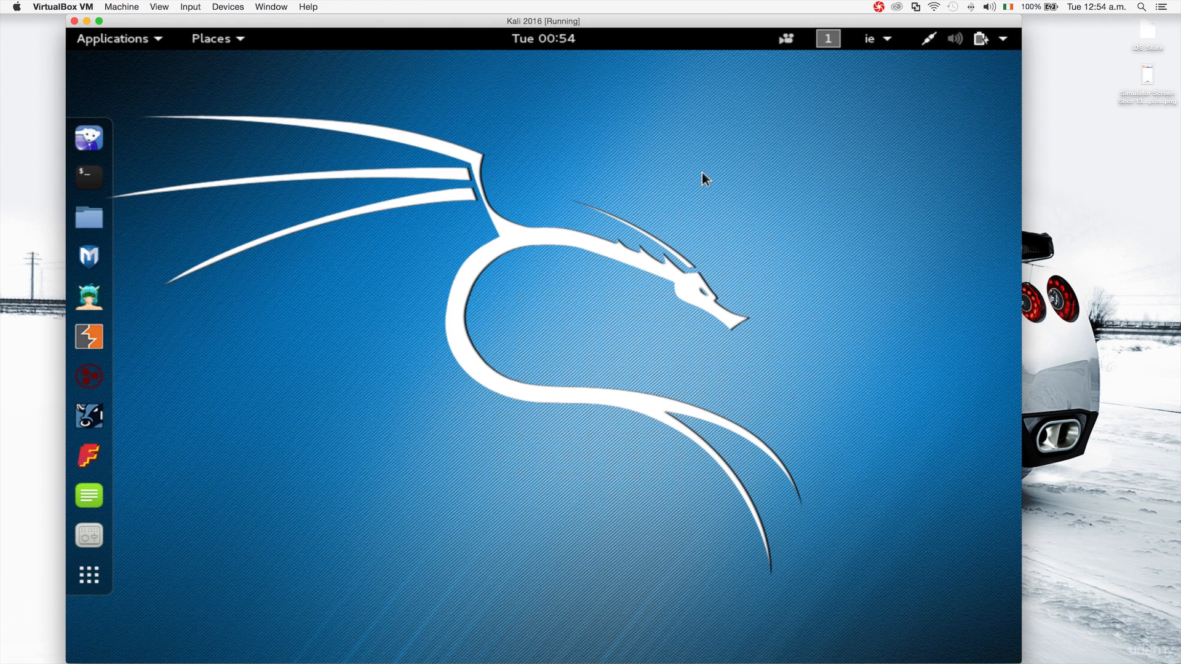
mouse_move(661, 199)
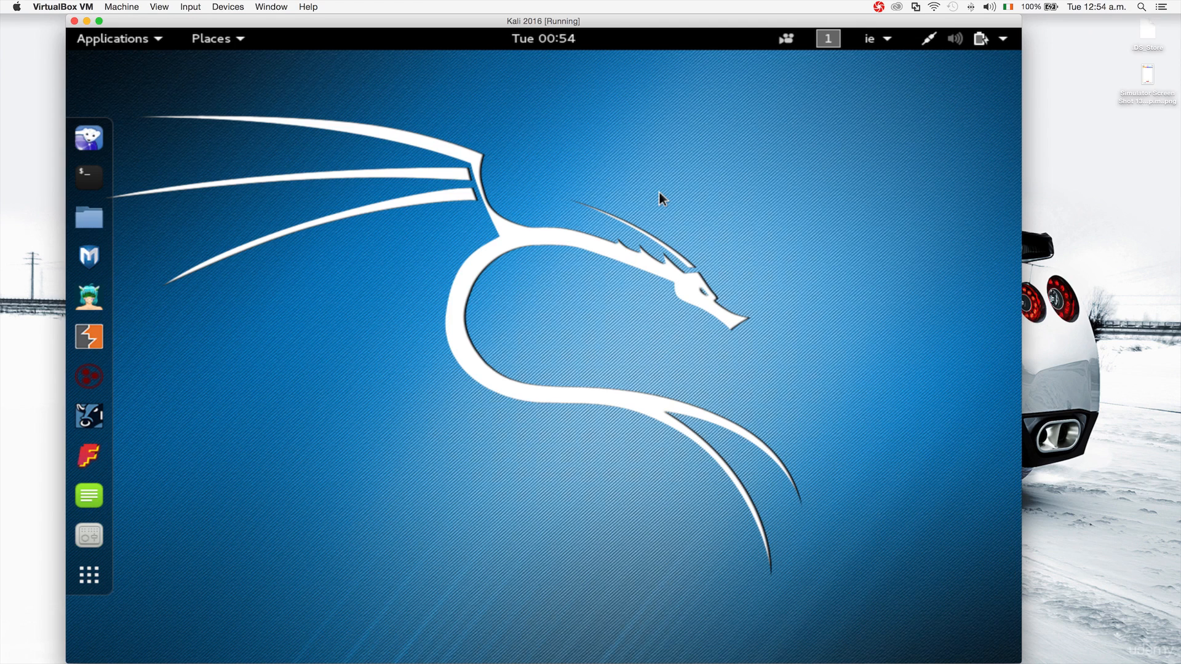
mouse_move(335, 209)
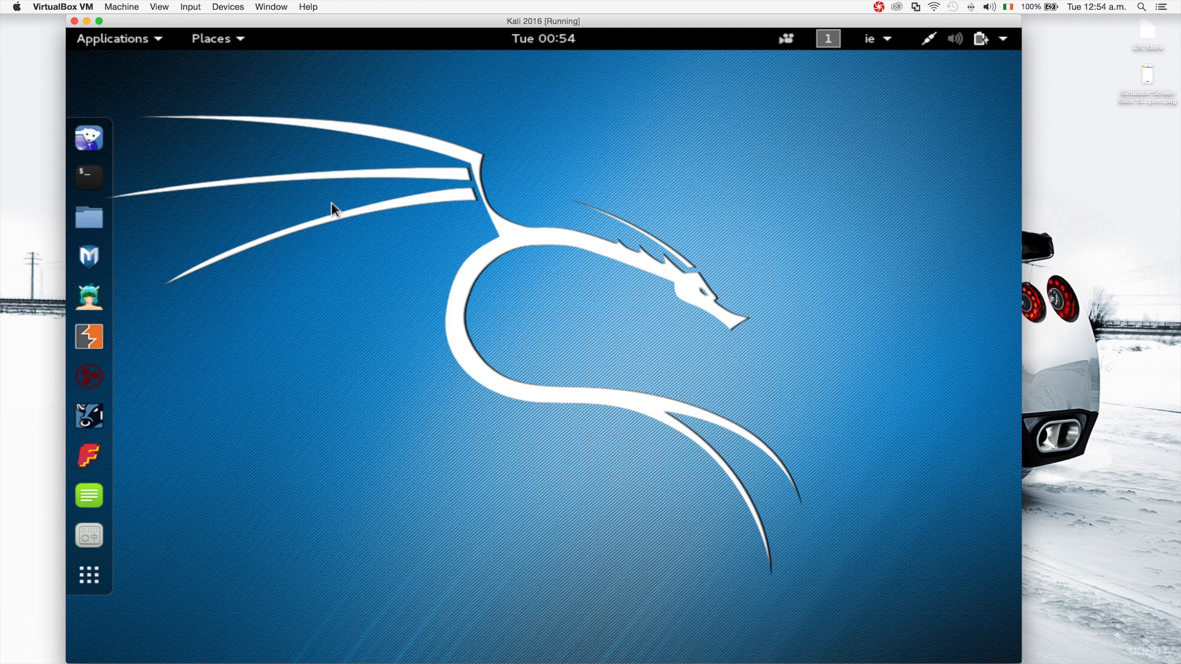
mouse_move(89, 158)
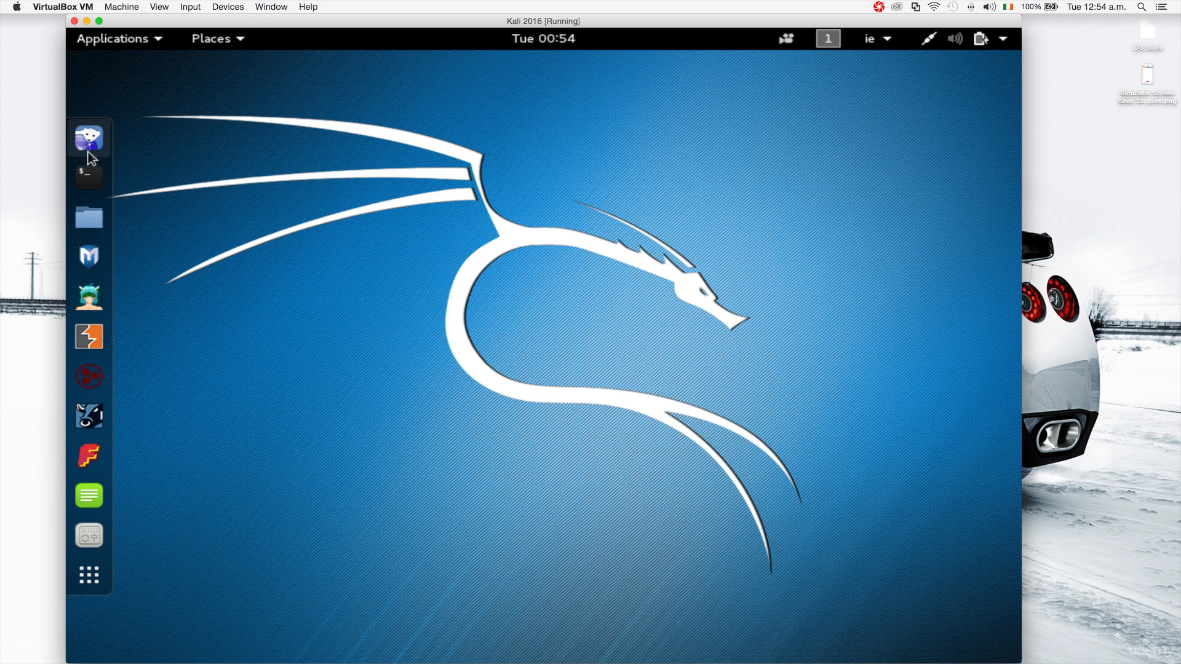
mouse_move(89, 138)
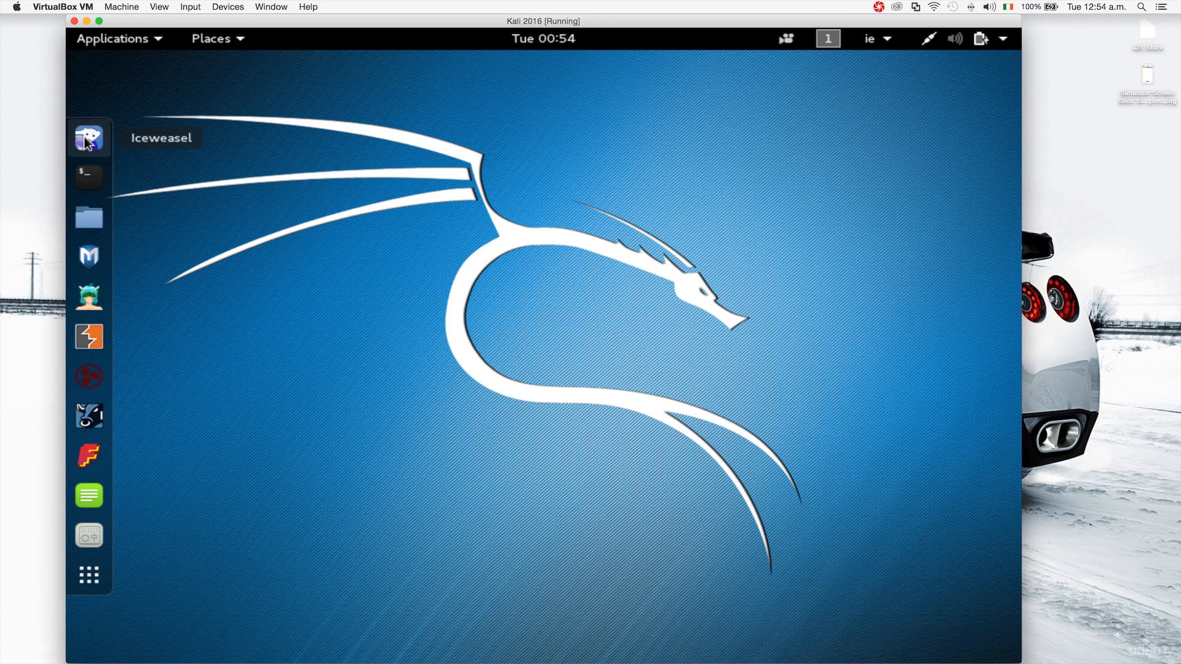
click(88, 137)
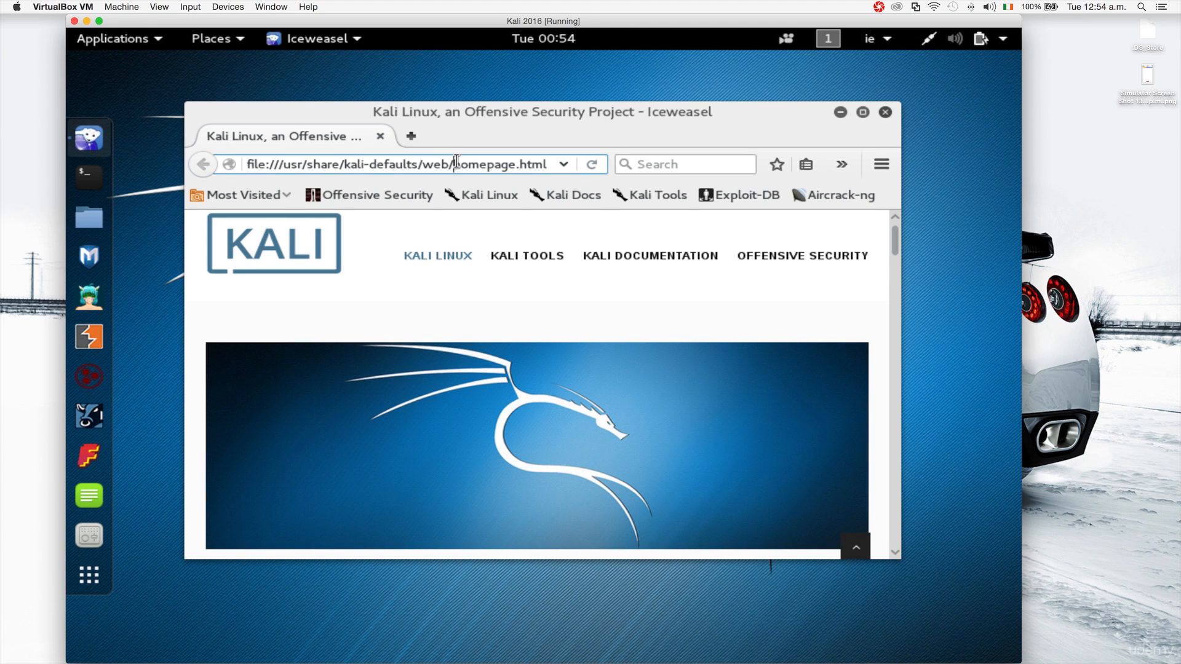
click(407, 164)
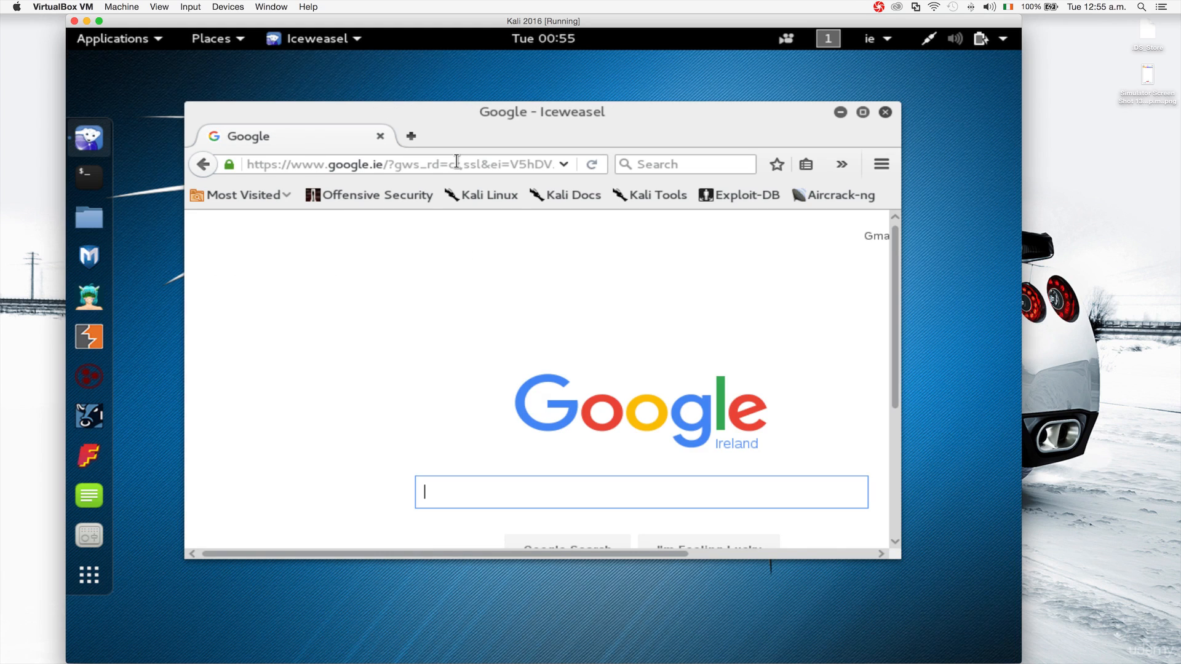
mouse_move(862, 112)
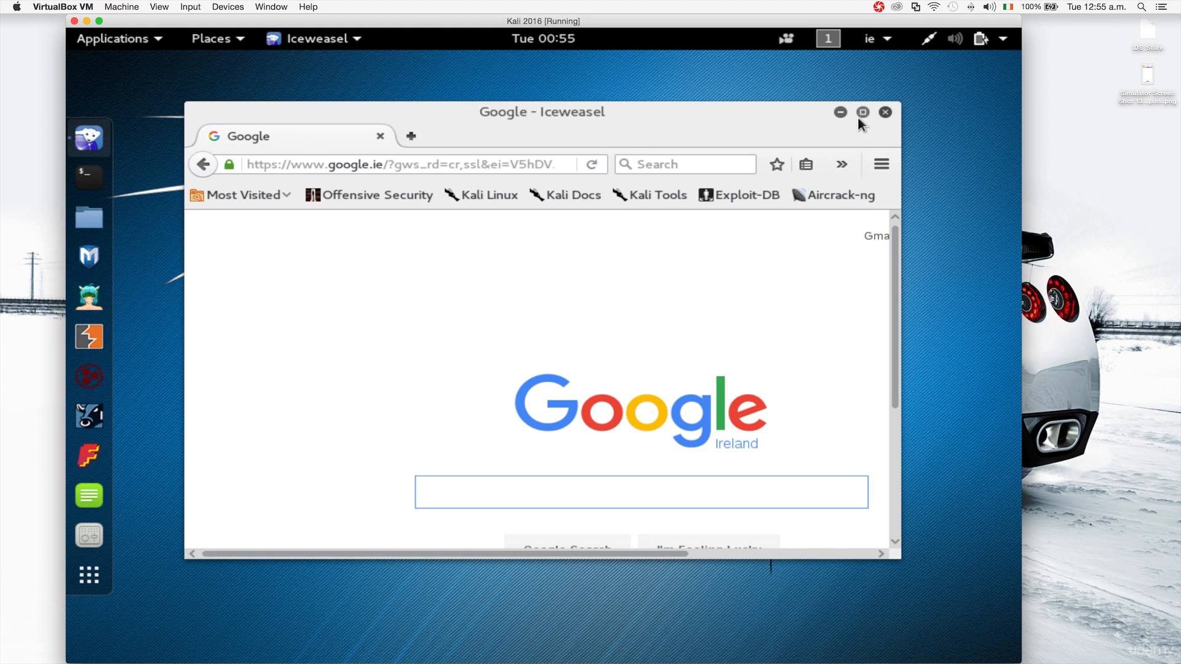
mouse_move(885, 112)
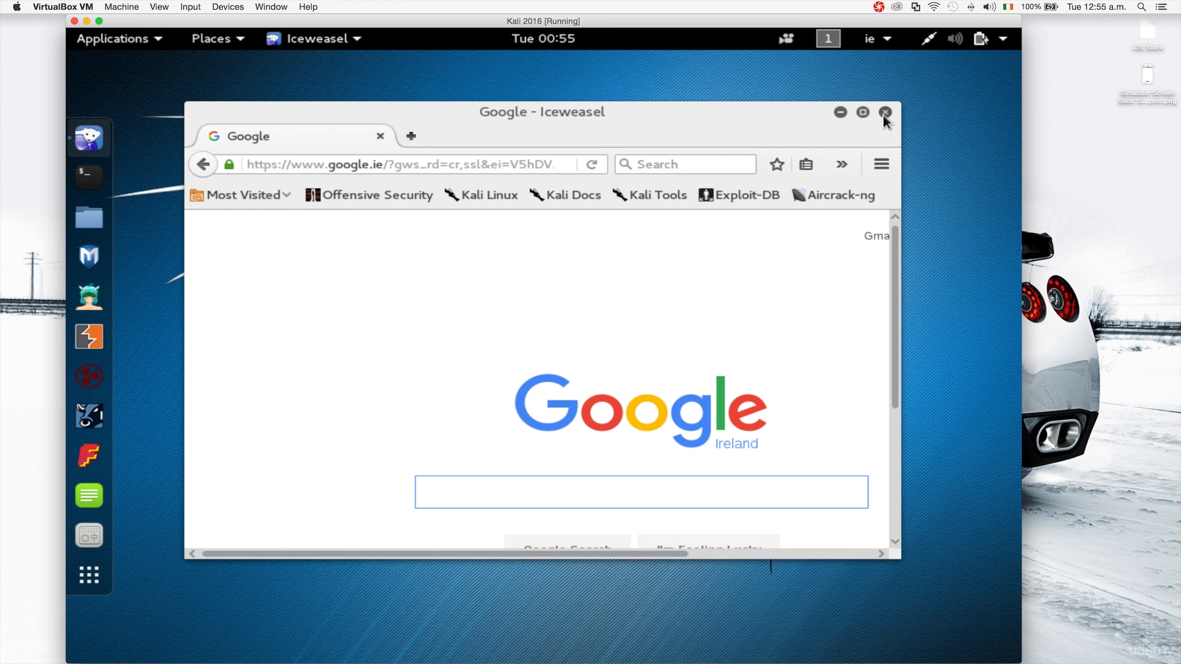
click(885, 112)
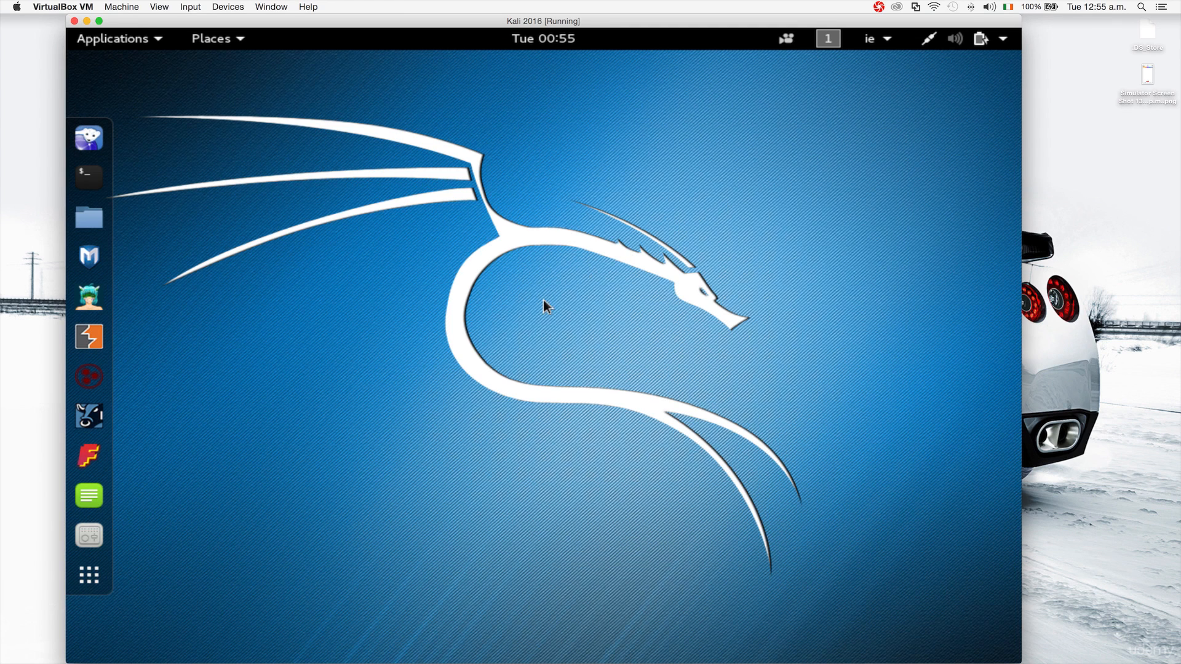
mouse_move(89, 376)
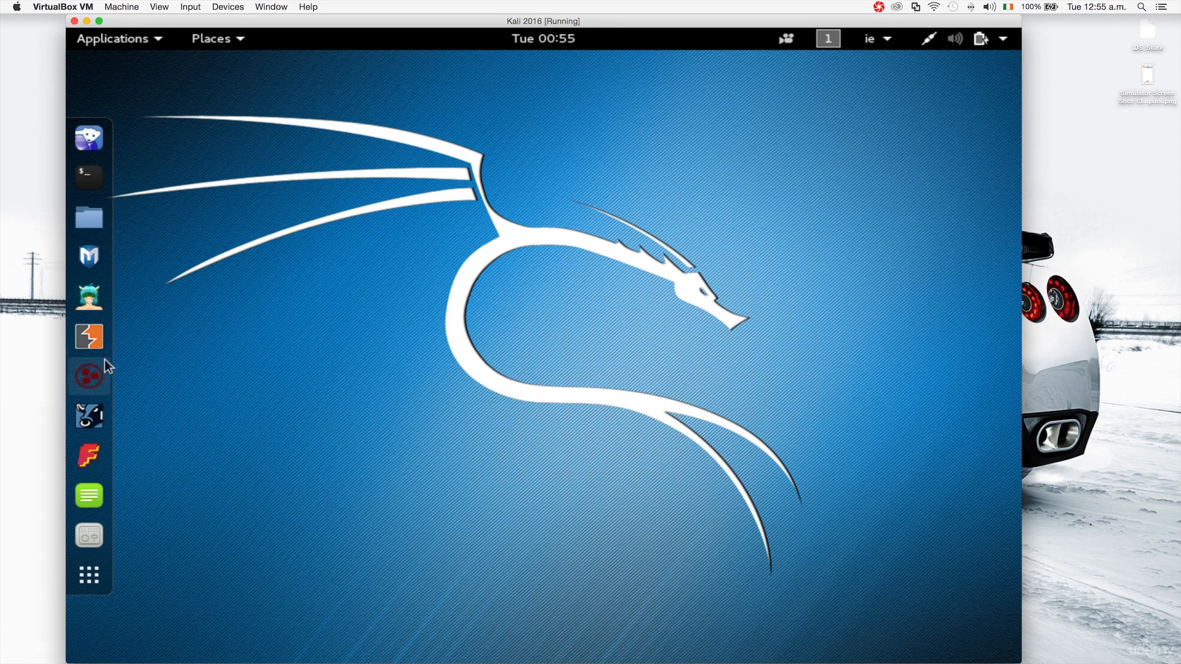
mouse_move(90, 203)
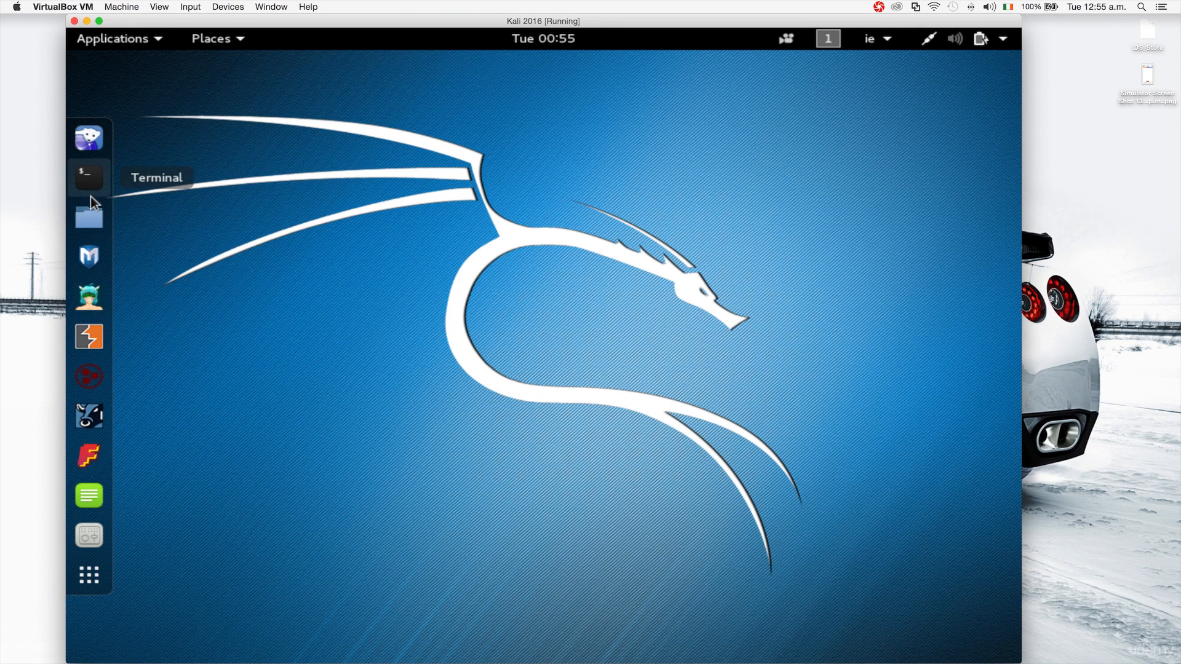
mouse_move(88, 416)
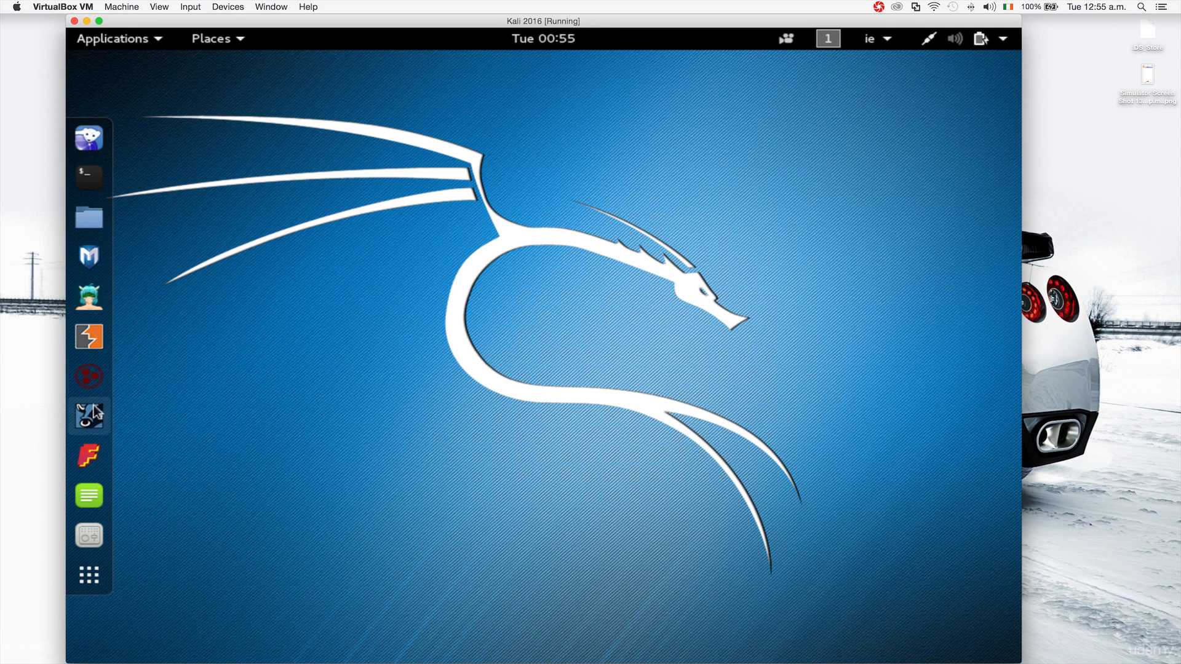
mouse_move(89, 536)
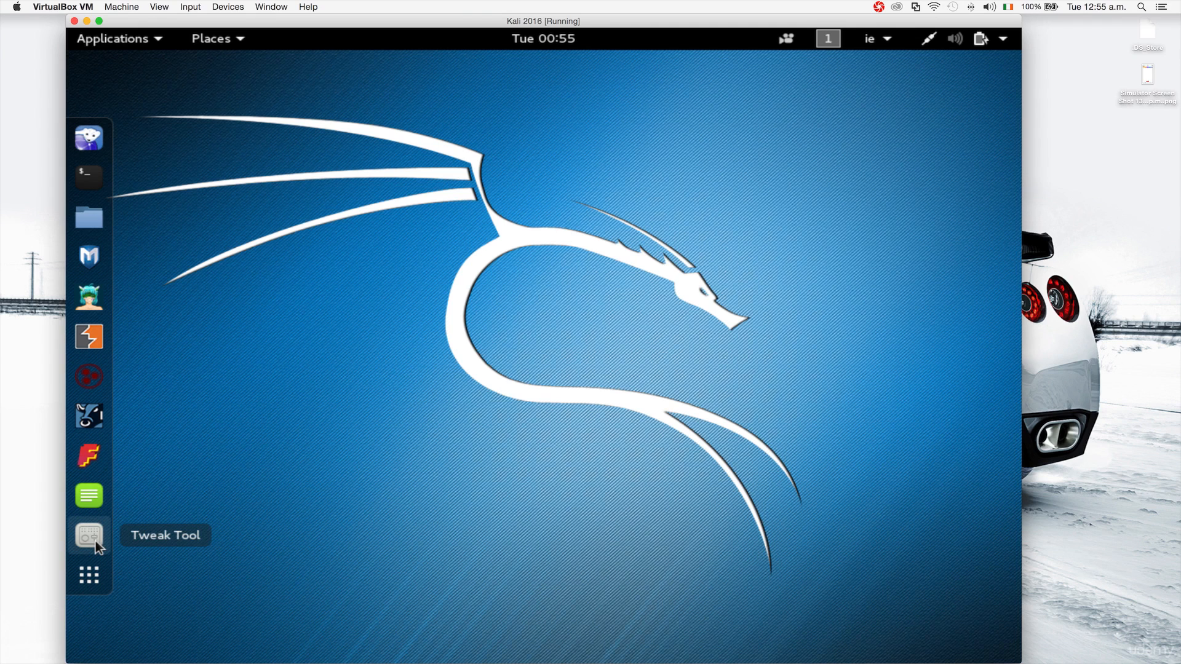
mouse_move(88, 217)
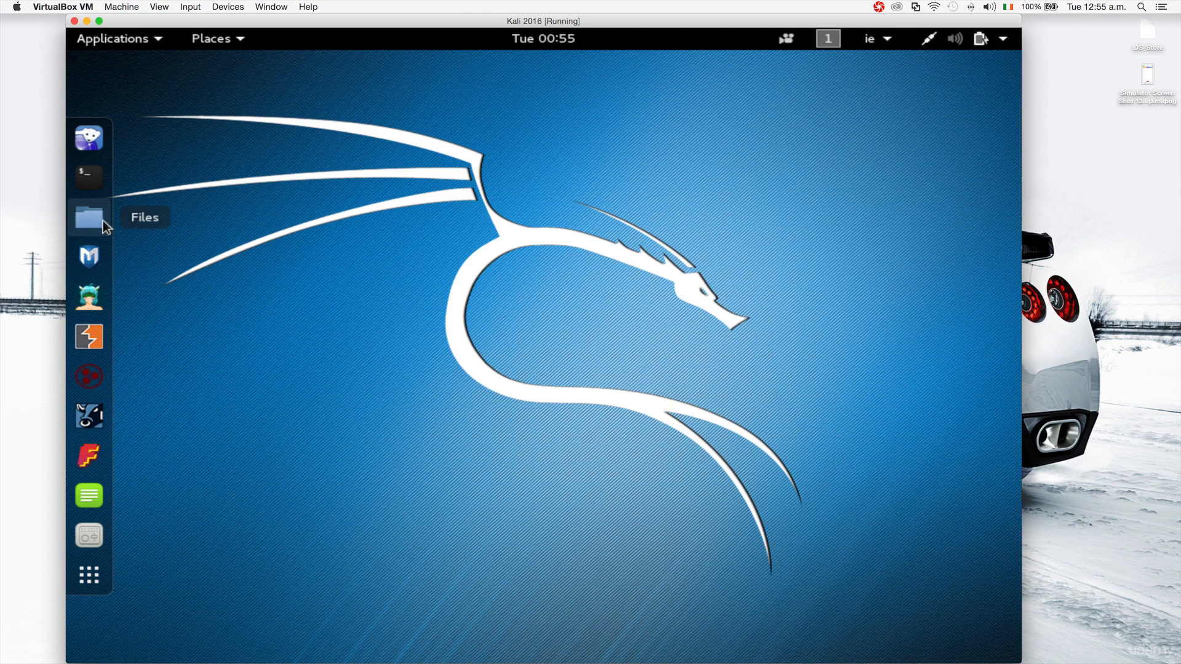